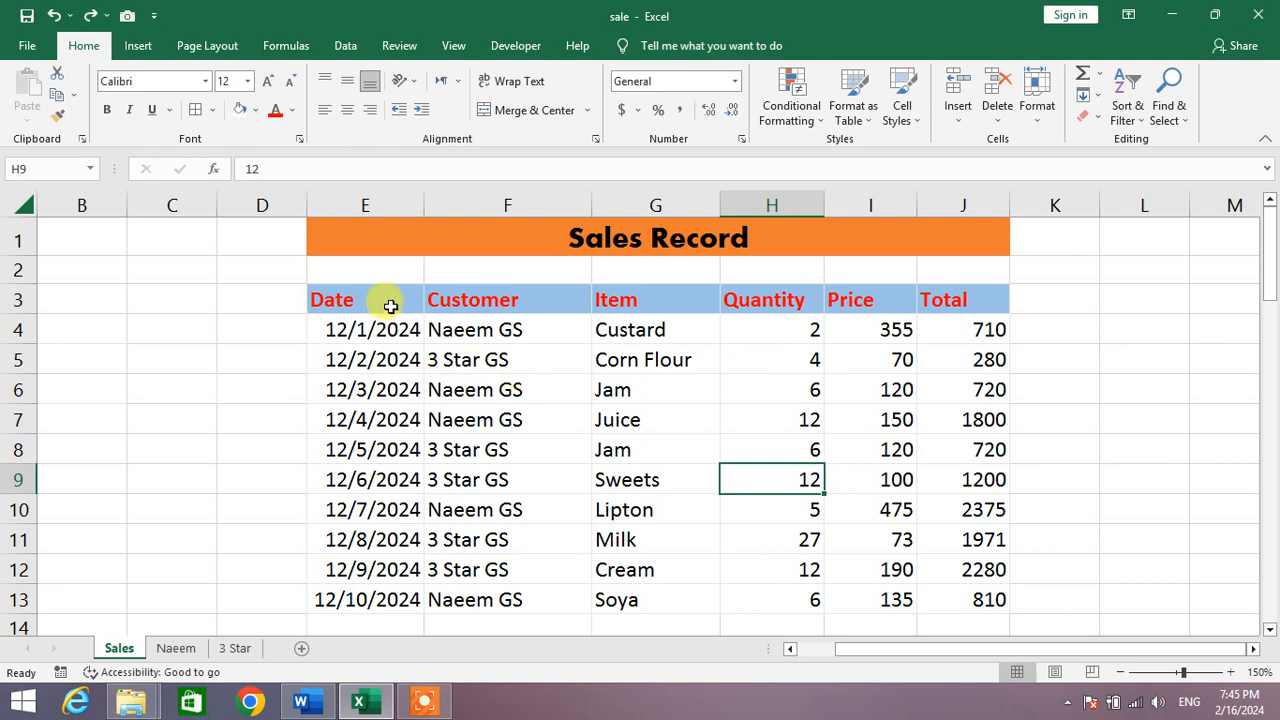
mouse_move(504, 304)
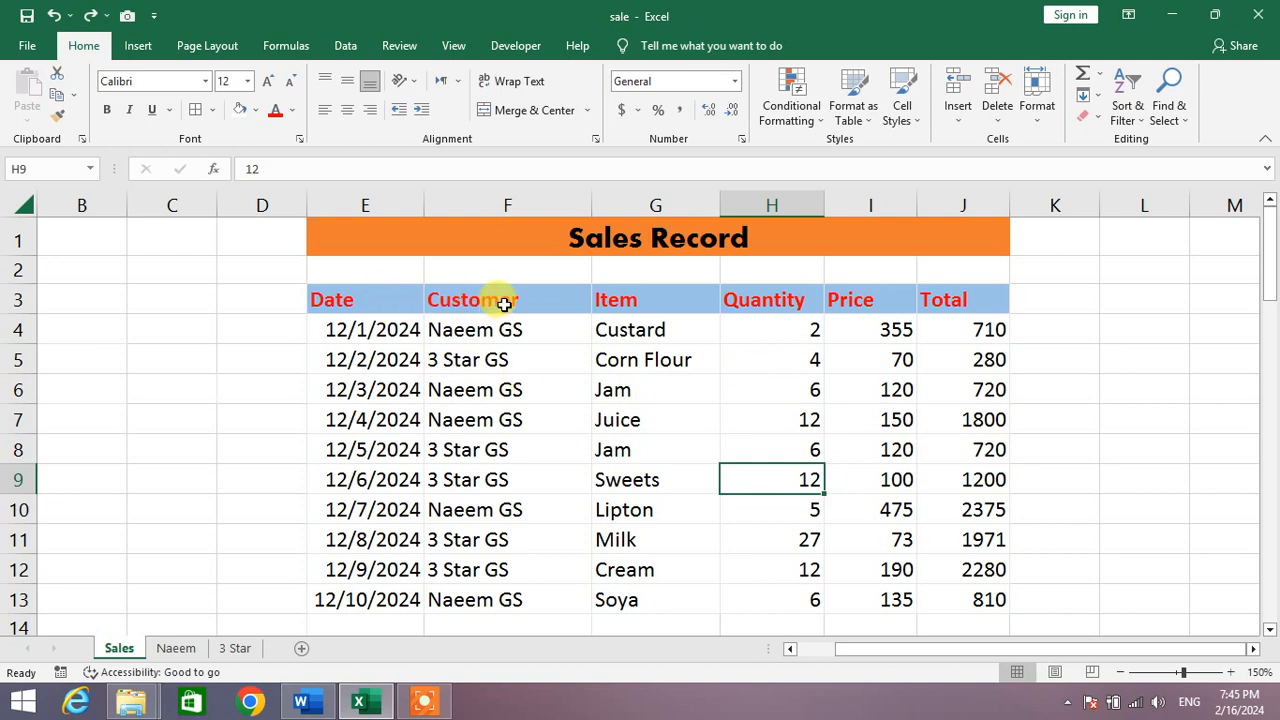
mouse_move(896, 388)
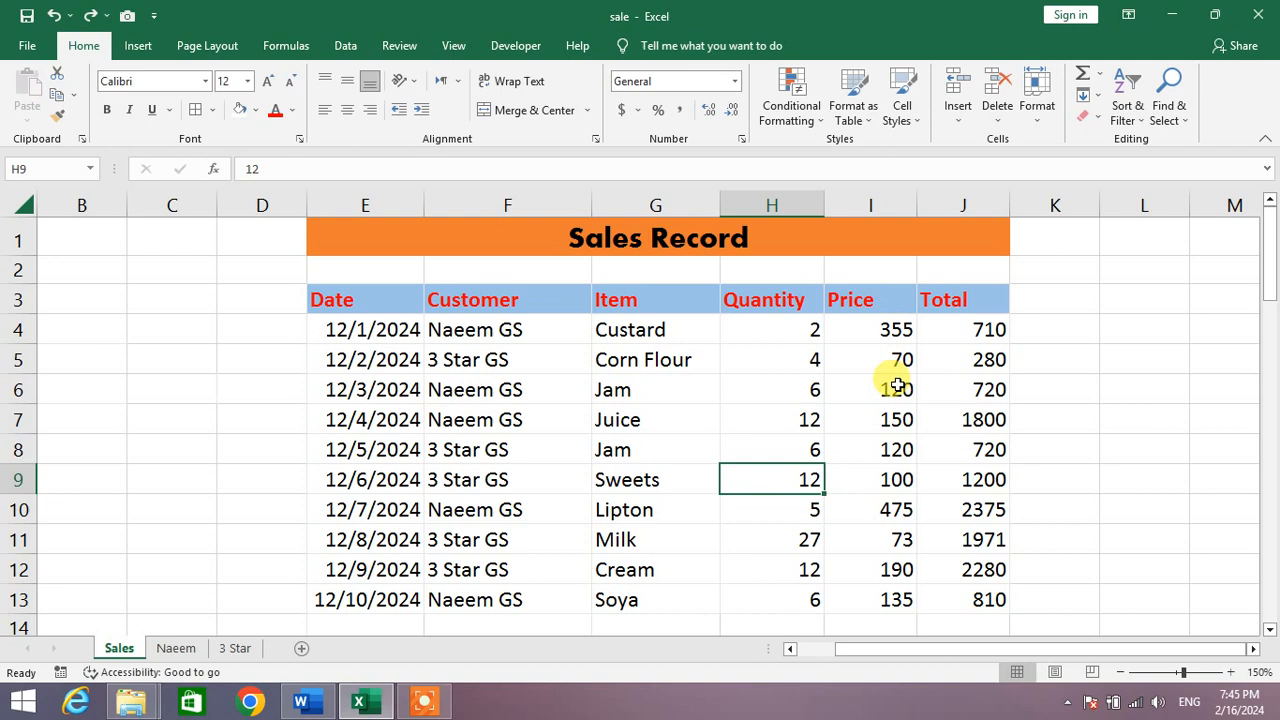
mouse_move(496, 370)
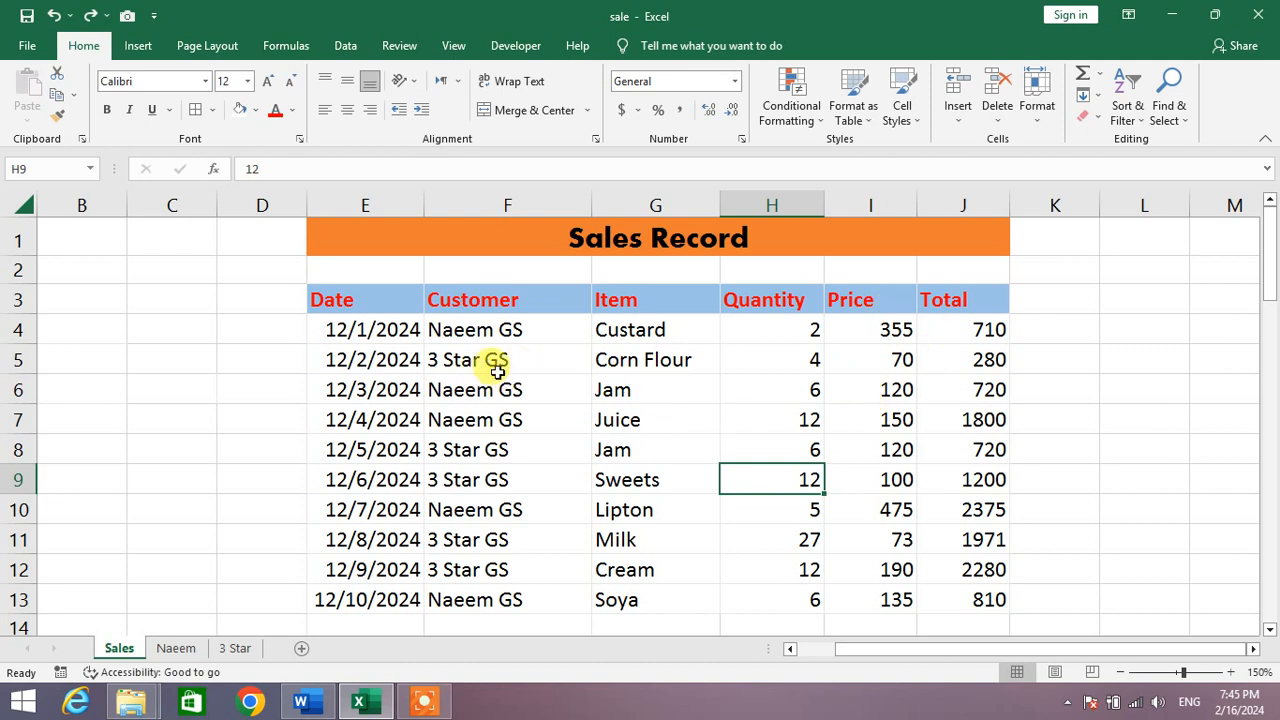
mouse_move(456, 354)
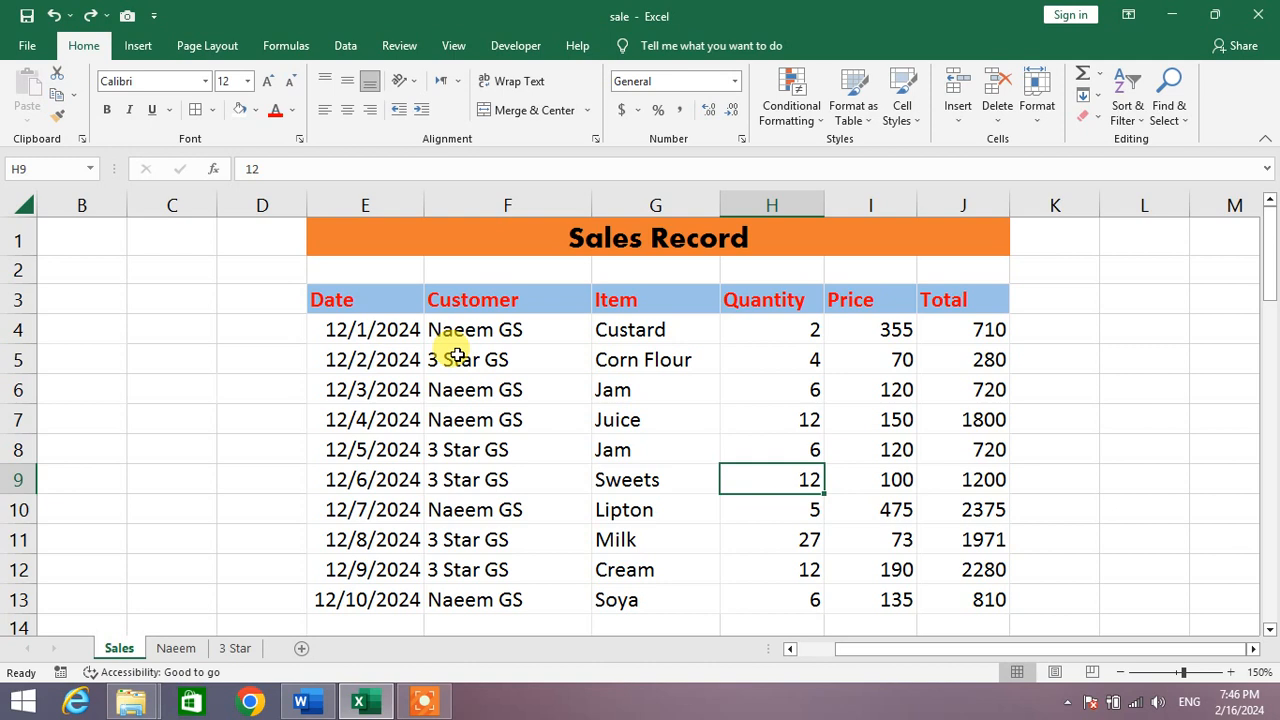
mouse_move(528, 346)
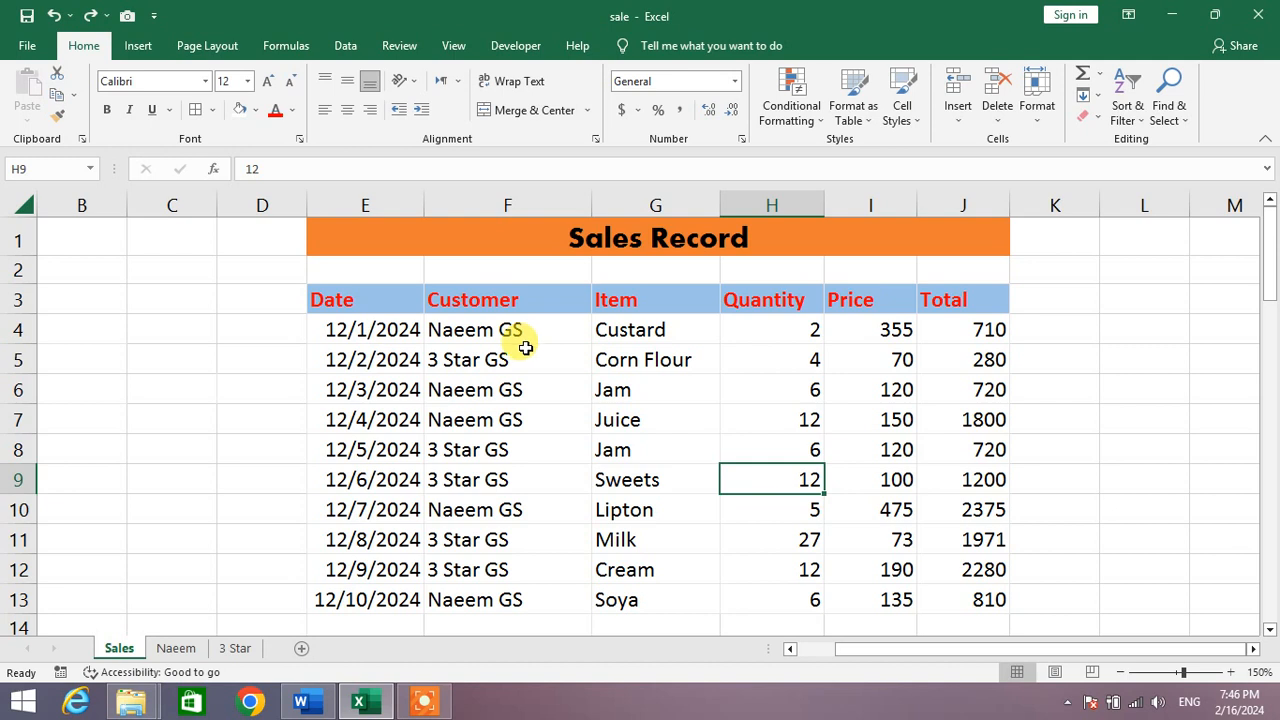
mouse_move(344, 296)
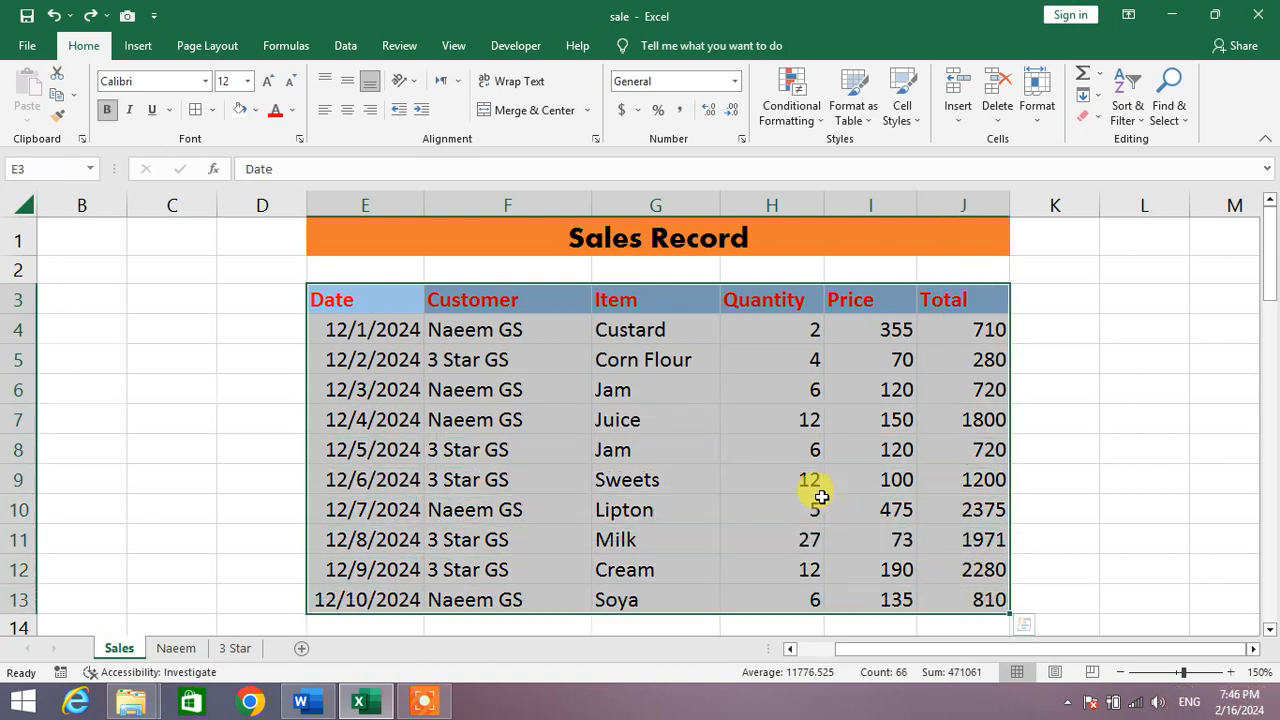
mouse_move(768, 468)
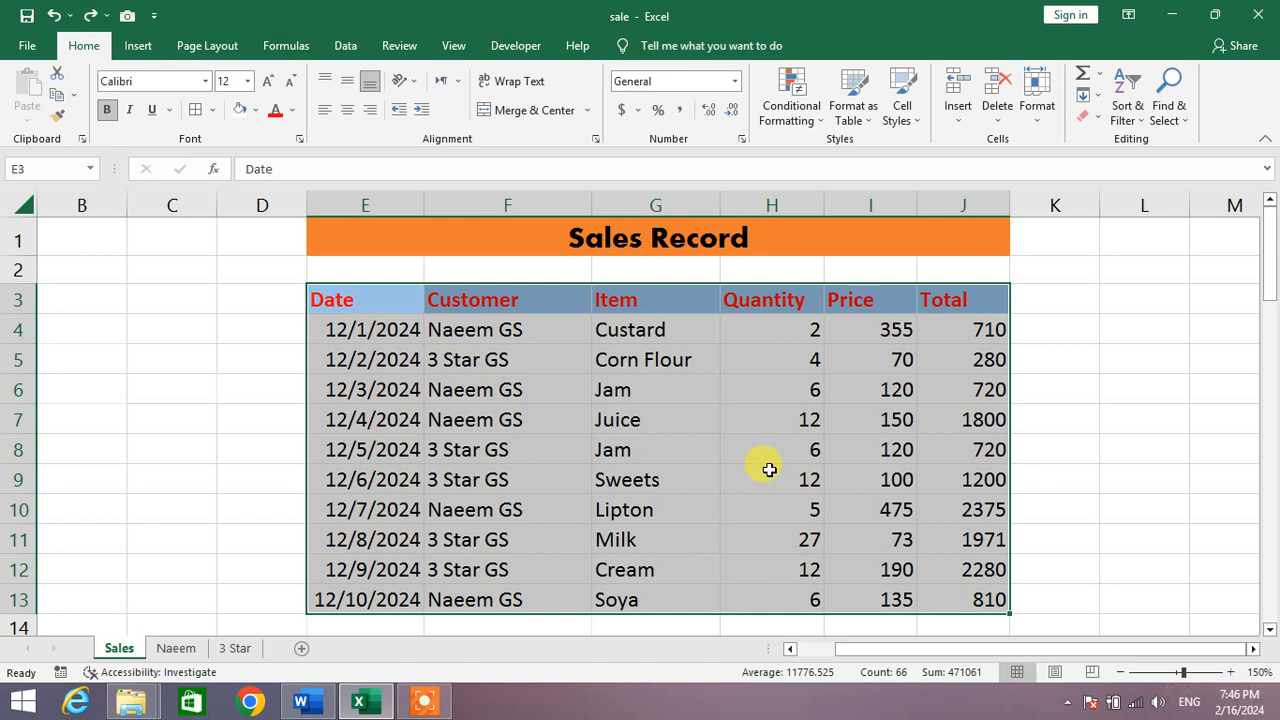
Step: Format the Sales Record range E3:J13 as a table, then clear the selection
key(ctrl+t)
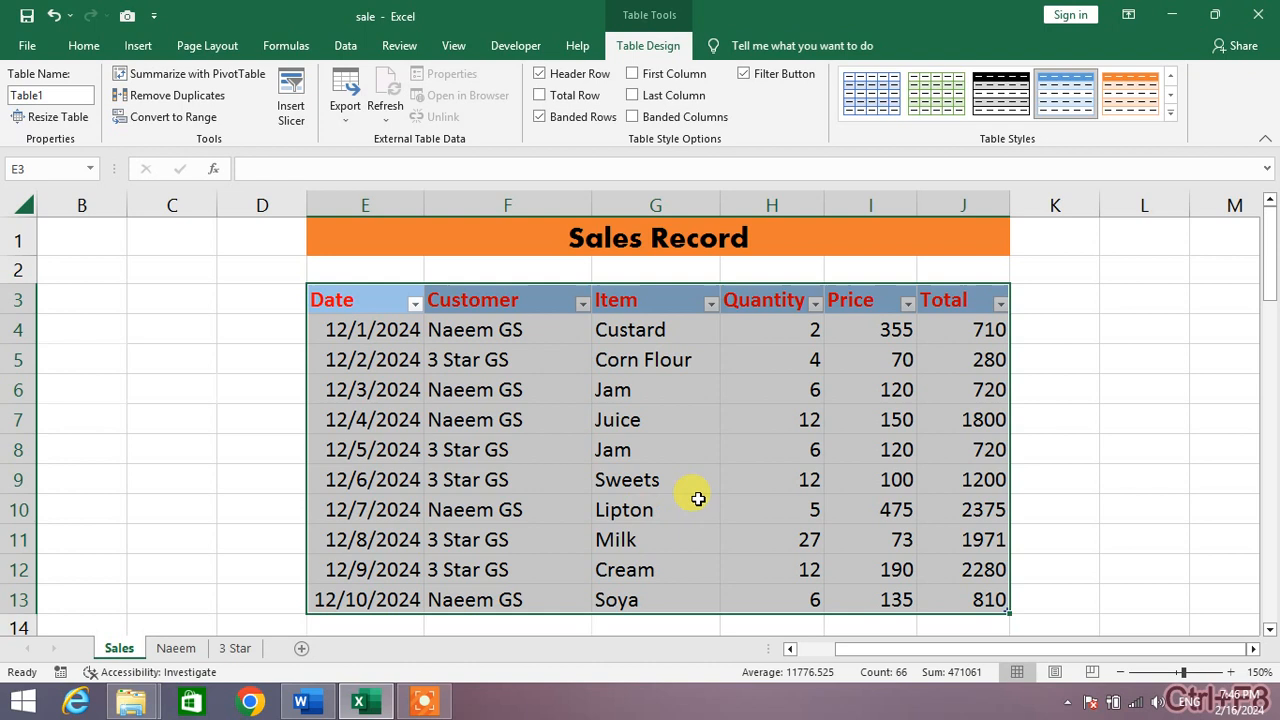
mouse_move(728, 416)
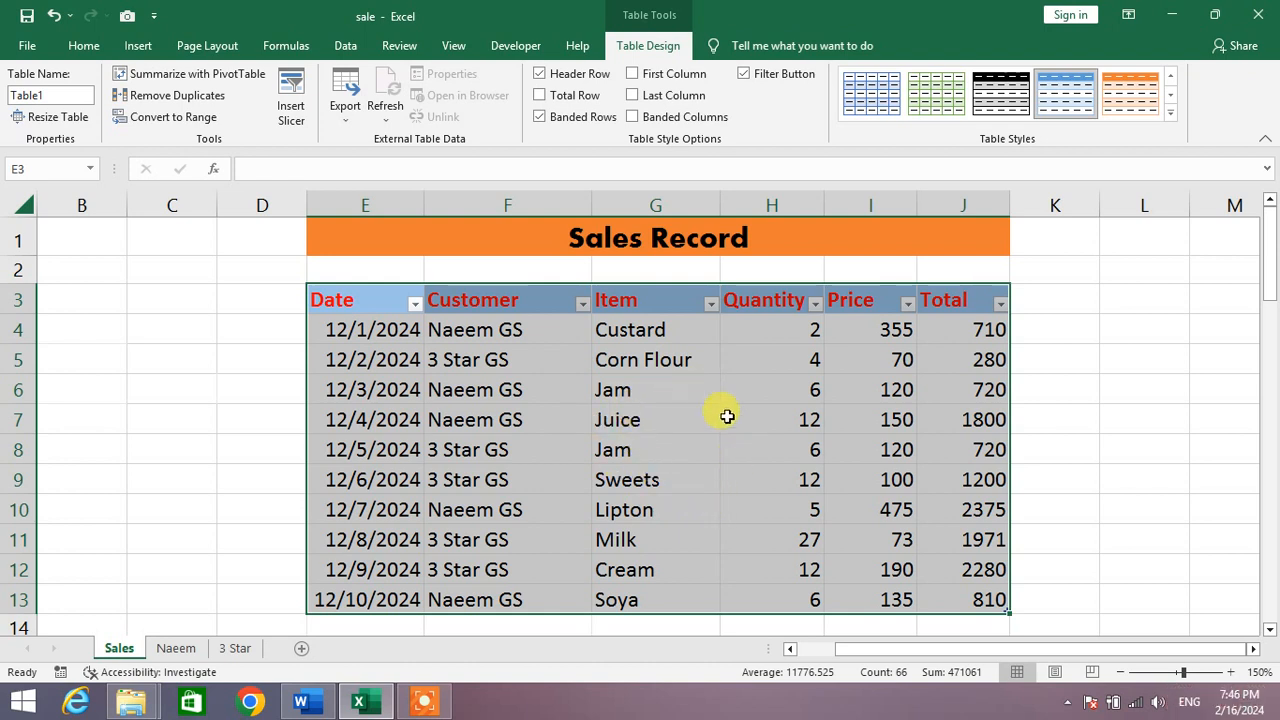
mouse_move(400, 492)
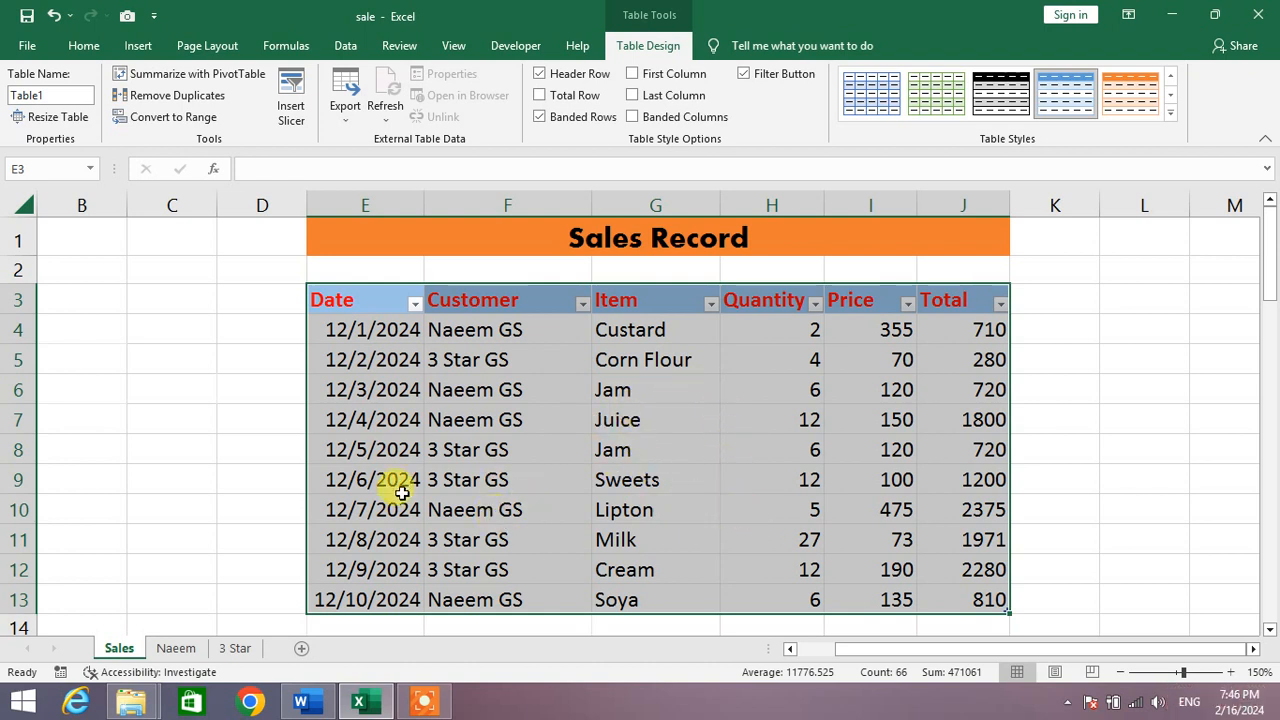
click(262, 388)
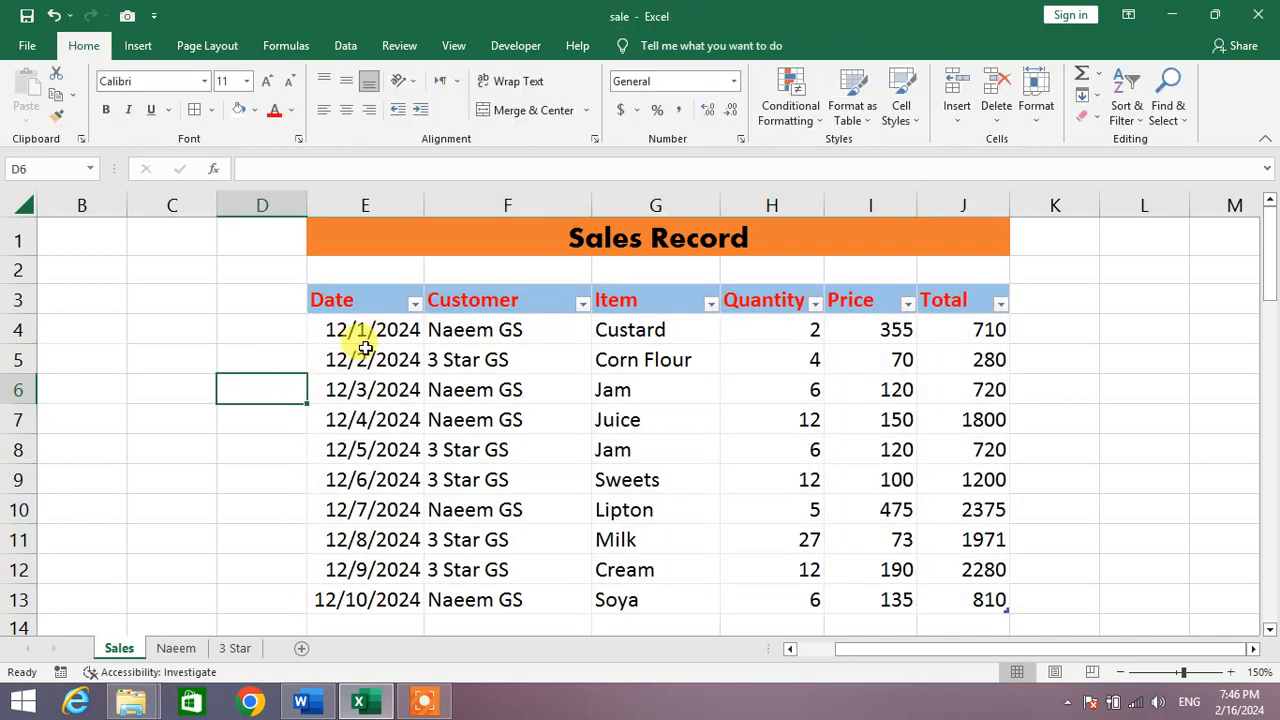
Step: Paste the copied header row E3:J3 into row 3 of the grouped Naeem and 3 Star sheets
click(332, 300)
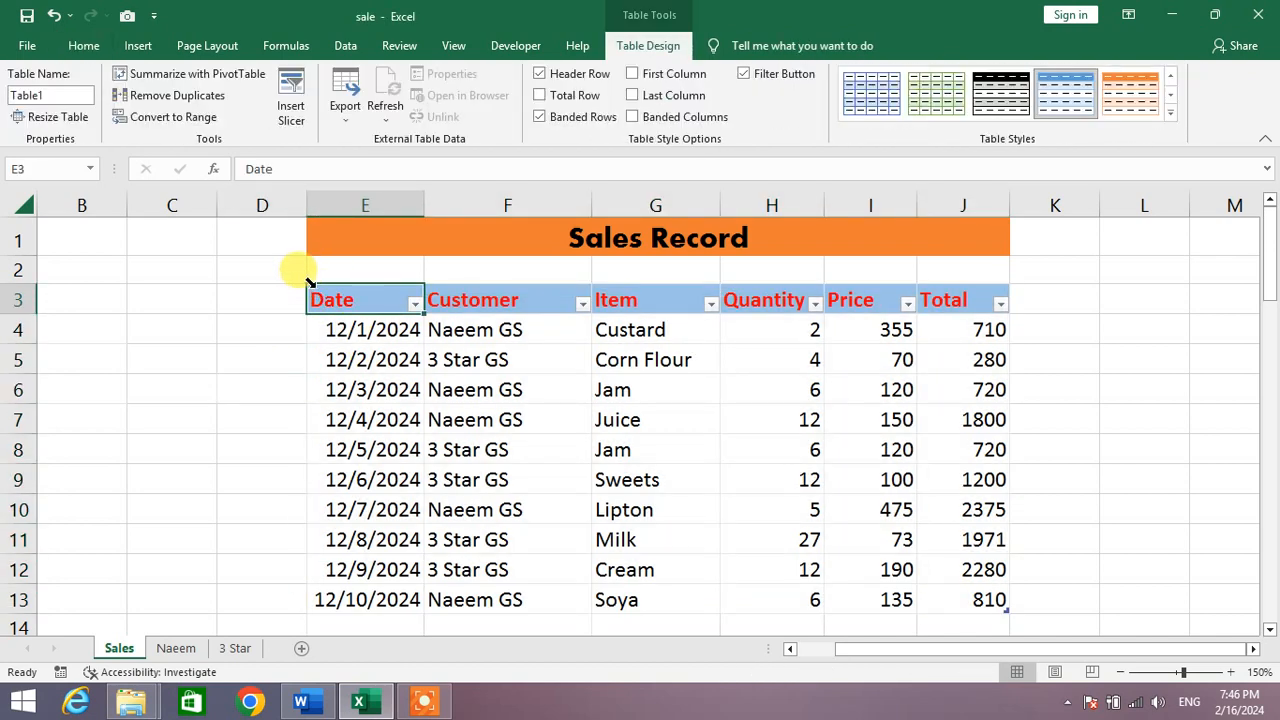
click(496, 328)
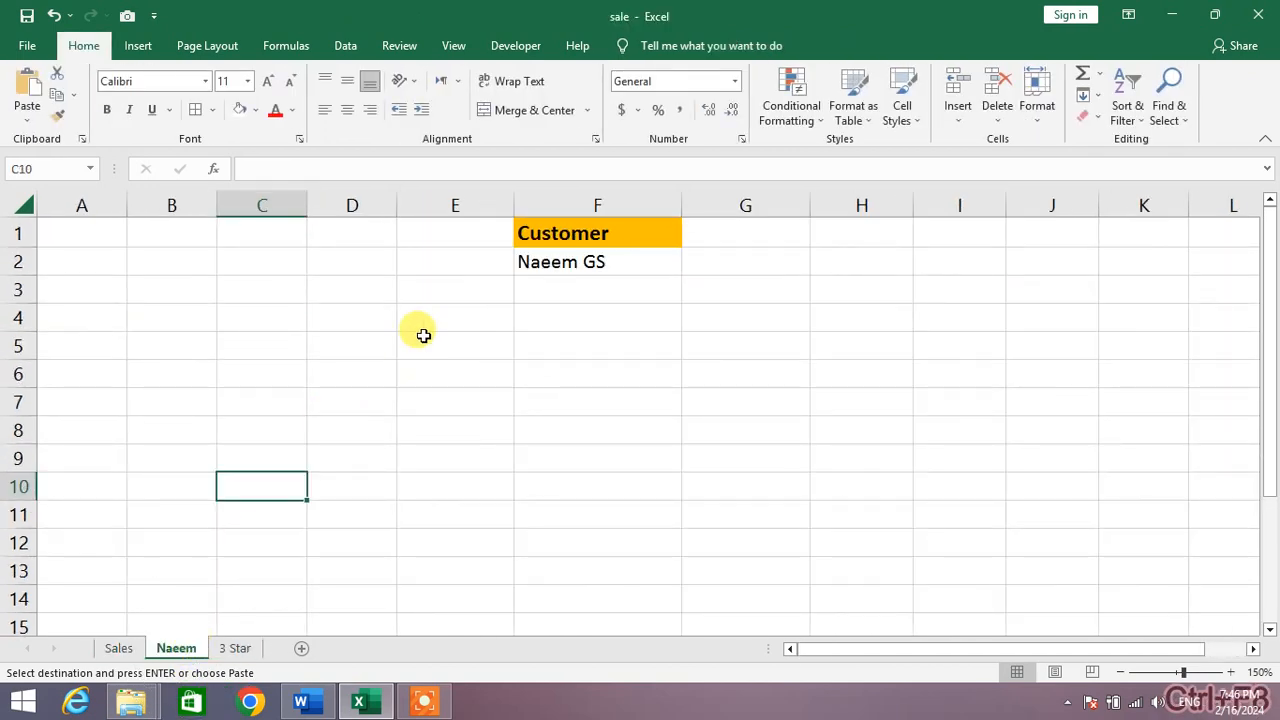
drag(456, 288, 960, 288)
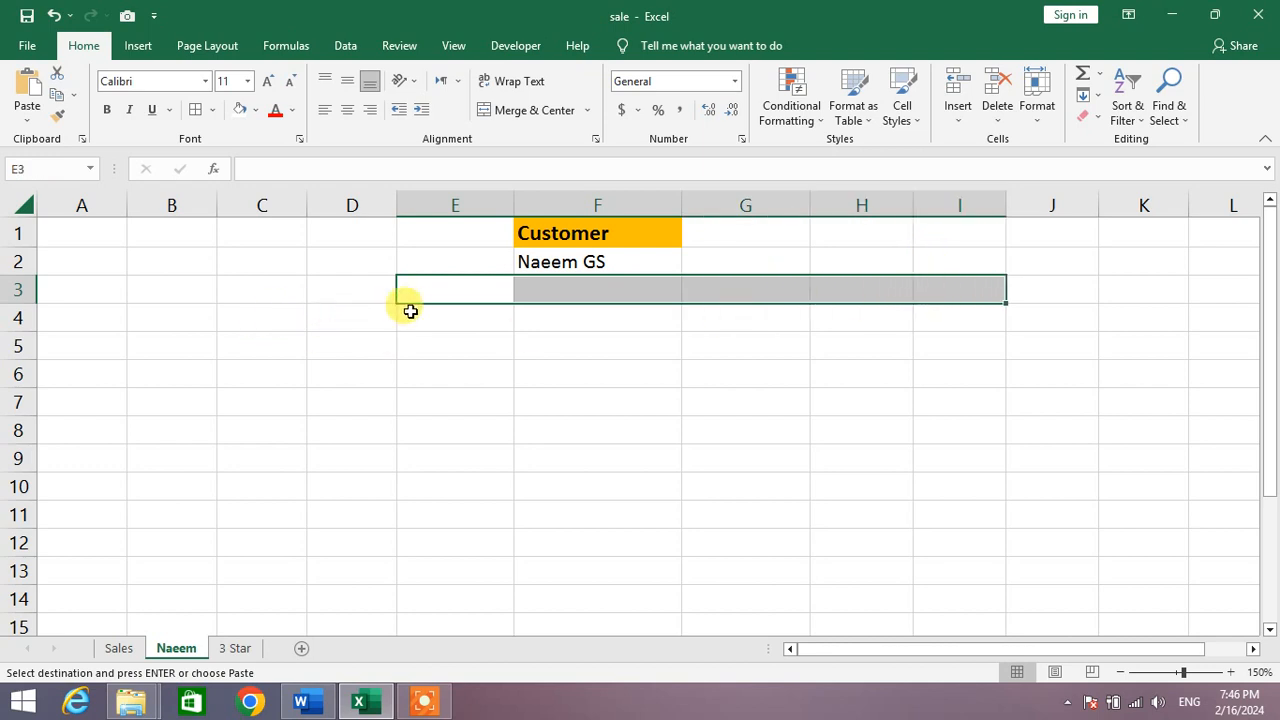
mouse_move(256, 604)
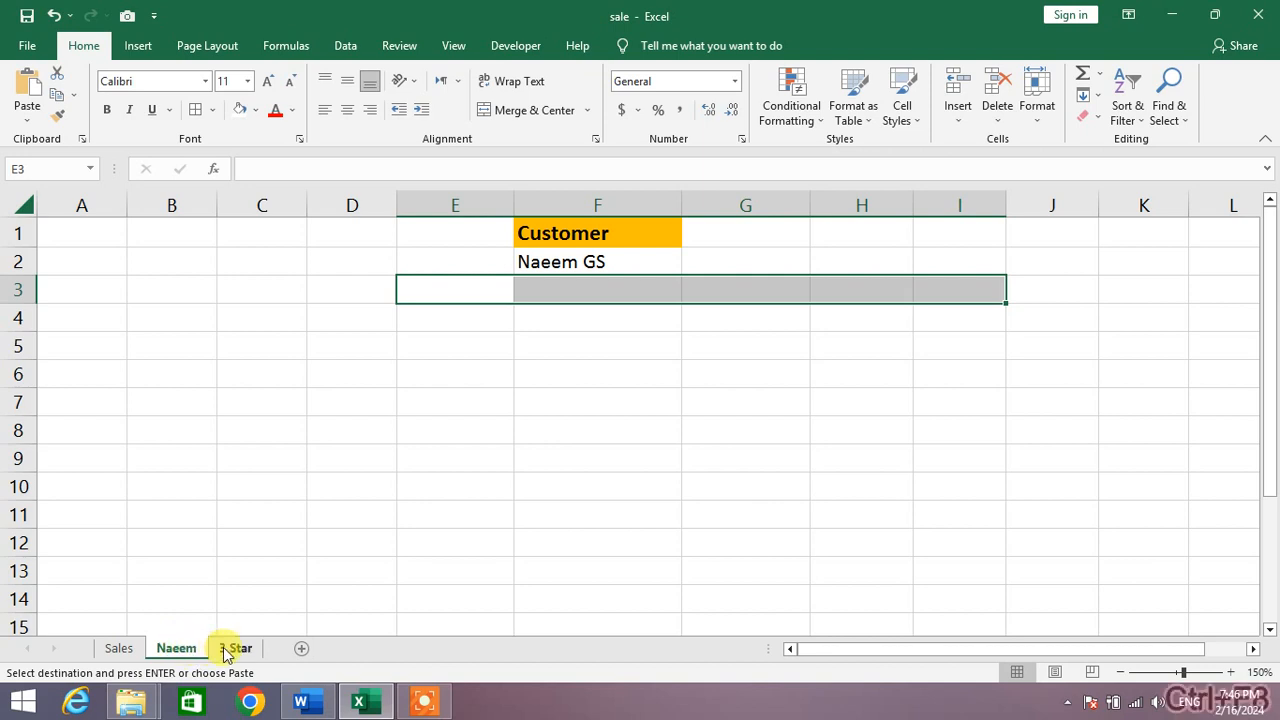
click(236, 648)
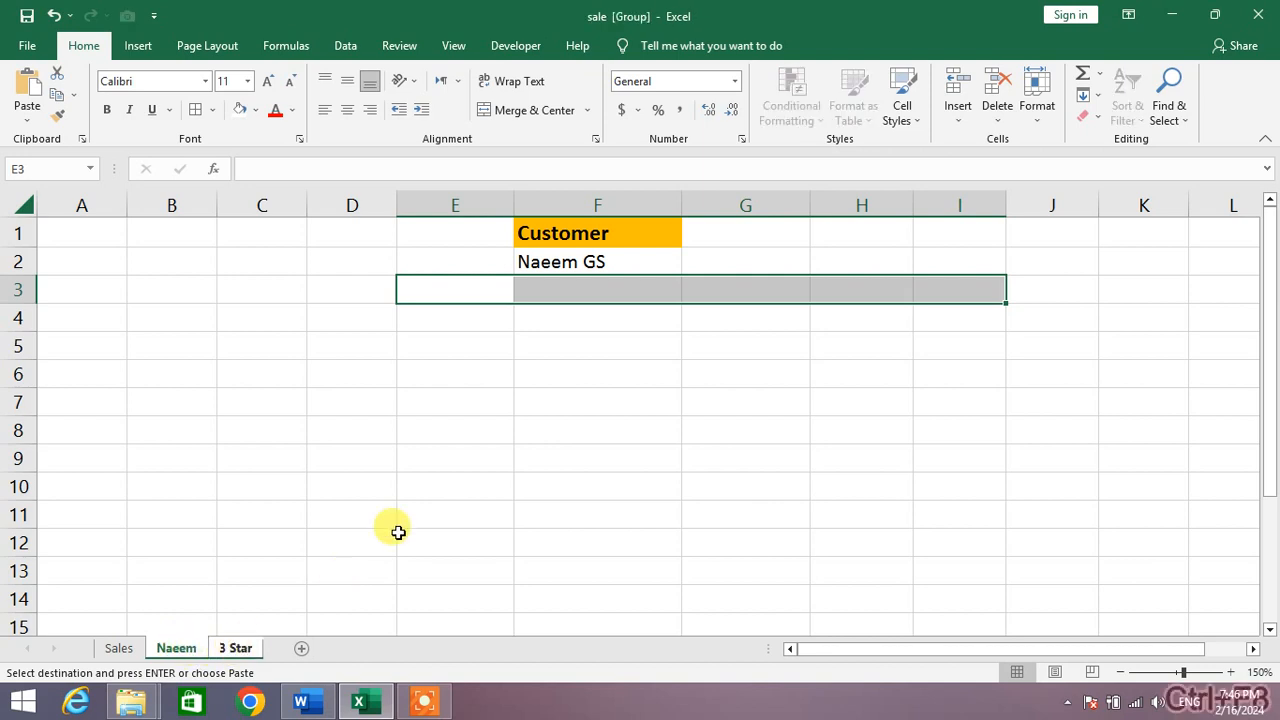
mouse_move(480, 280)
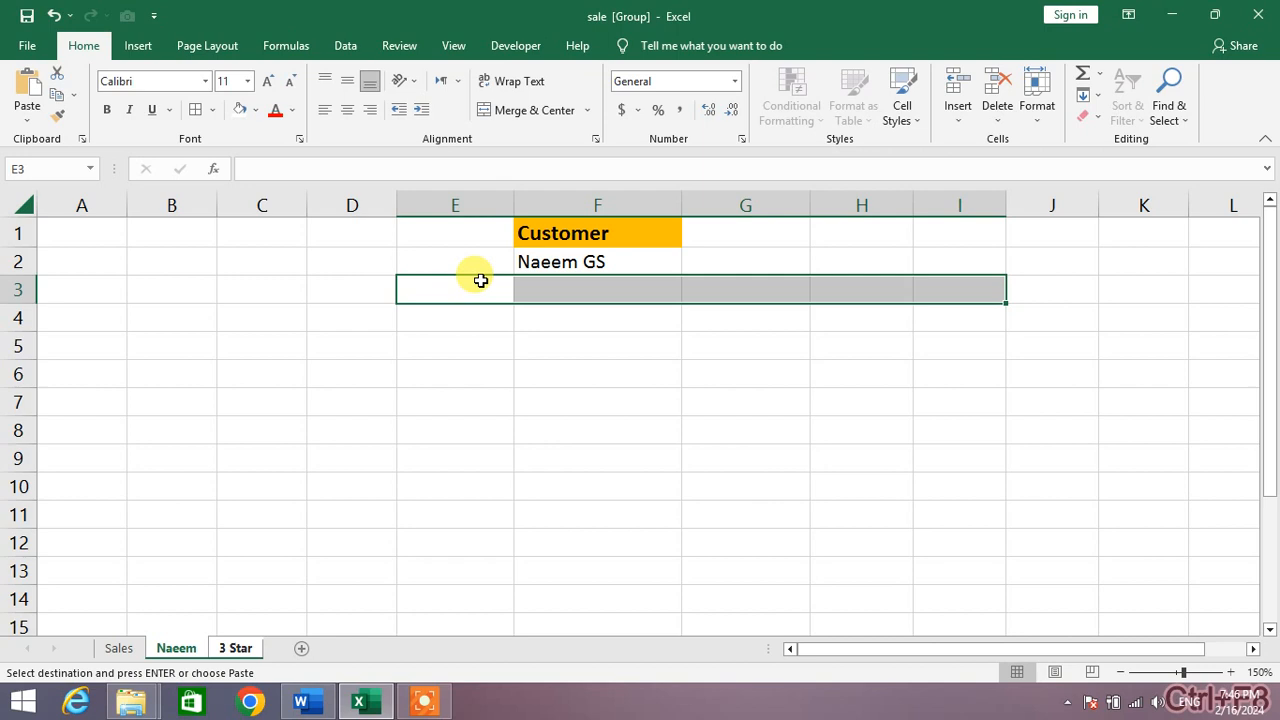
key(Return)
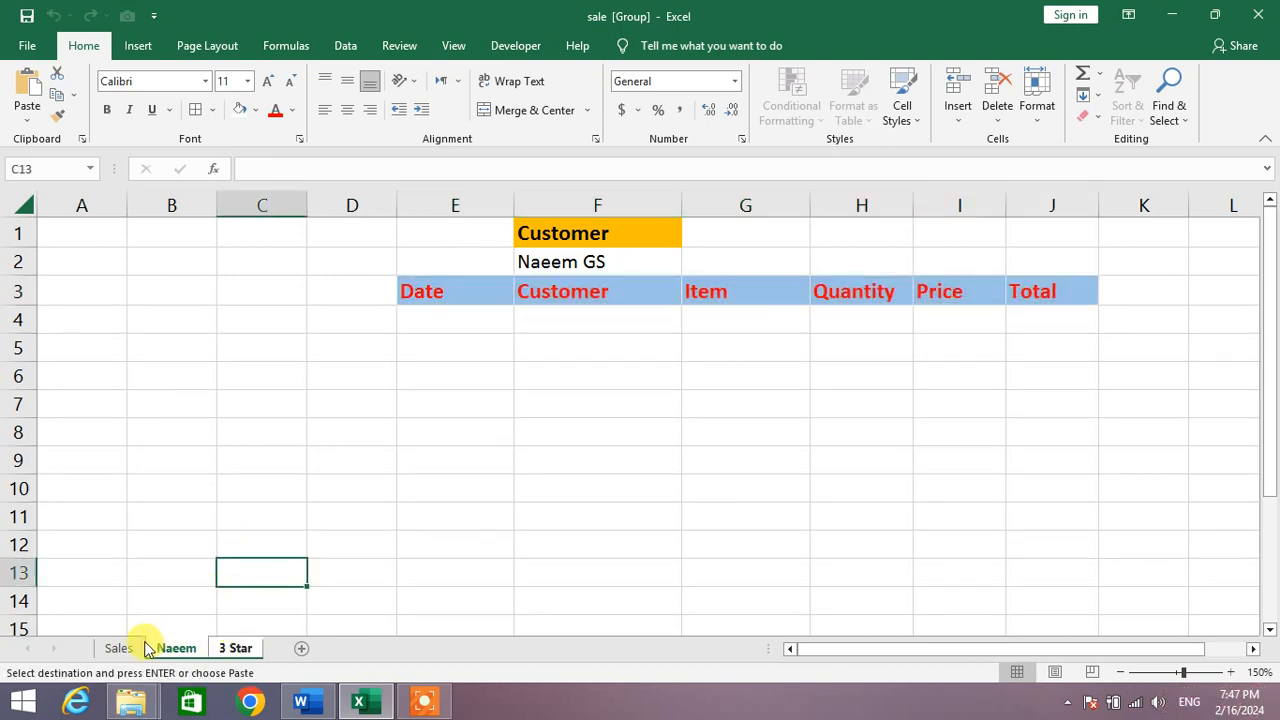
Step: Check the pasted headings on both sheets and ungroup them, ending on the Naeem sheet
click(236, 648)
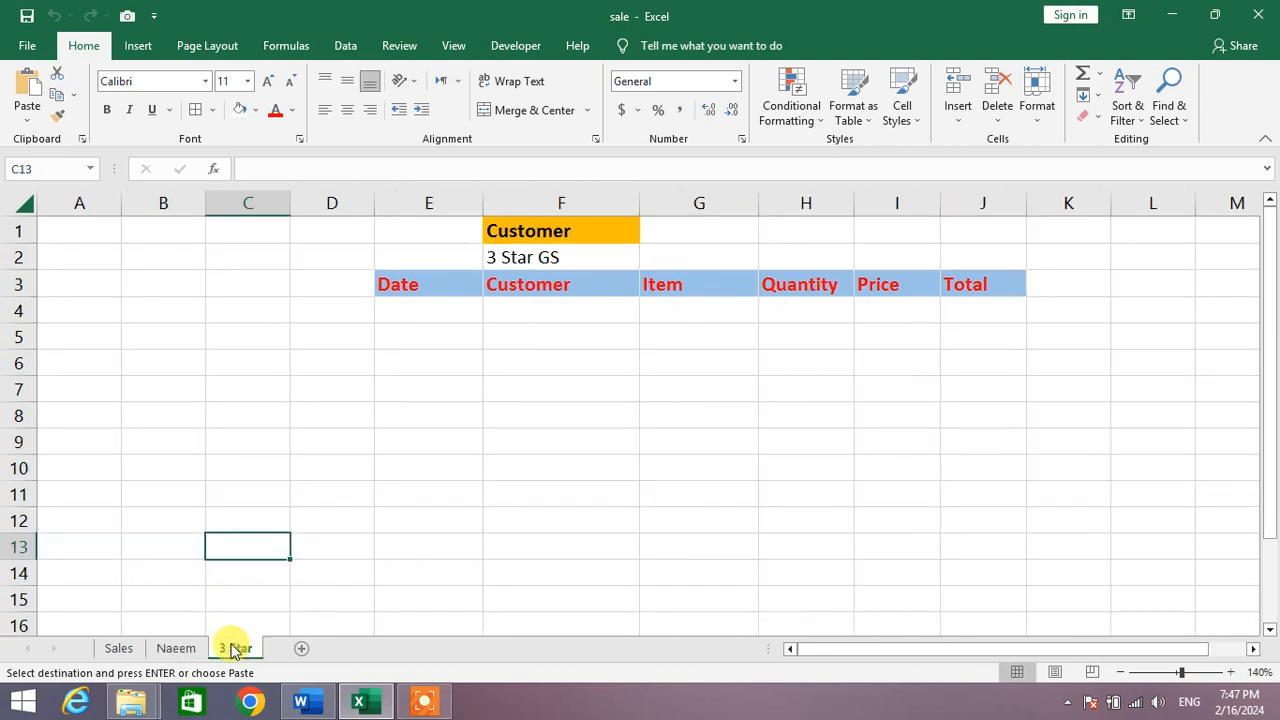
click(176, 648)
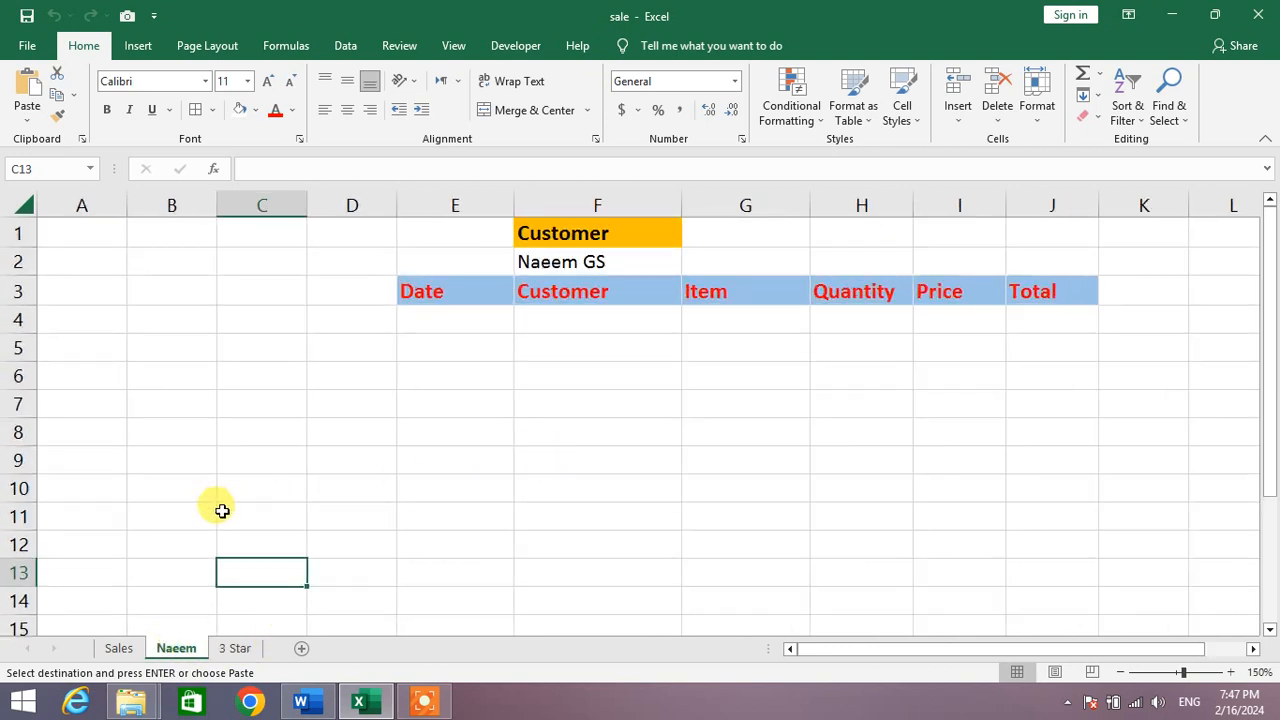
mouse_move(260, 632)
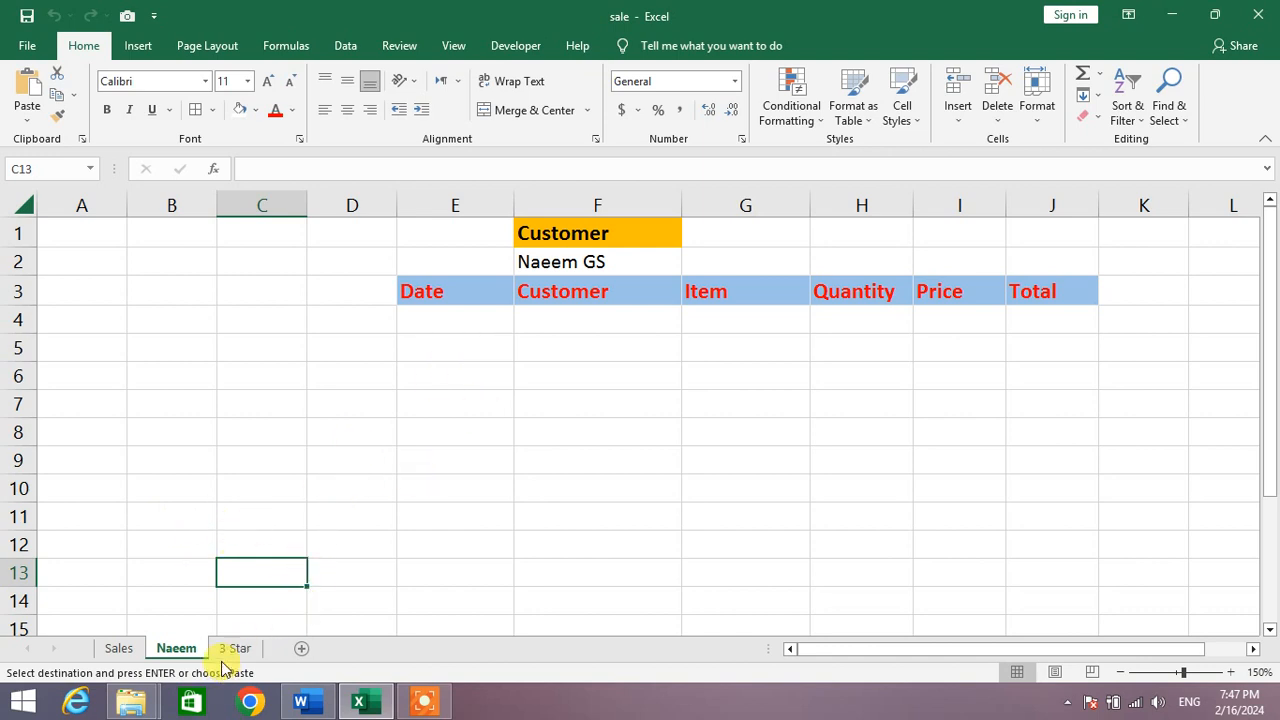
click(236, 648)
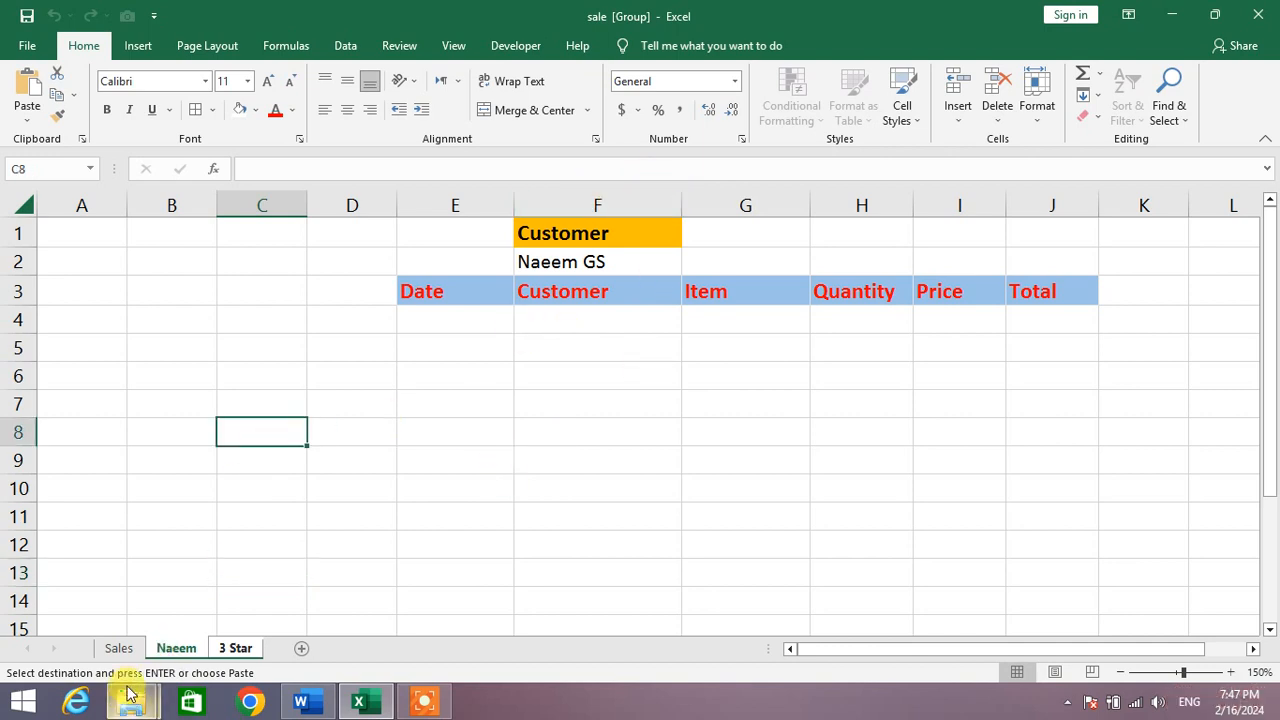
click(236, 648)
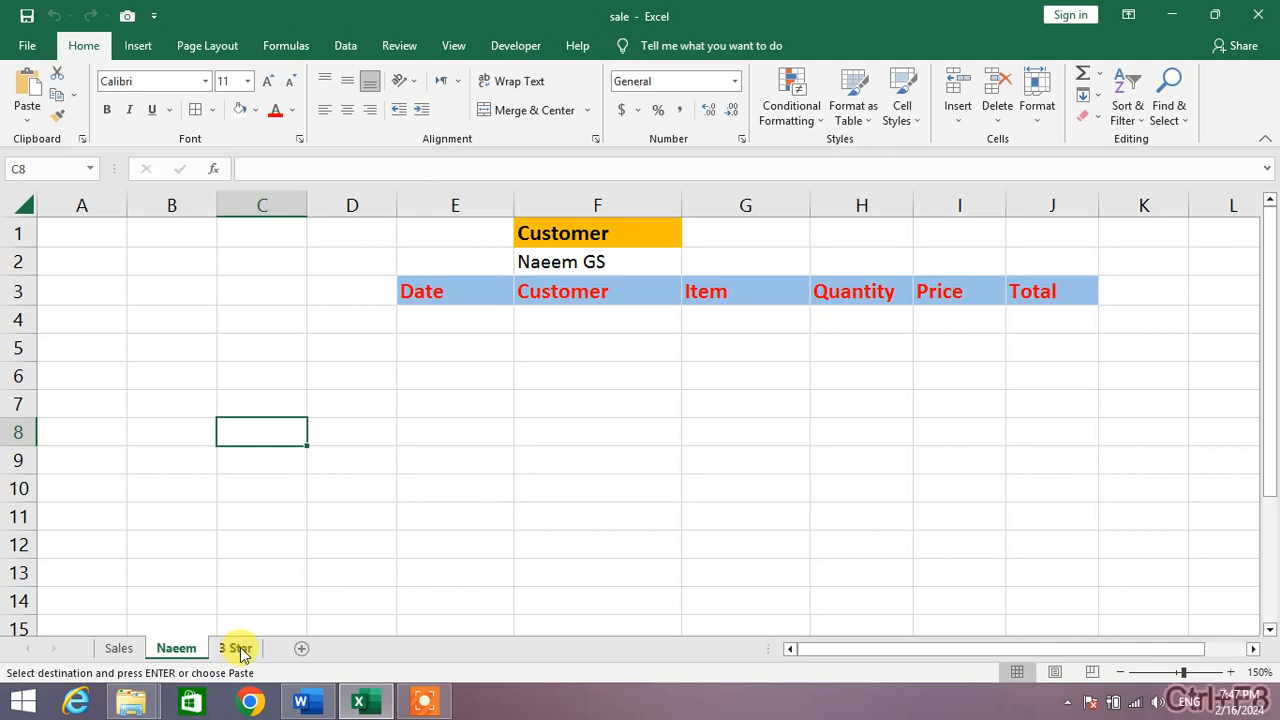
click(236, 648)
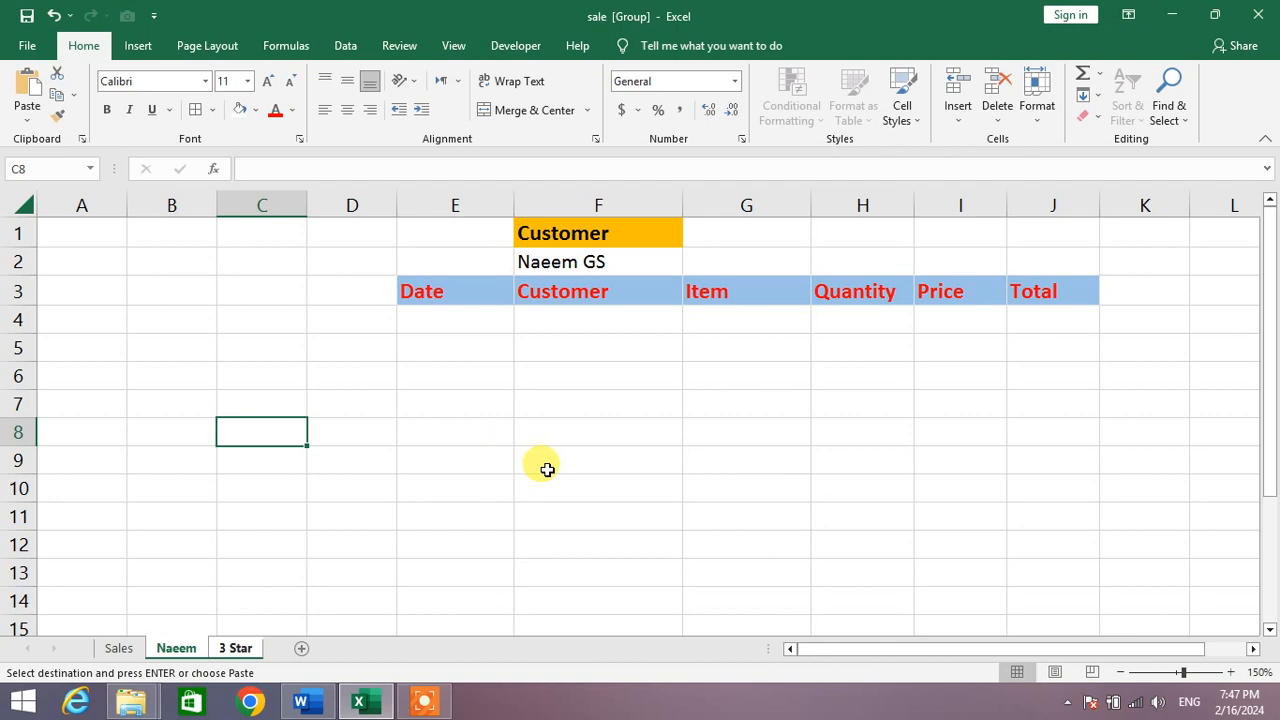
click(598, 460)
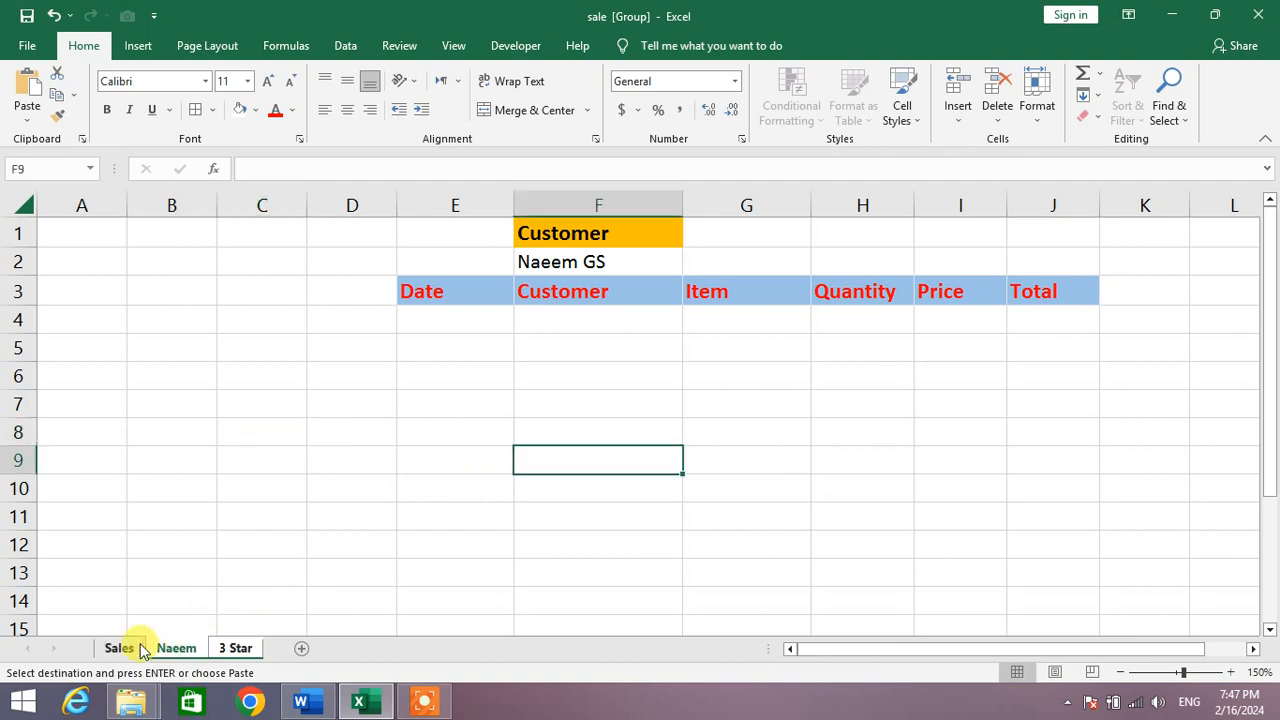
click(176, 648)
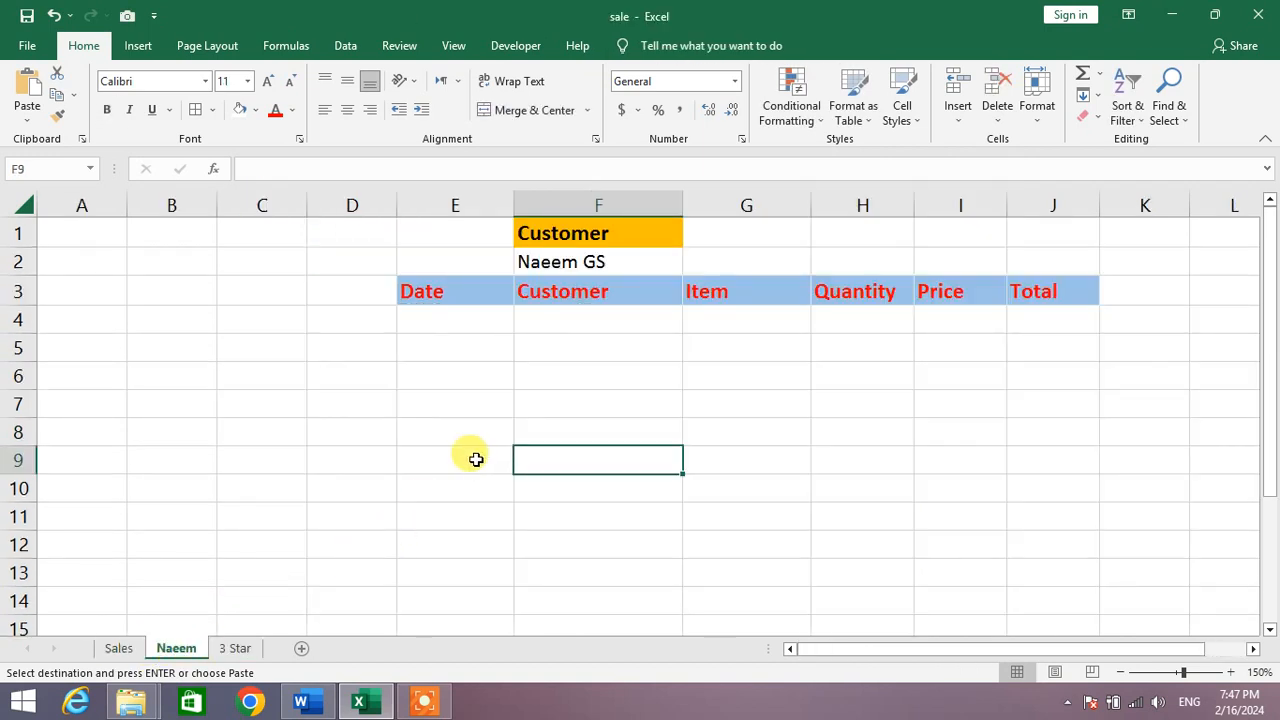
mouse_move(594, 320)
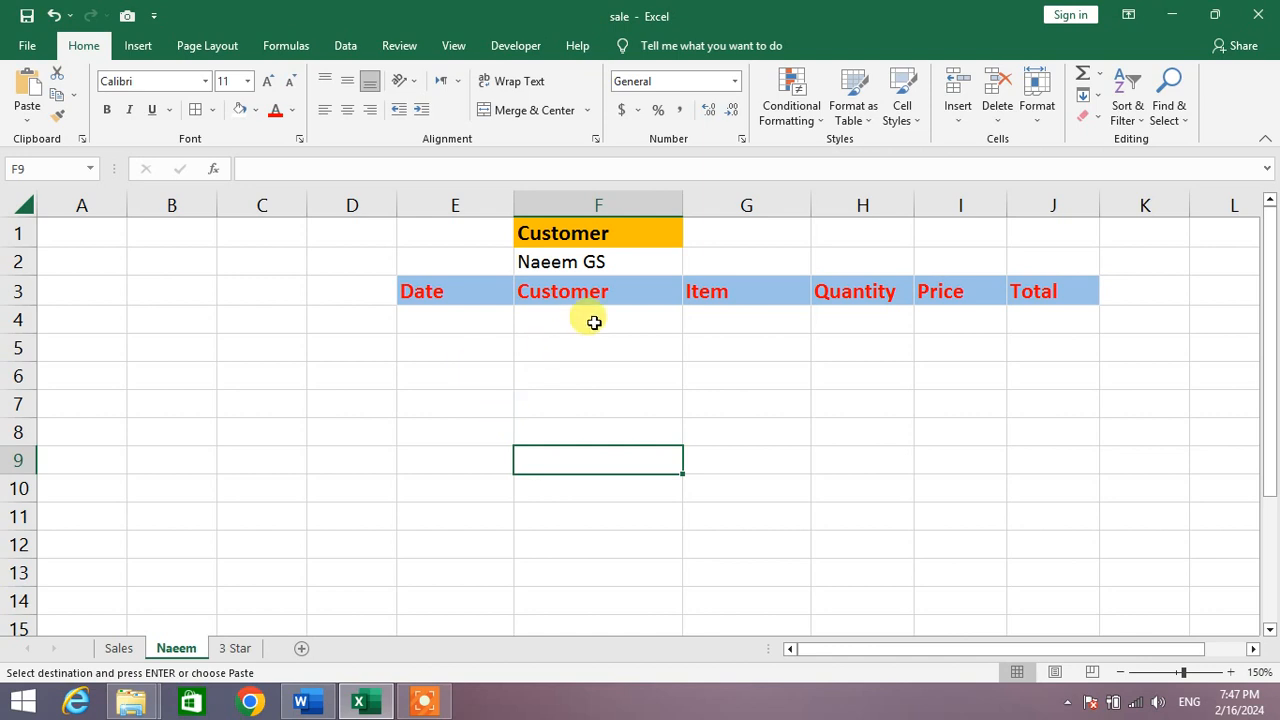
mouse_move(516, 44)
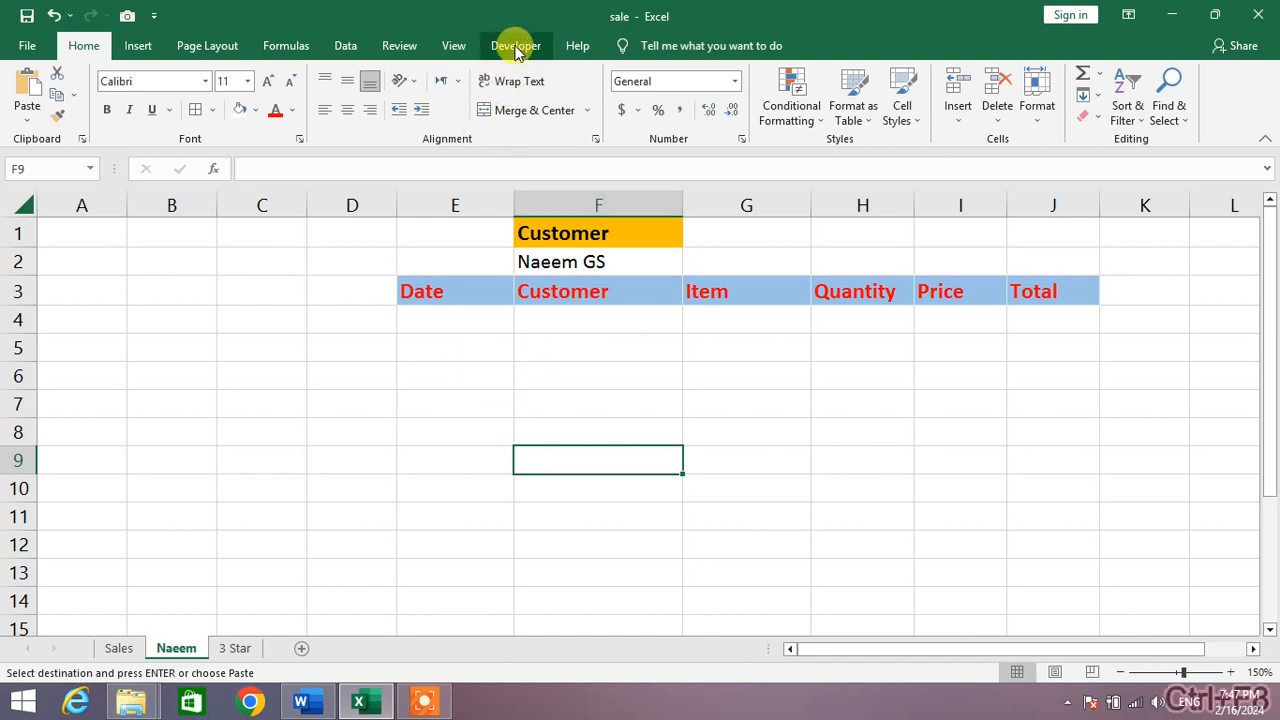
Step: Show the Developer ribbon and select empty cell G2 beside the criteria
click(516, 44)
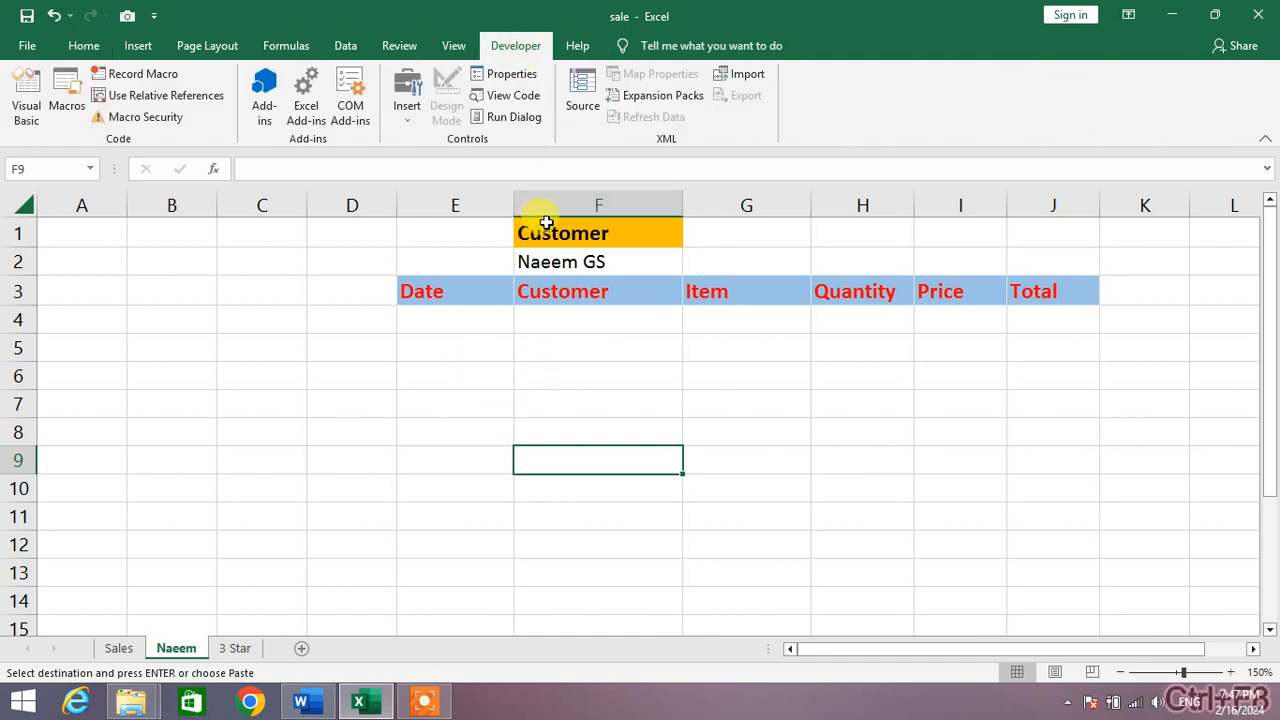
mouse_move(528, 148)
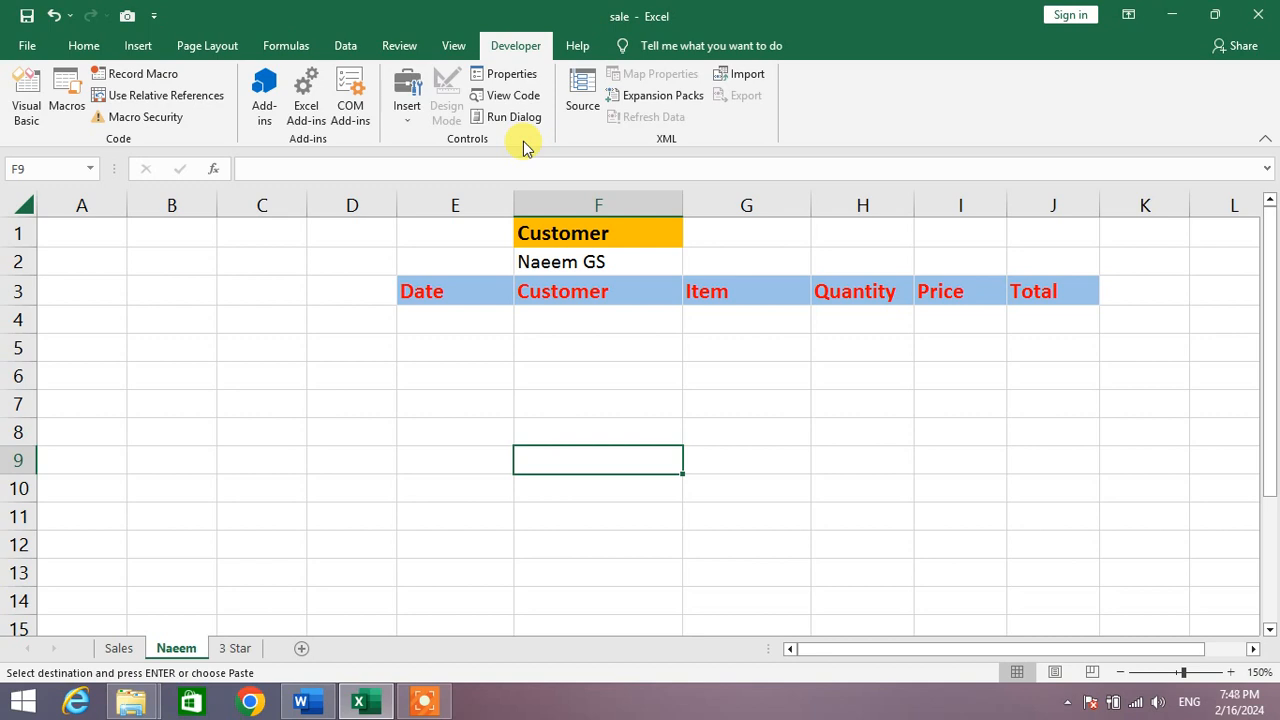
mouse_move(176, 96)
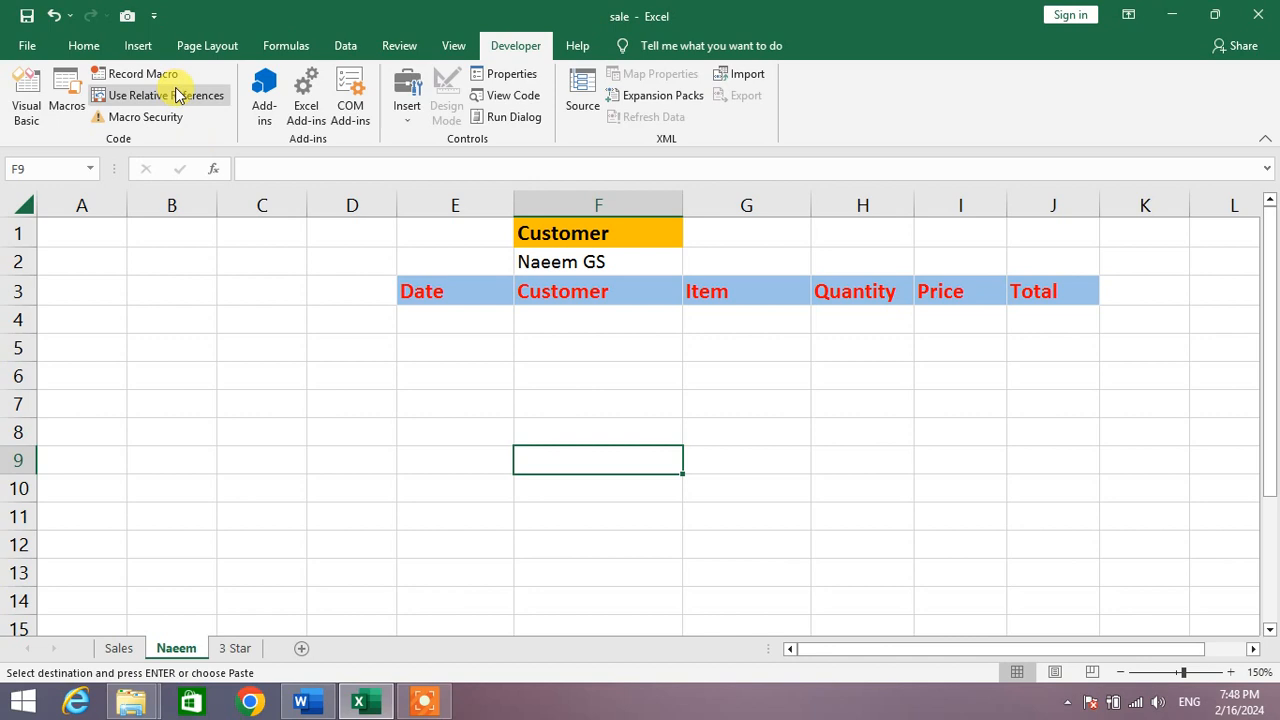
mouse_move(144, 72)
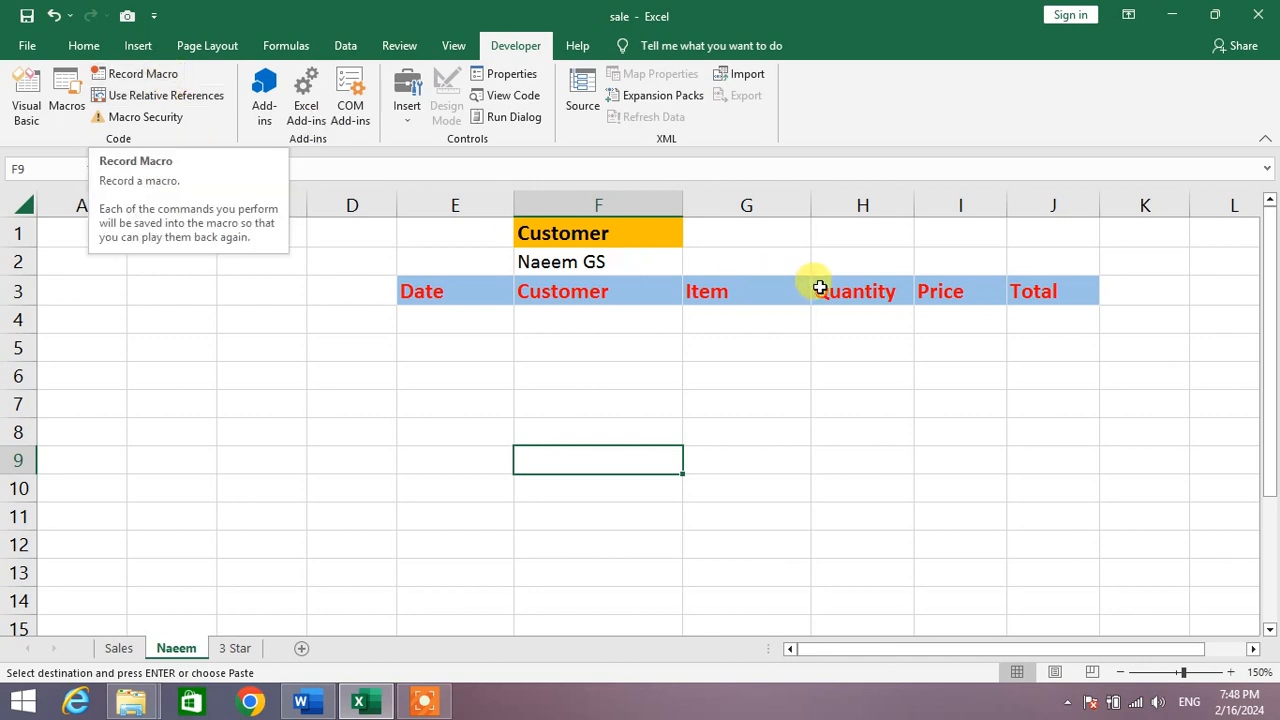
click(746, 260)
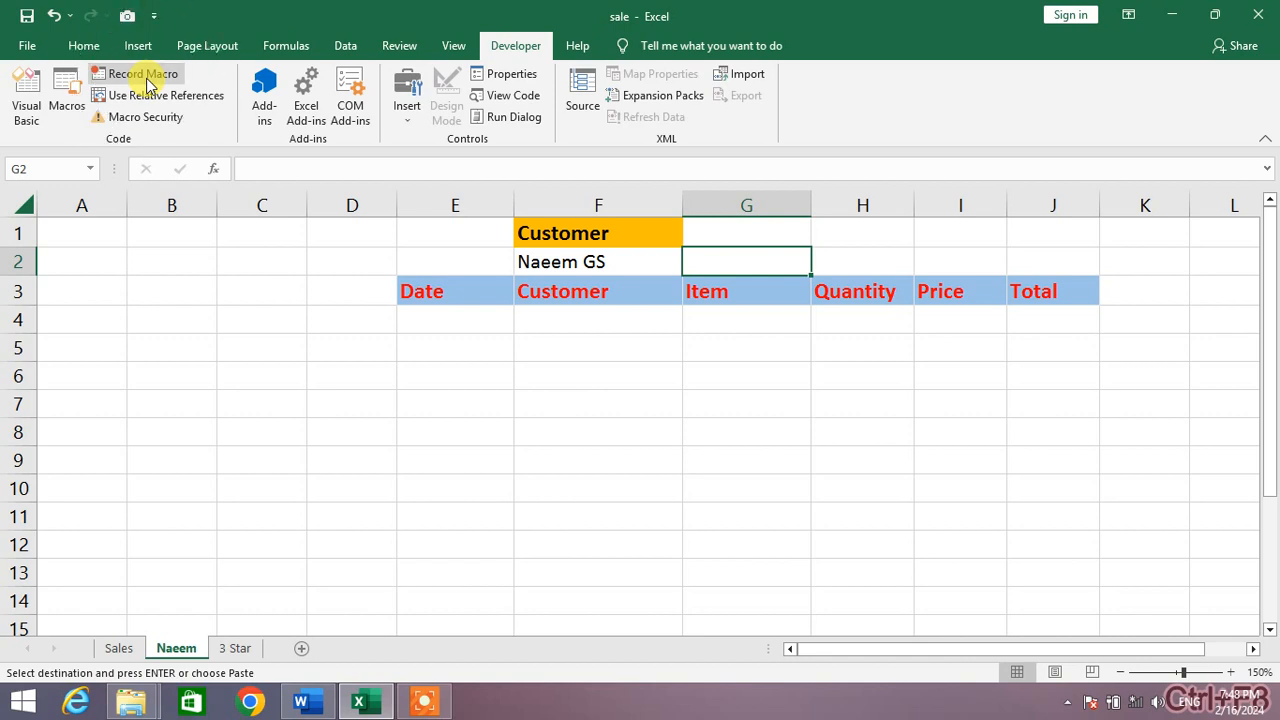
Step: Begin recording a macro named Naeem stored in This Workbook
click(142, 72)
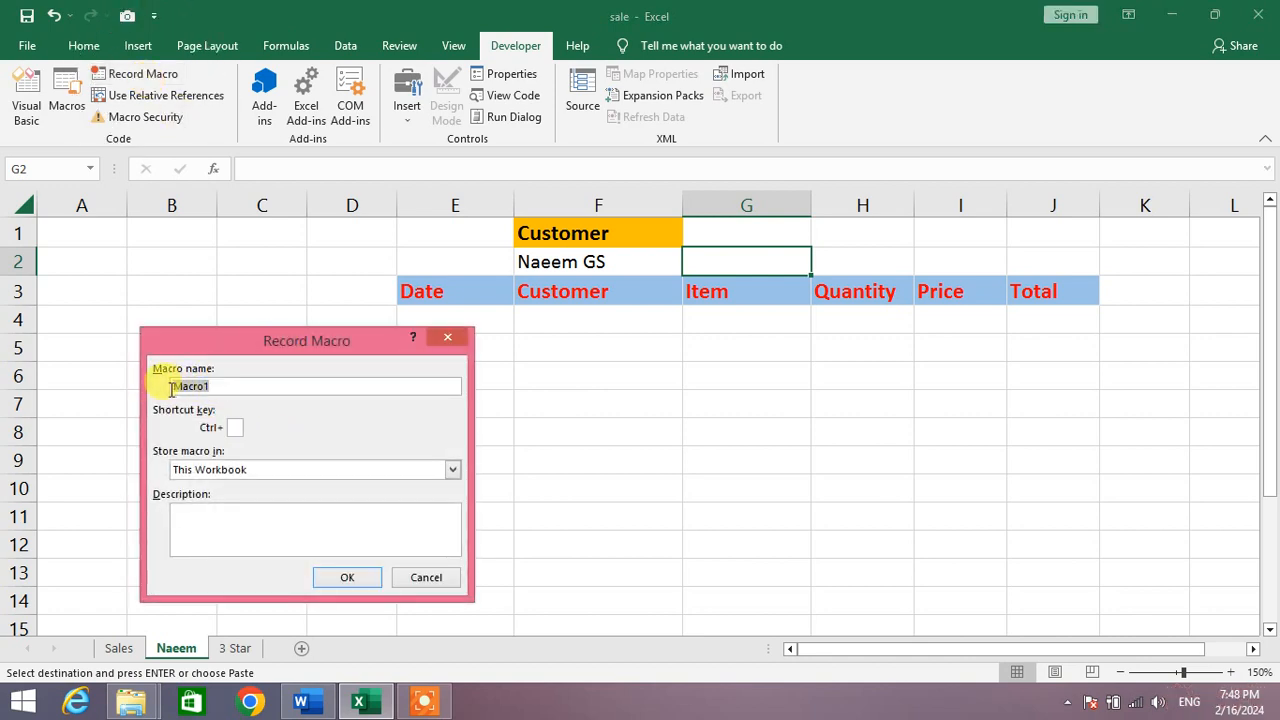
text(Naeem)
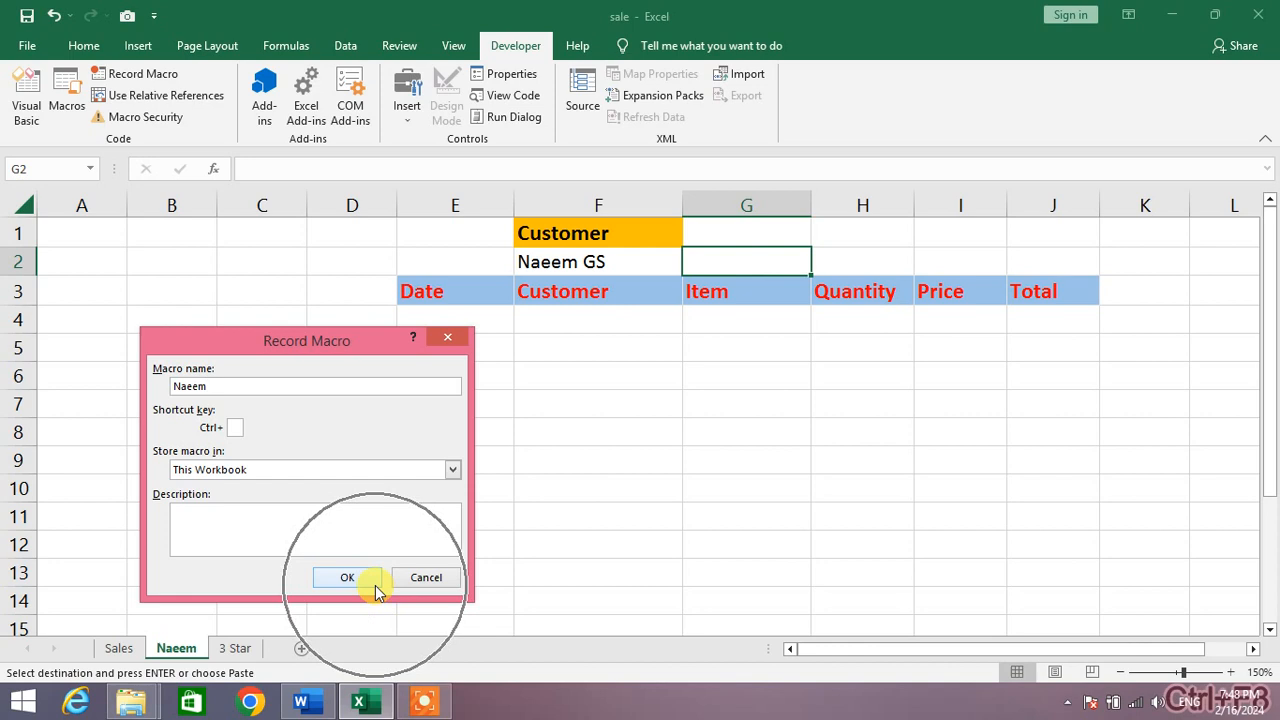
click(348, 576)
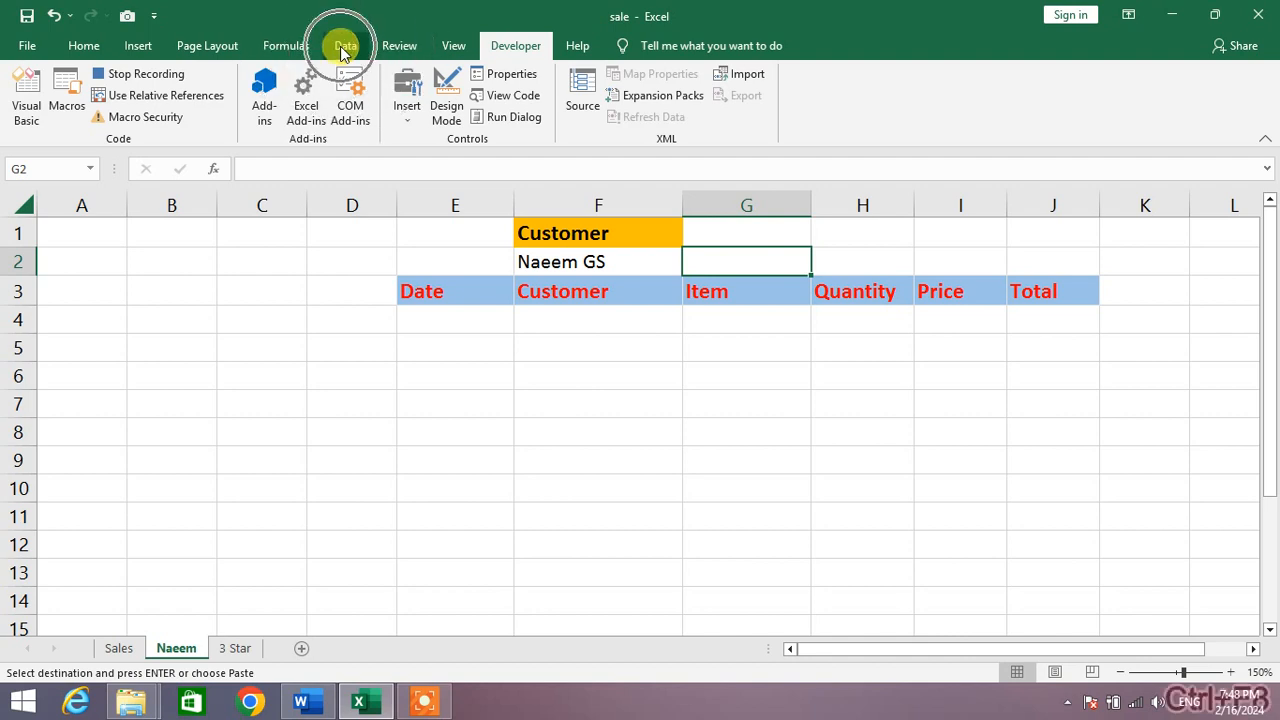
Step: Start an Advanced Filter with the sales table Table1[#All] as the list range
click(344, 44)
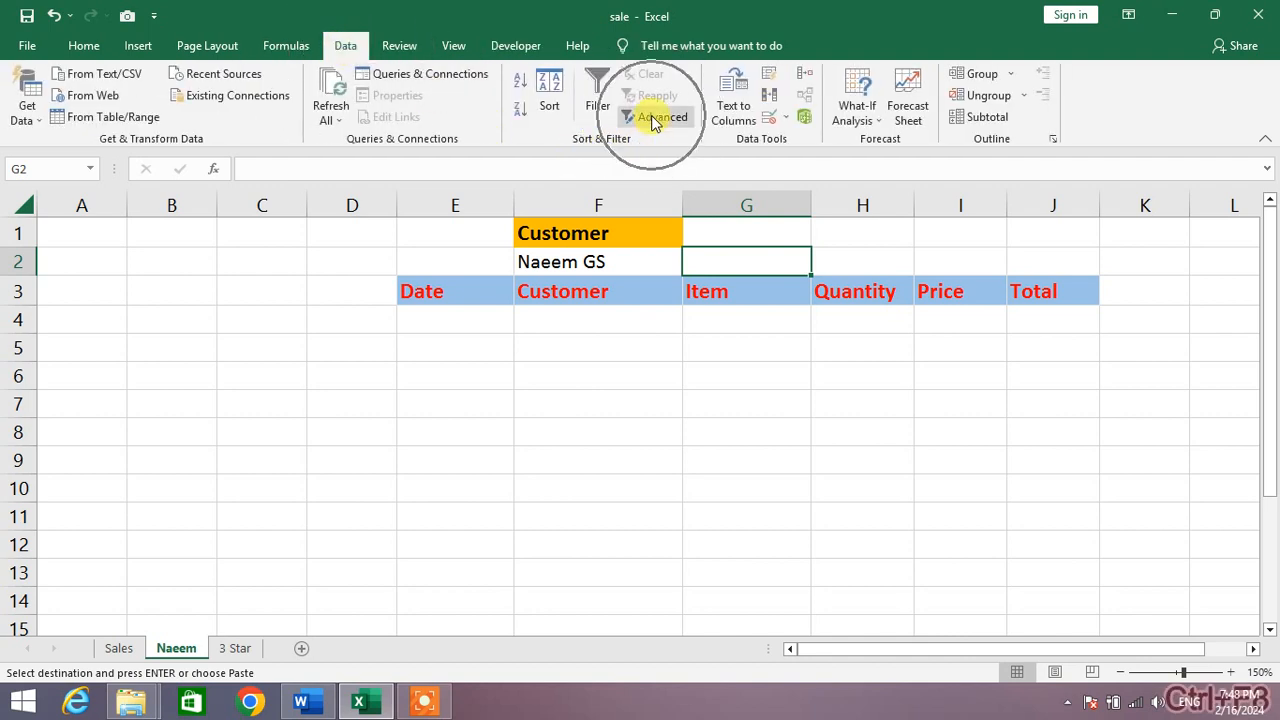
click(662, 116)
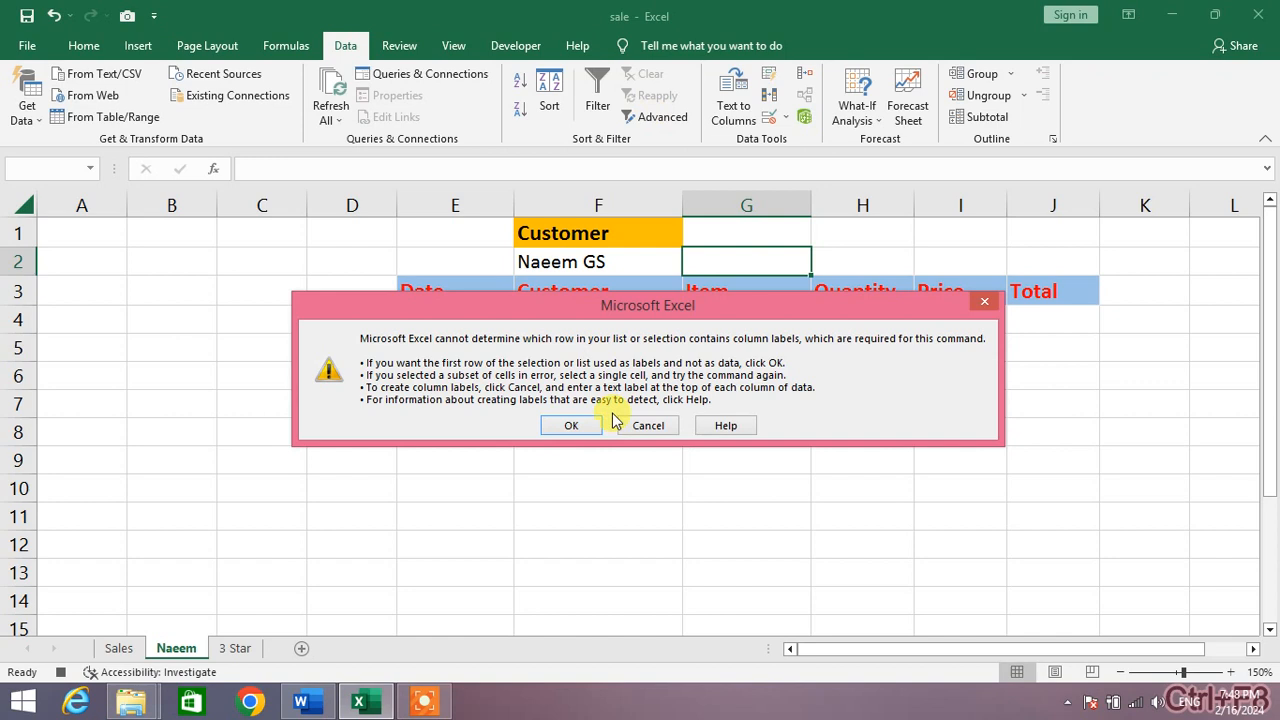
click(572, 424)
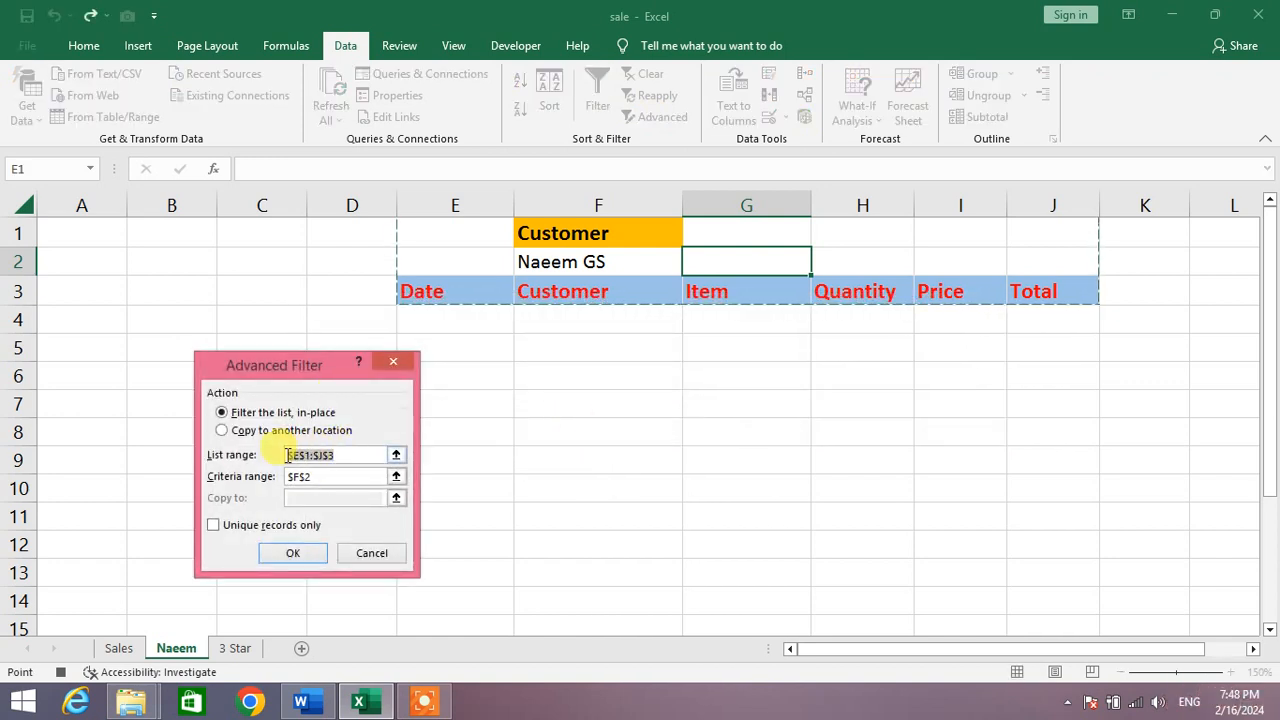
click(220, 430)
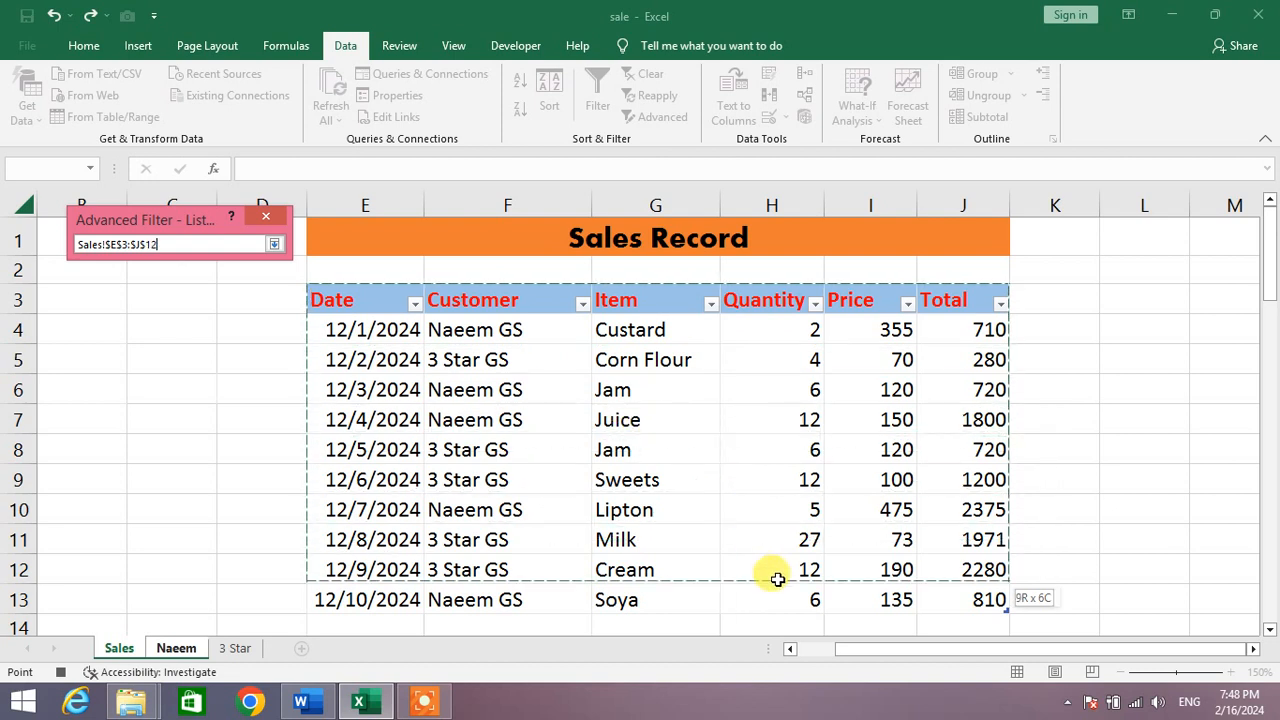
click(274, 244)
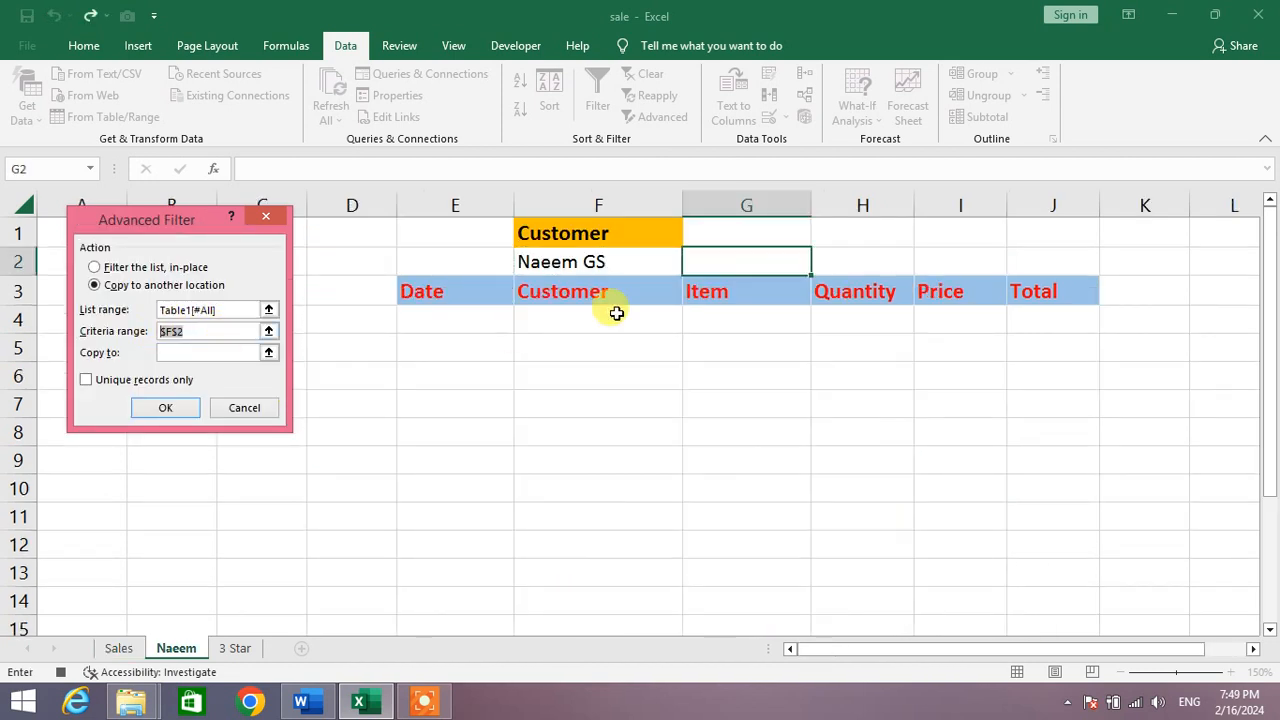
Step: Use criteria Naeem!$F$1:$F$2, copy to Naeem!$E$3:$J$3 and run the filter
click(268, 332)
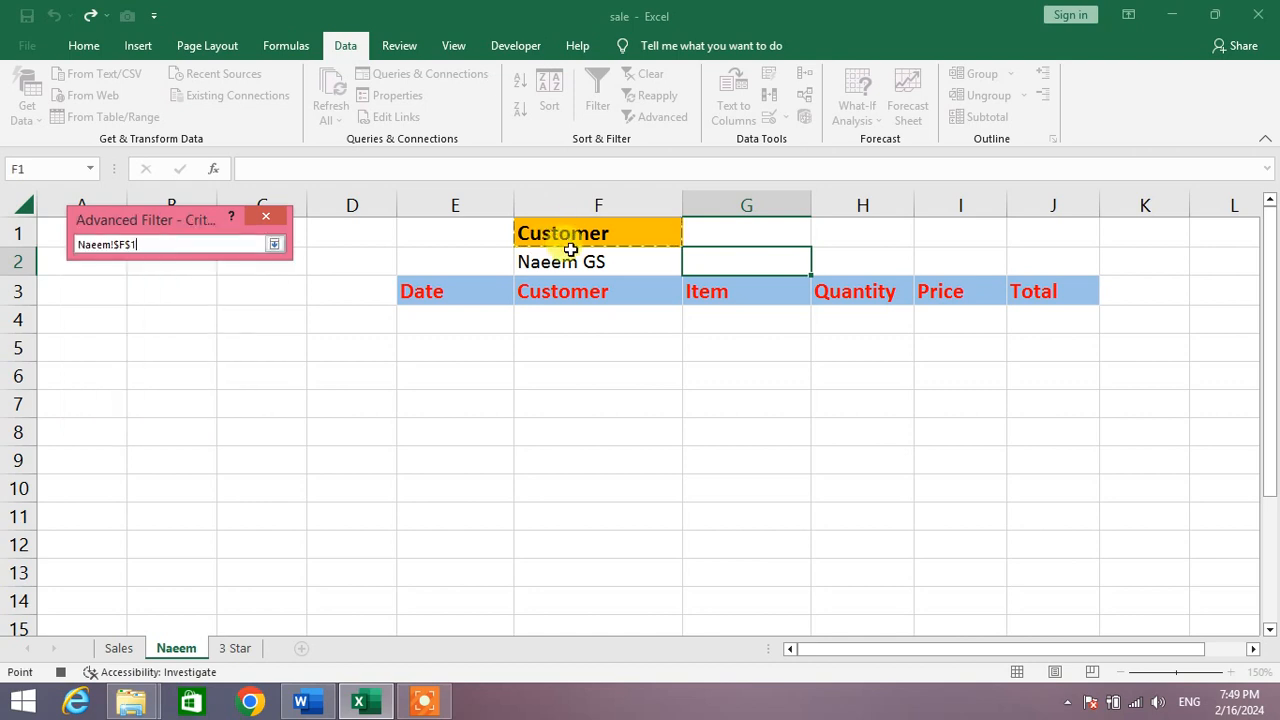
click(272, 244)
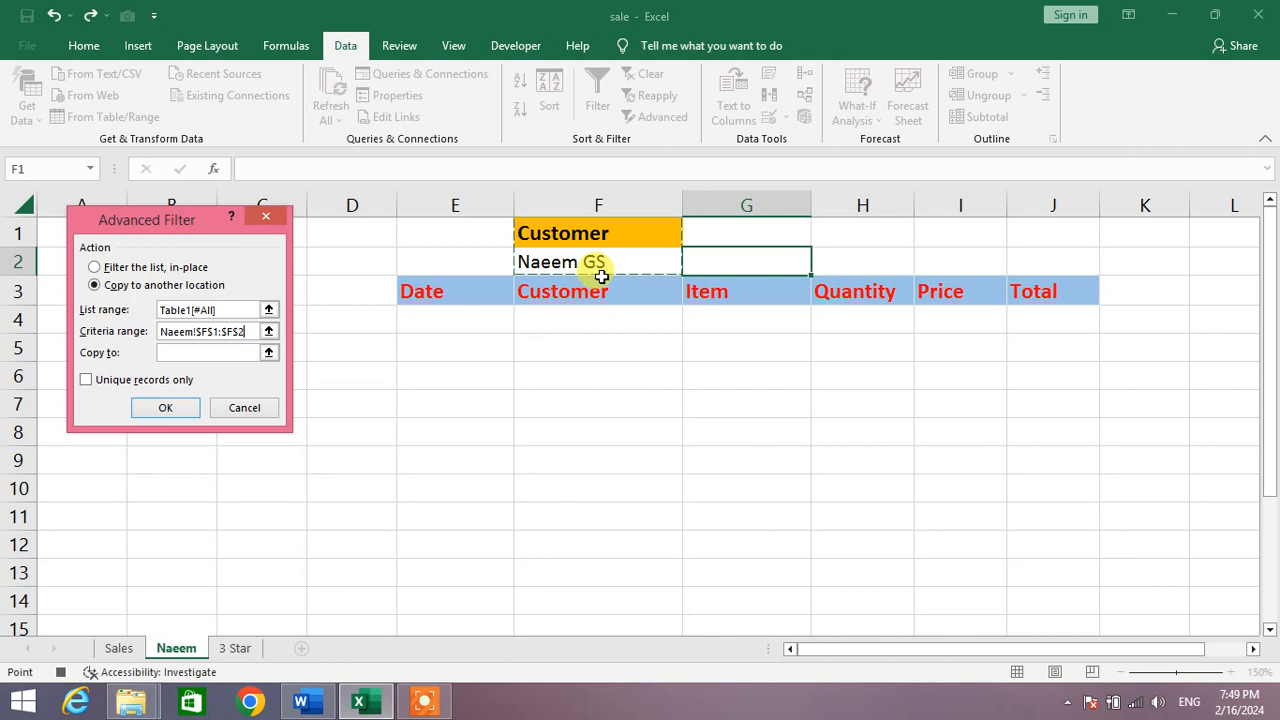
click(204, 352)
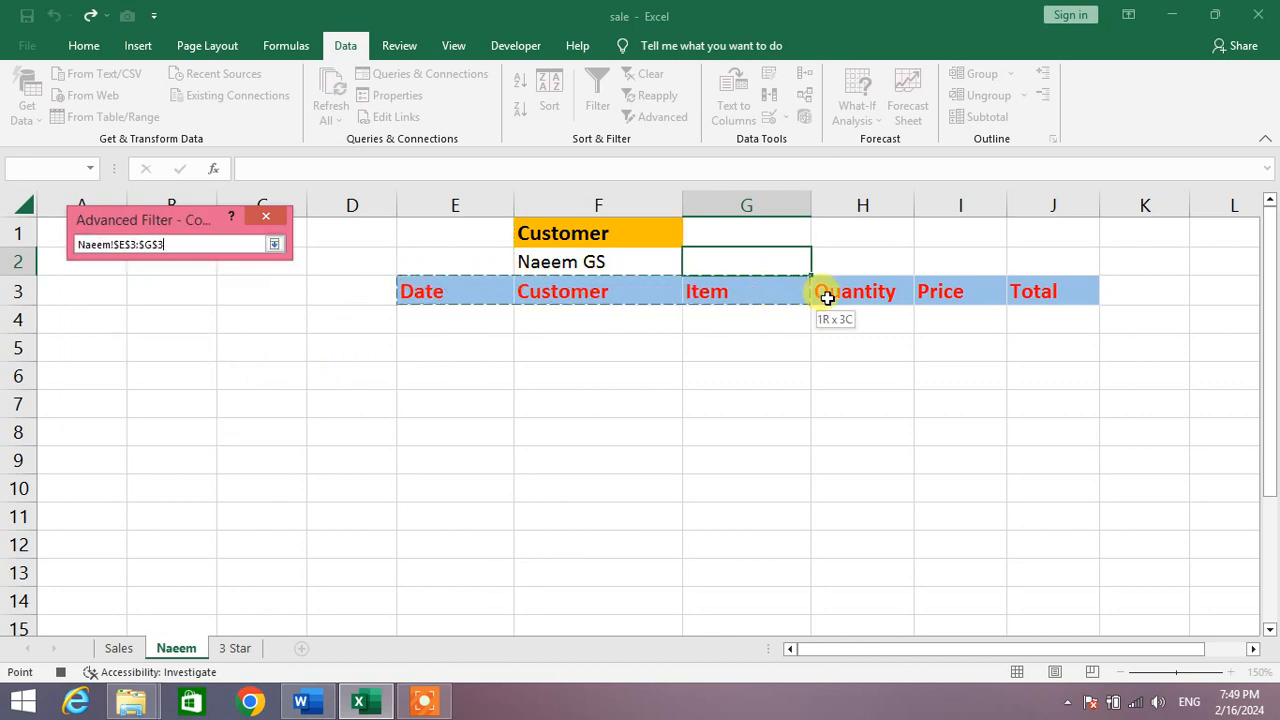
click(272, 244)
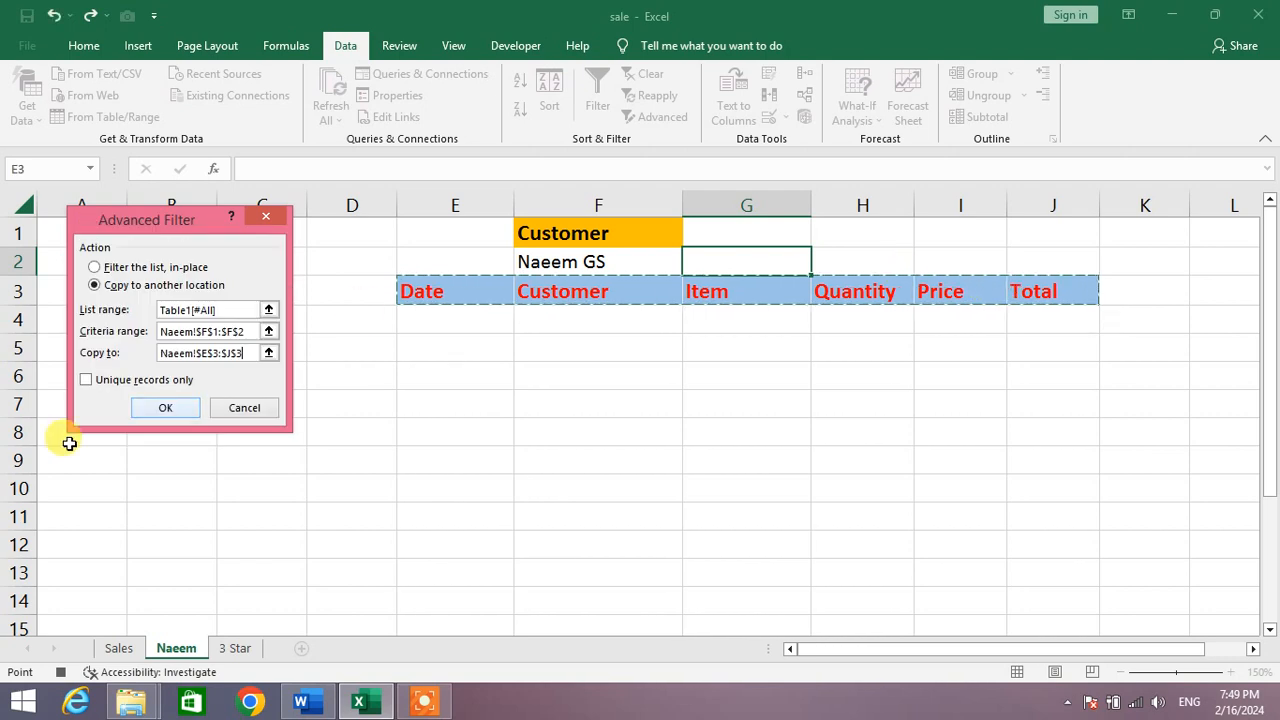
click(164, 408)
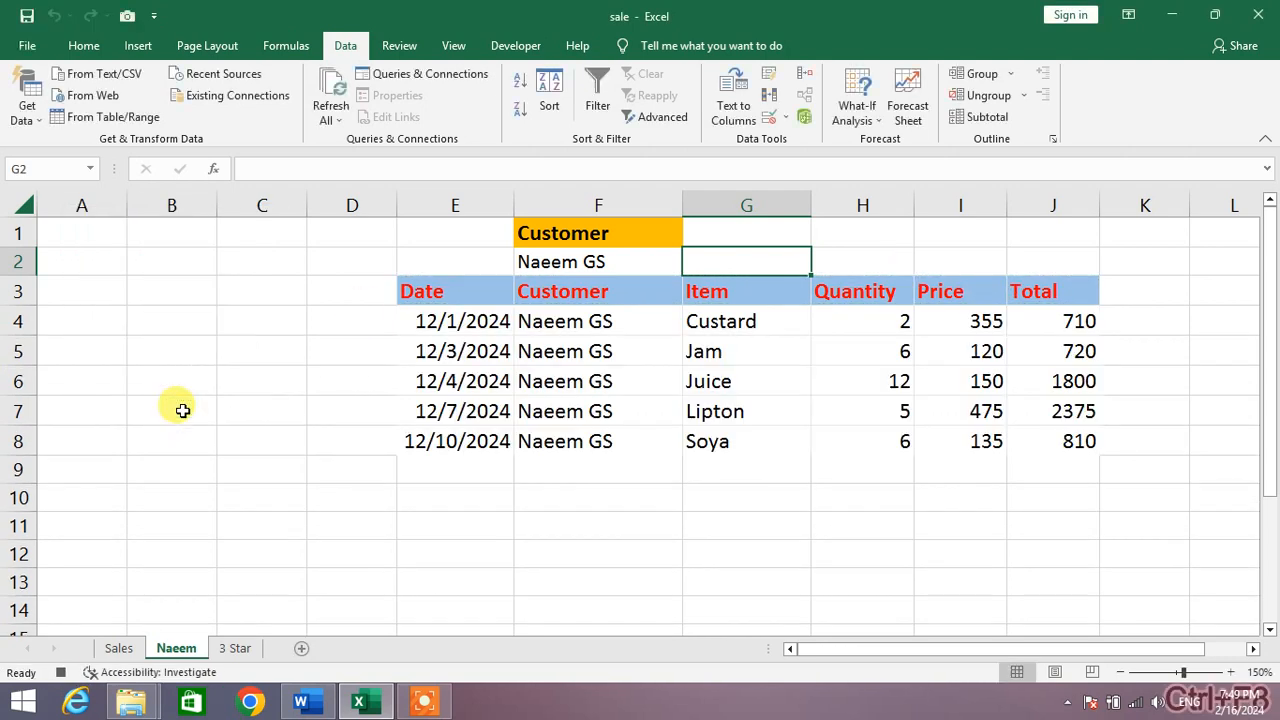
mouse_move(644, 492)
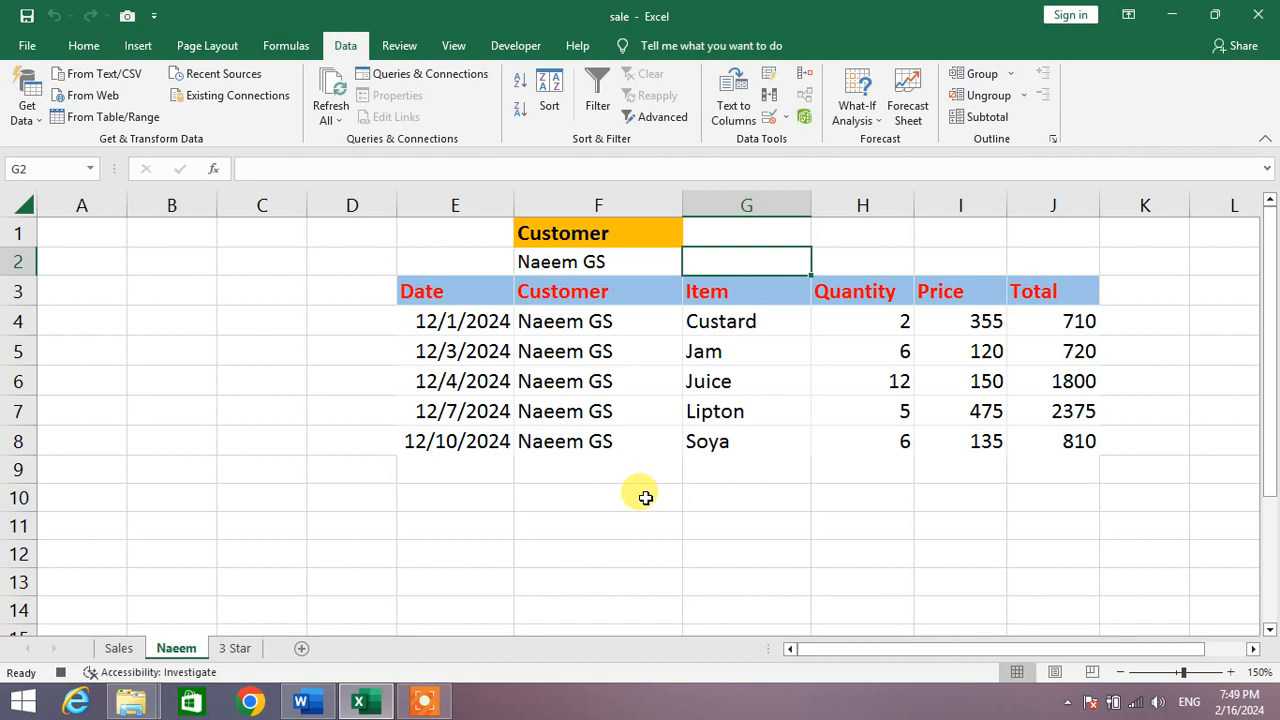
mouse_move(544, 492)
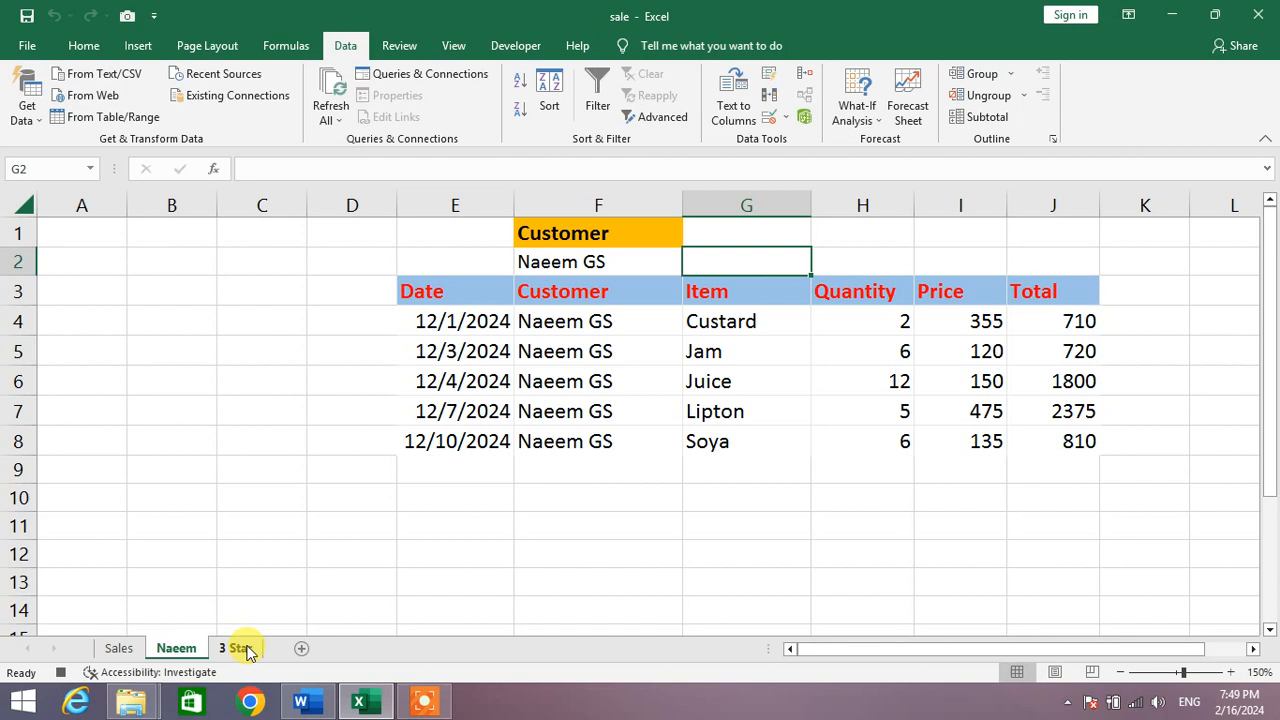
Step: Switch to the 3 Star sheet and show the Developer ribbon again
click(236, 648)
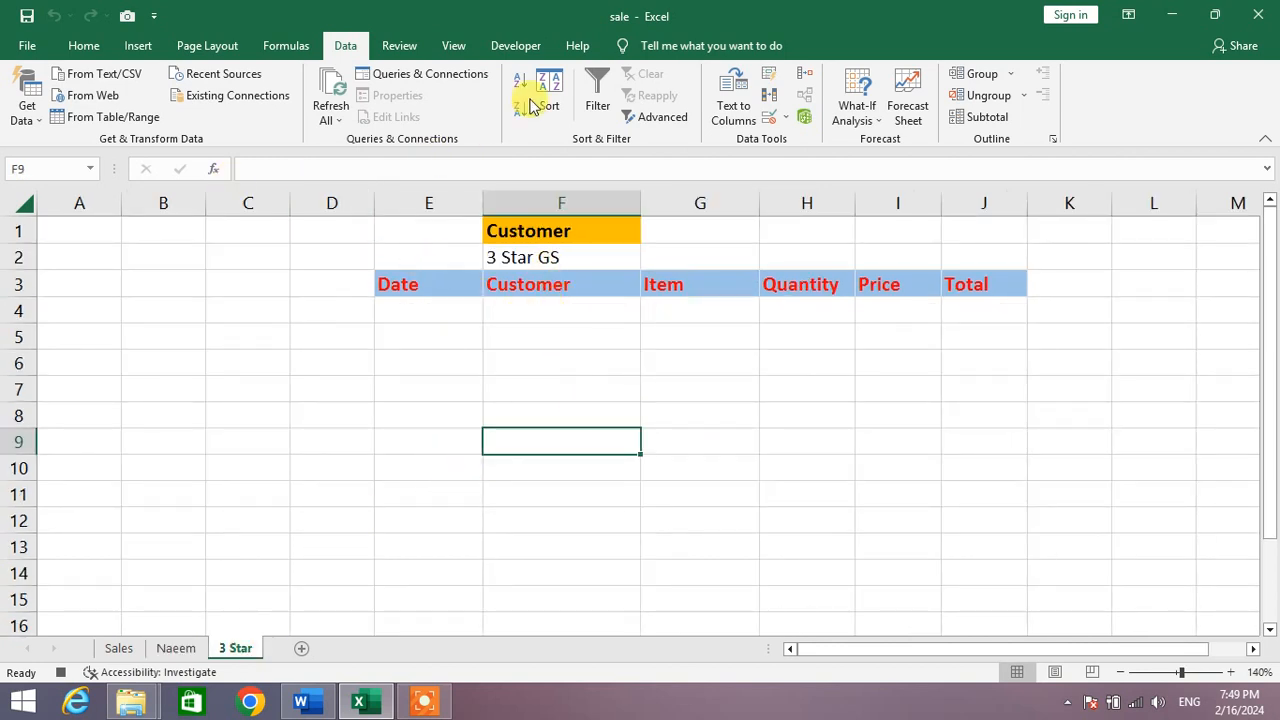
click(516, 44)
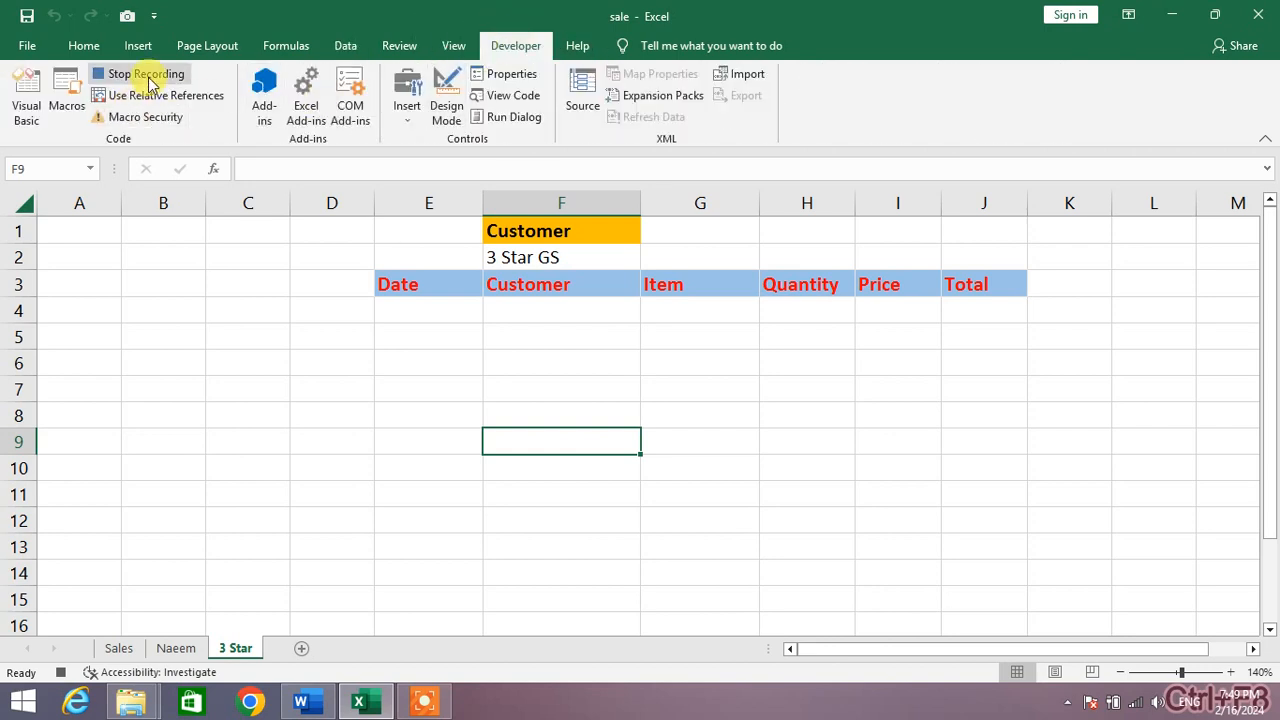
click(144, 72)
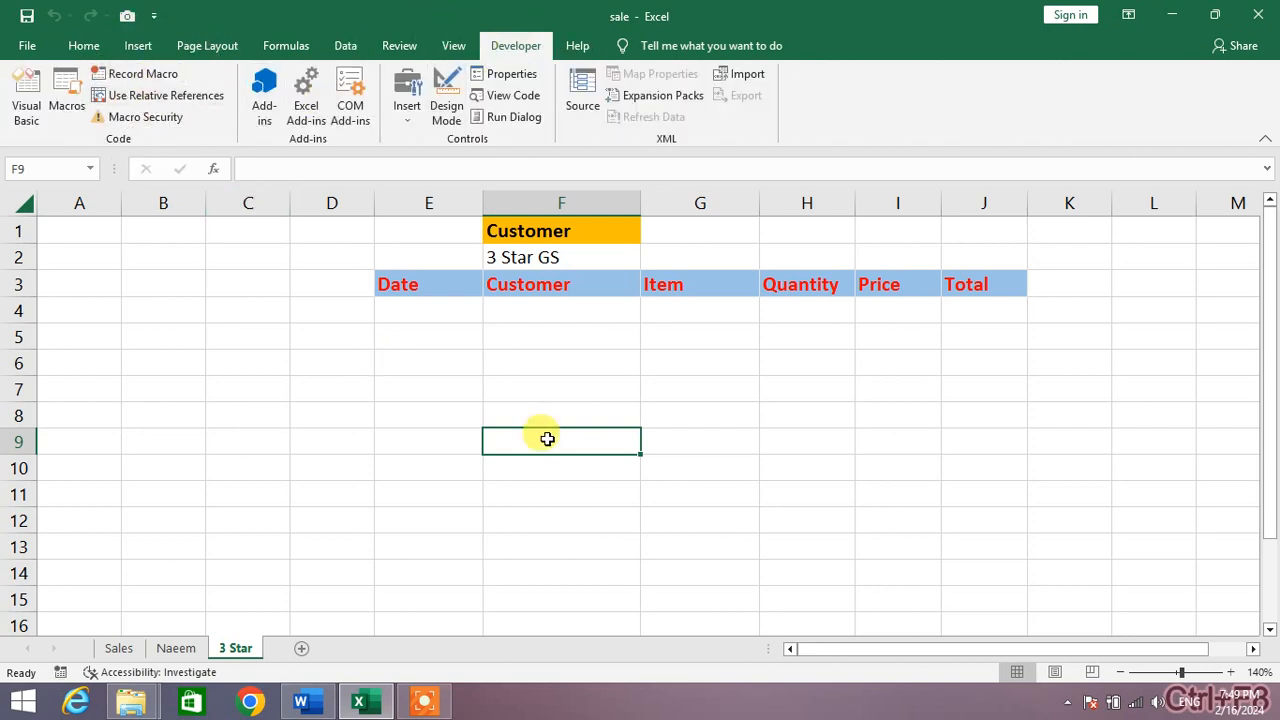
click(700, 256)
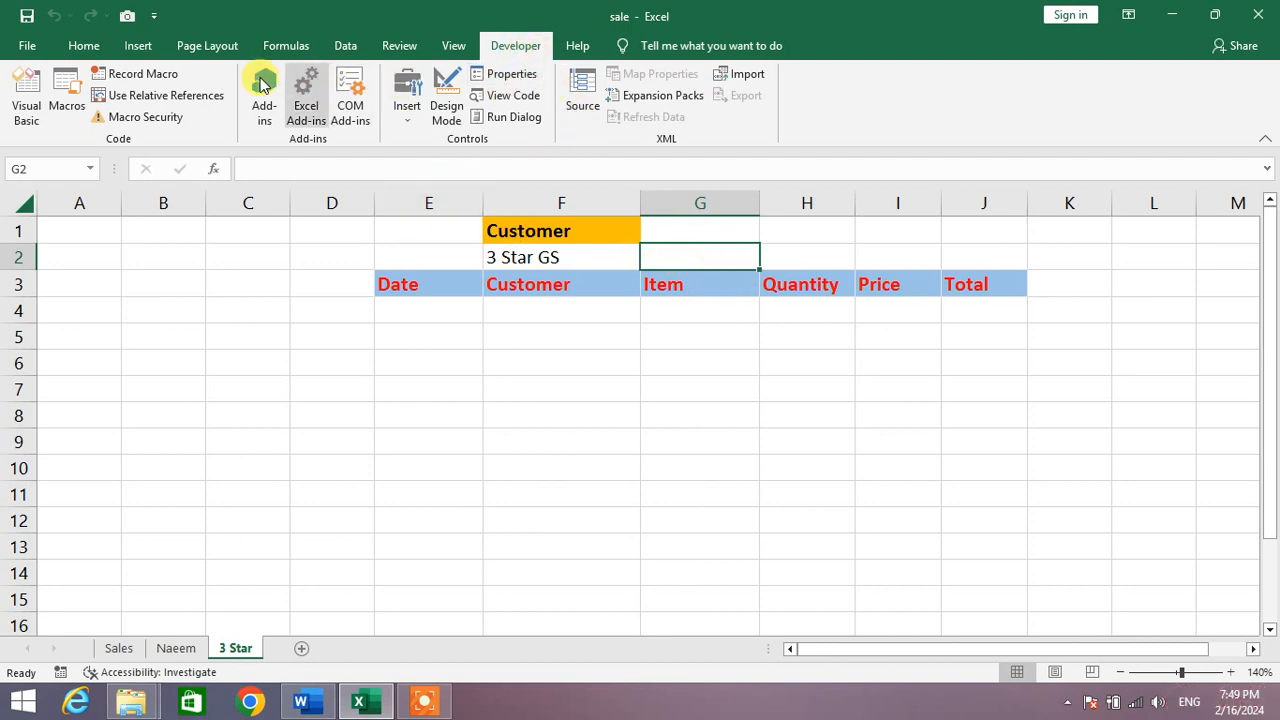
mouse_move(140, 72)
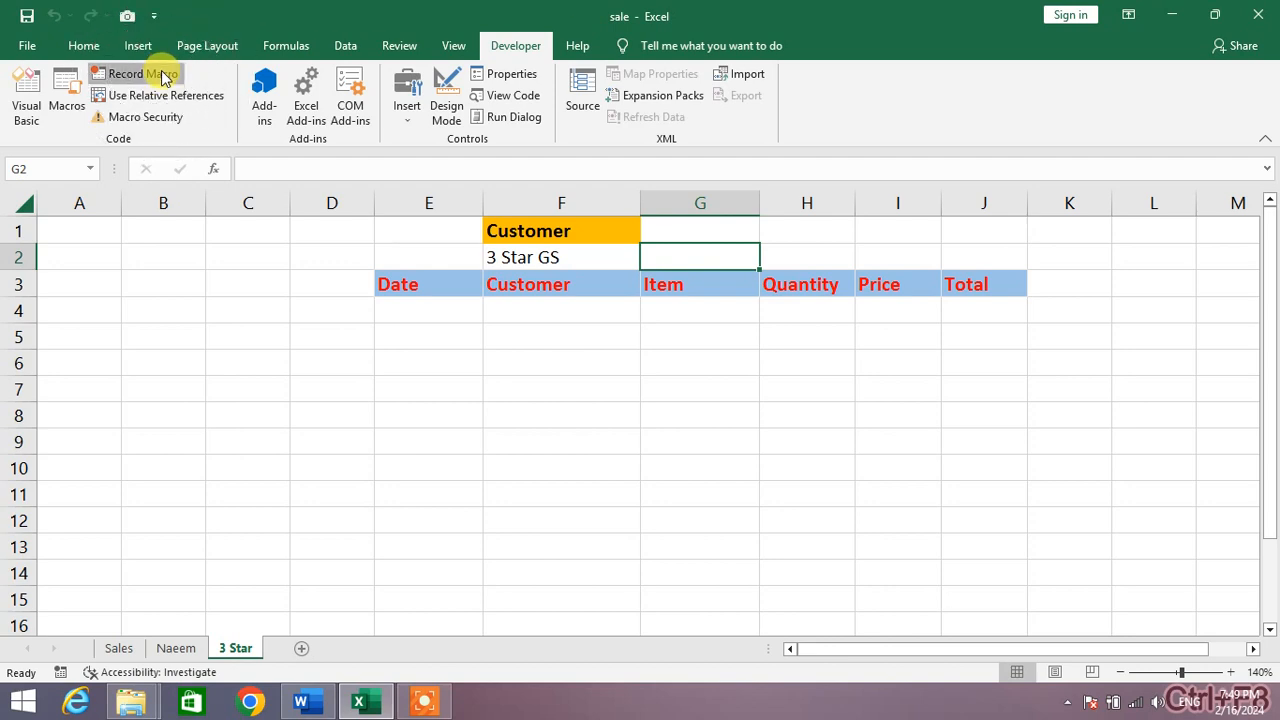
Step: Begin recording a macro named Star after the 3Star name is rejected
click(136, 72)
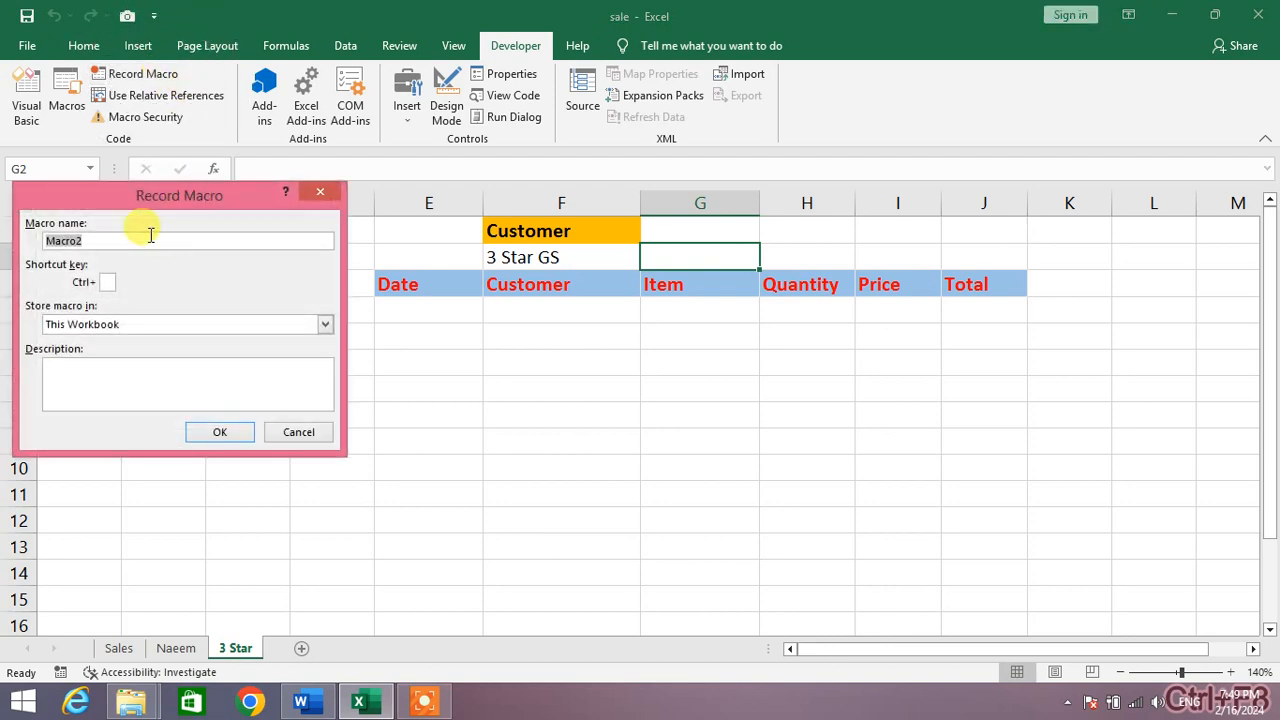
text(Star)
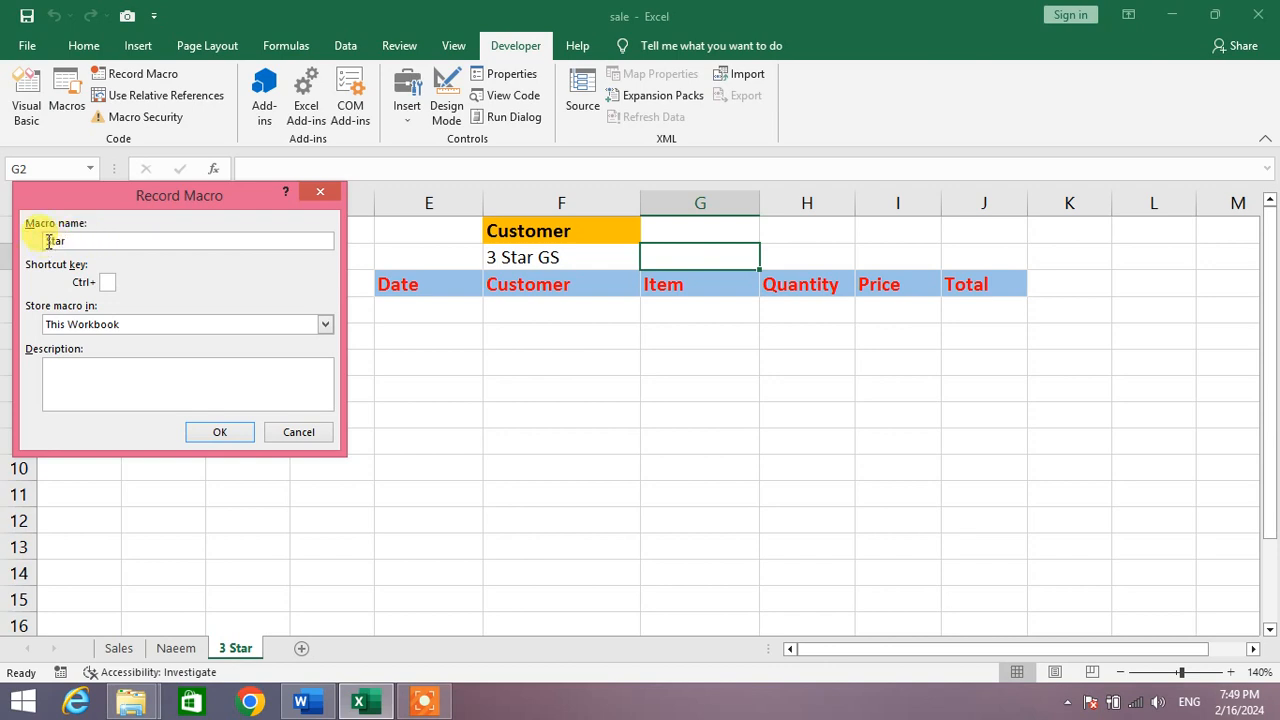
click(220, 432)
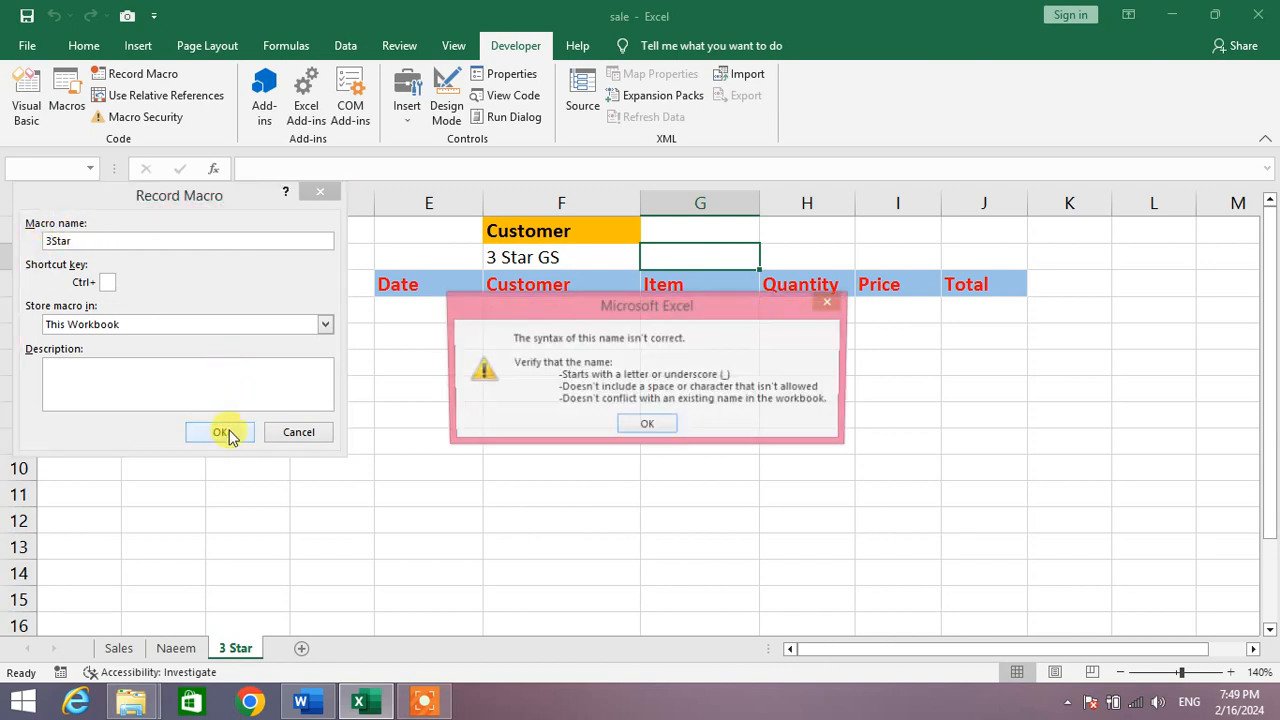
click(648, 424)
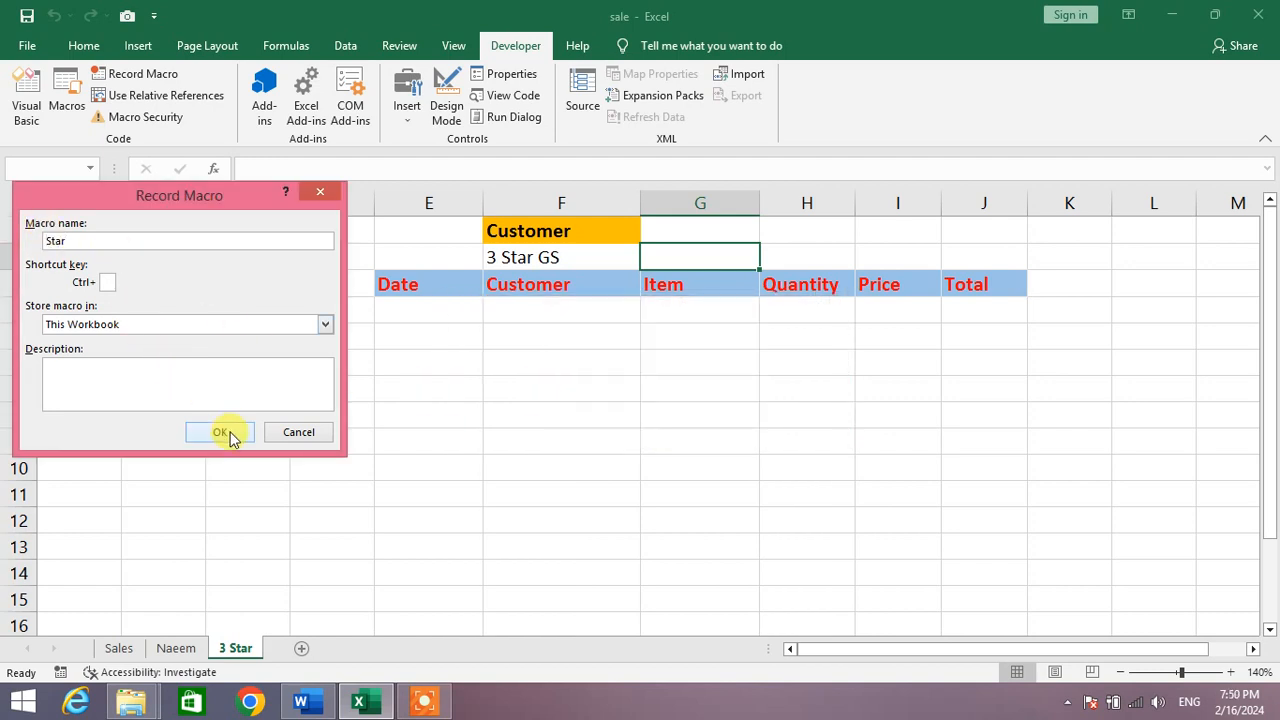
click(220, 432)
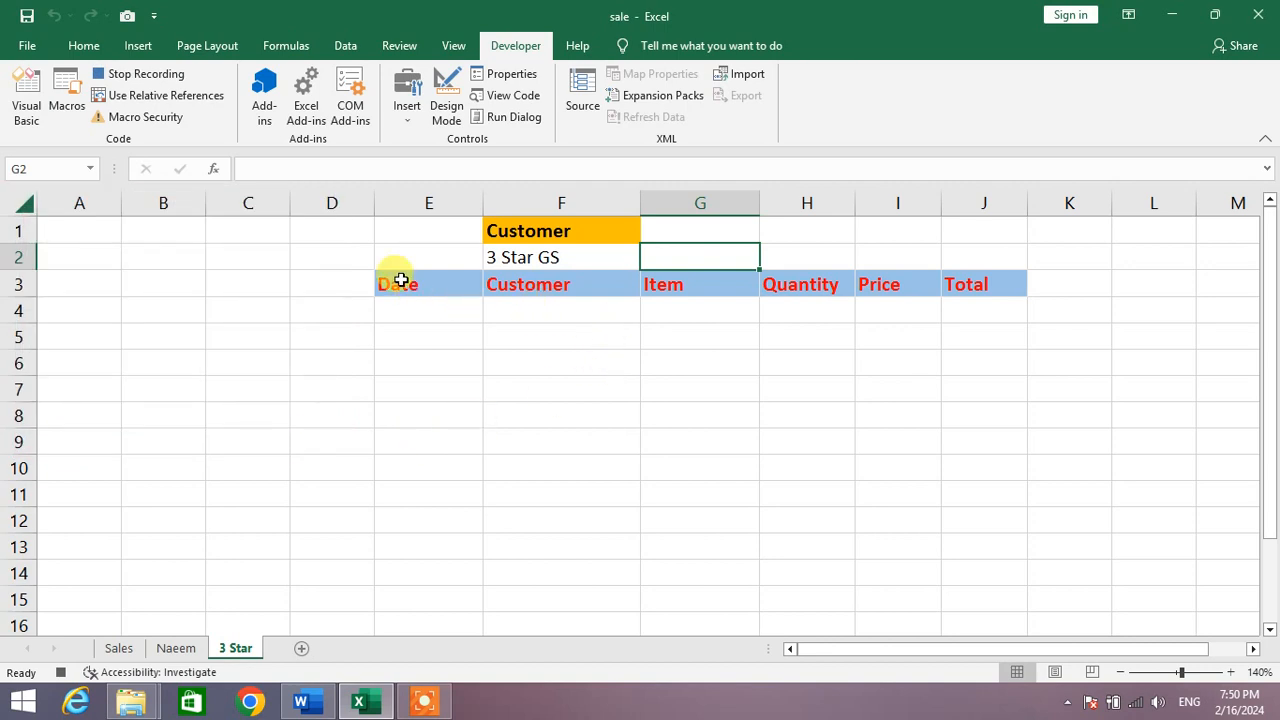
mouse_move(376, 36)
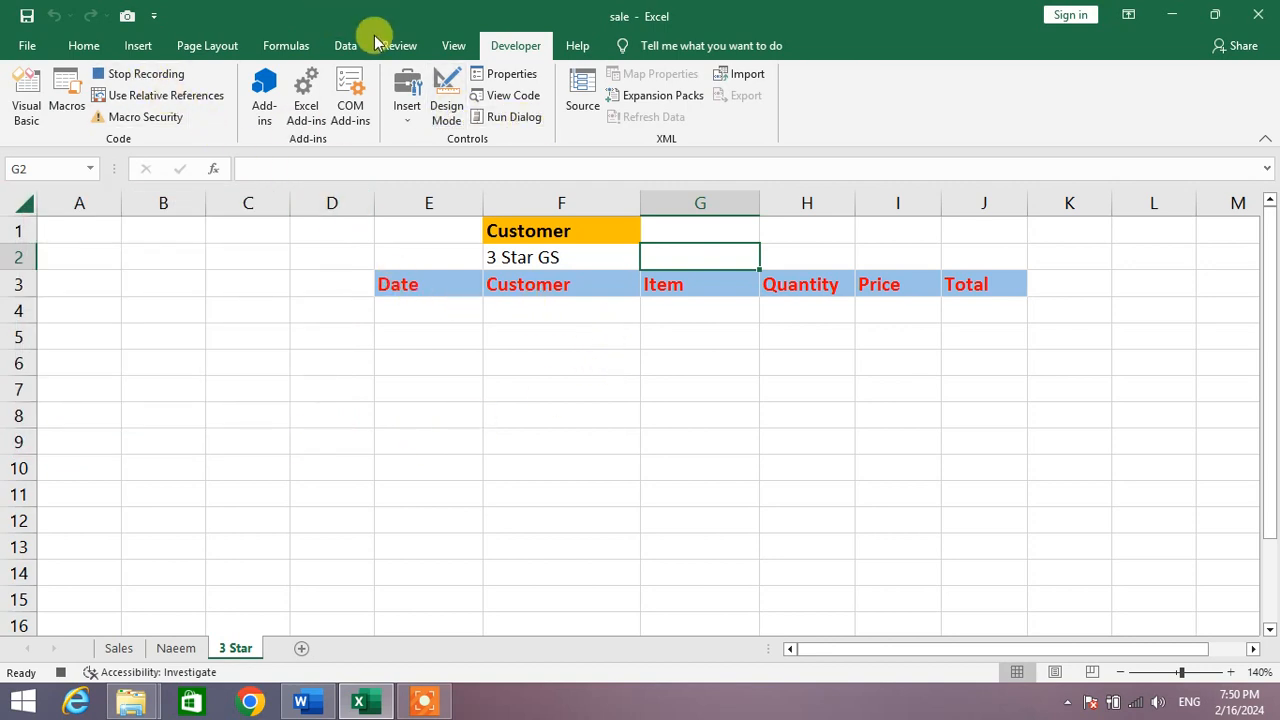
Step: Bring up the Advanced Filter settings and accept the column label warning
click(344, 44)
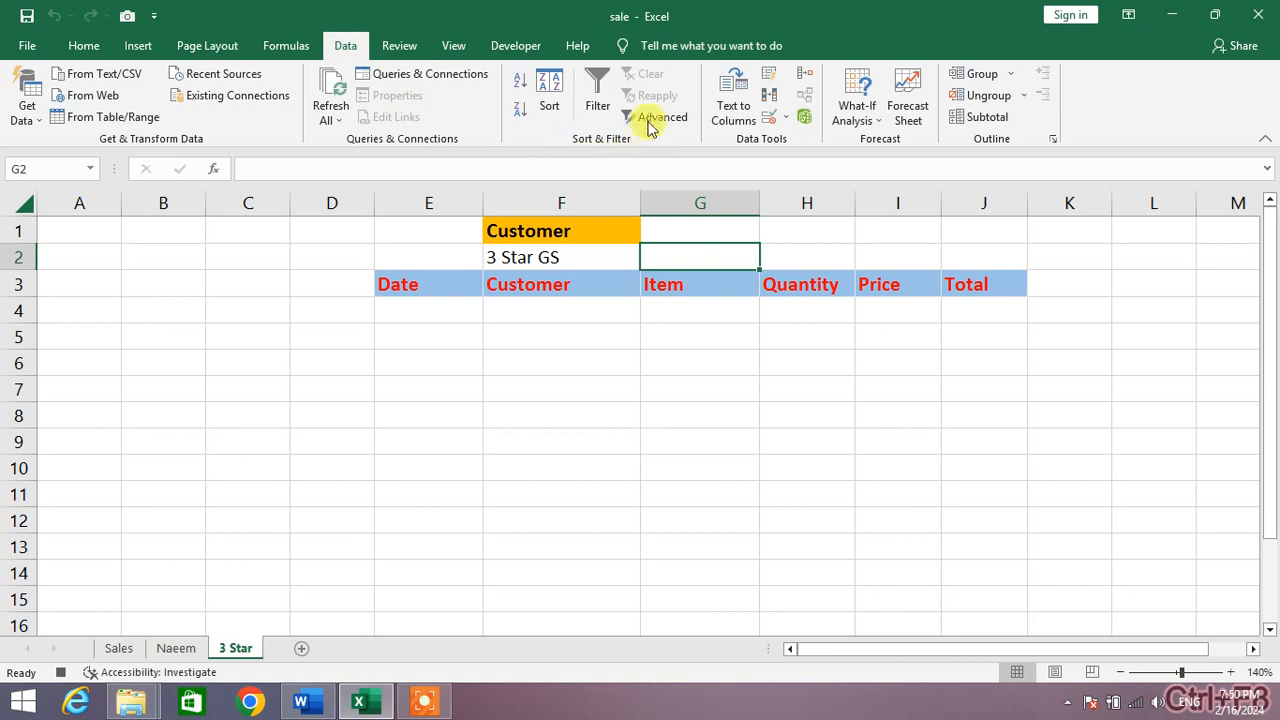
click(662, 116)
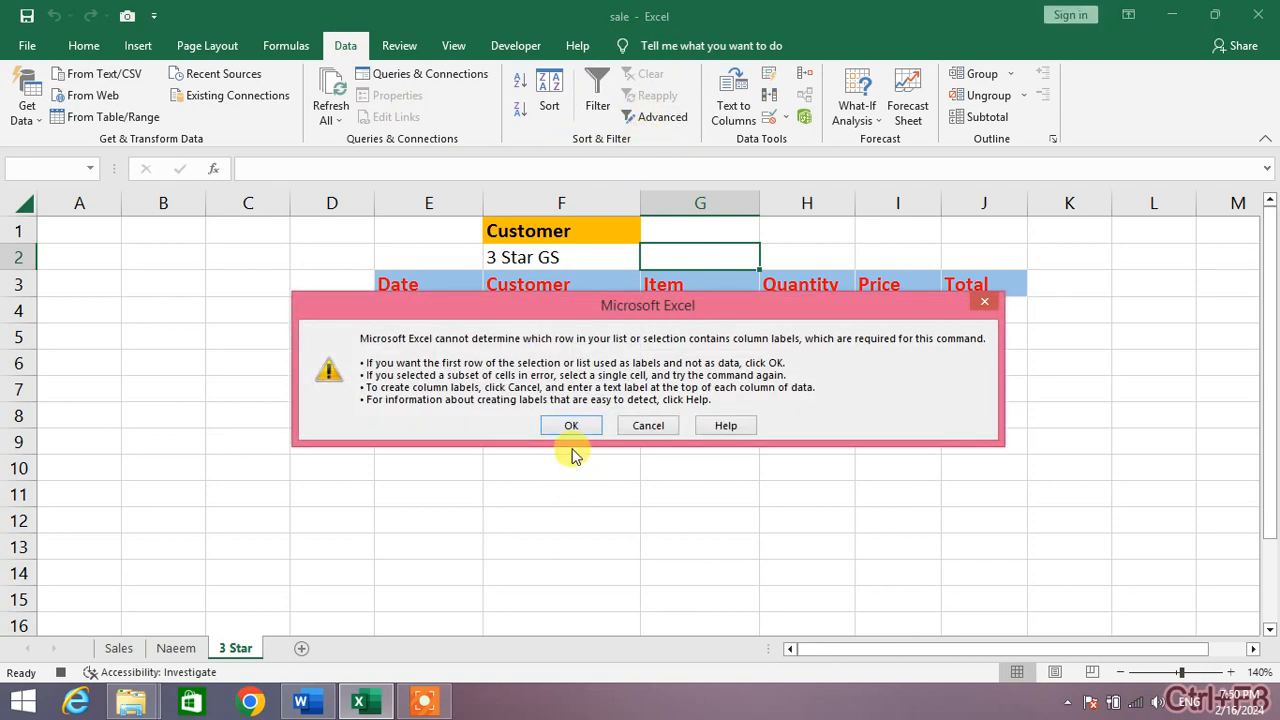
click(572, 424)
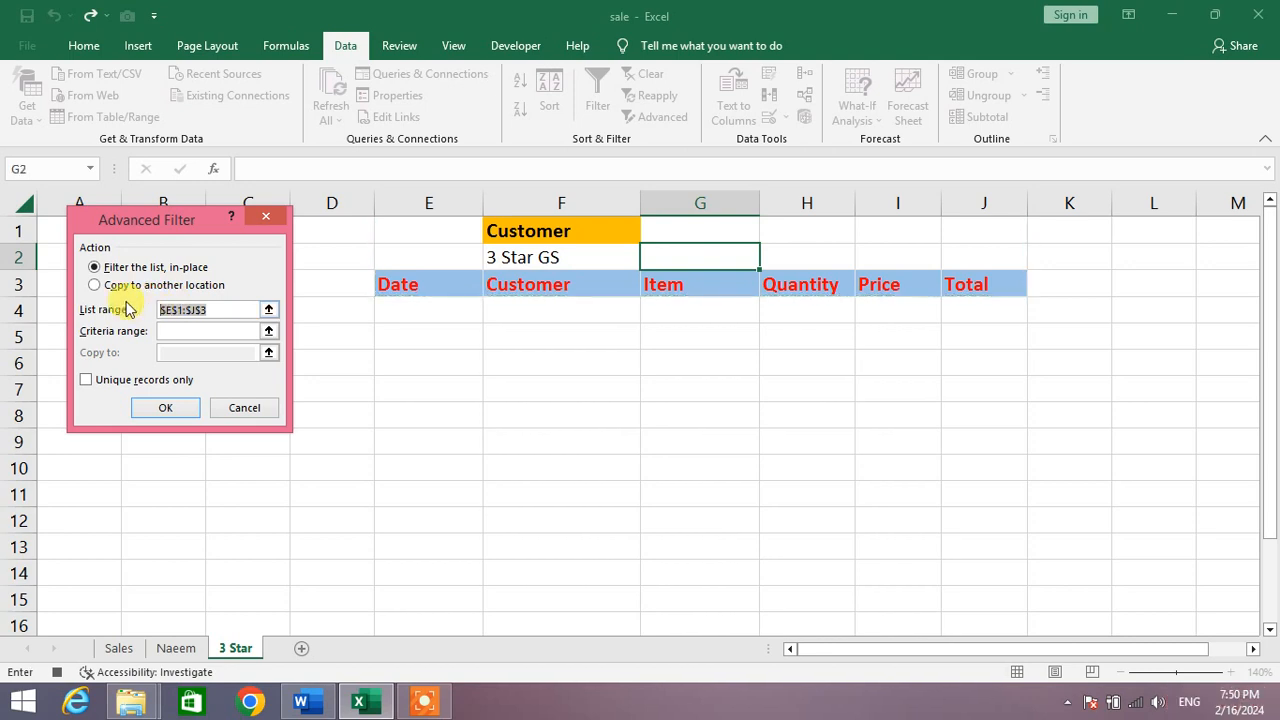
Step: Copy to another location: list range the Sales table, criteria F1:F2, destination E3:J3, and run it
click(94, 284)
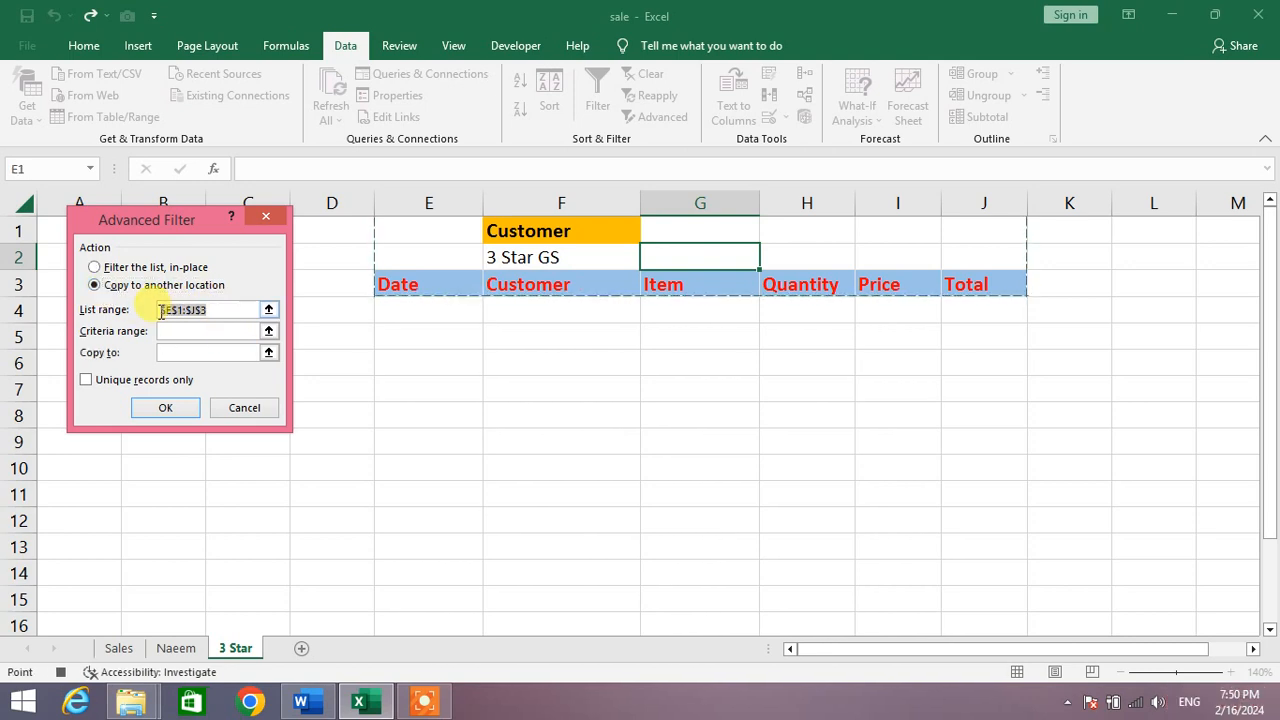
click(118, 648)
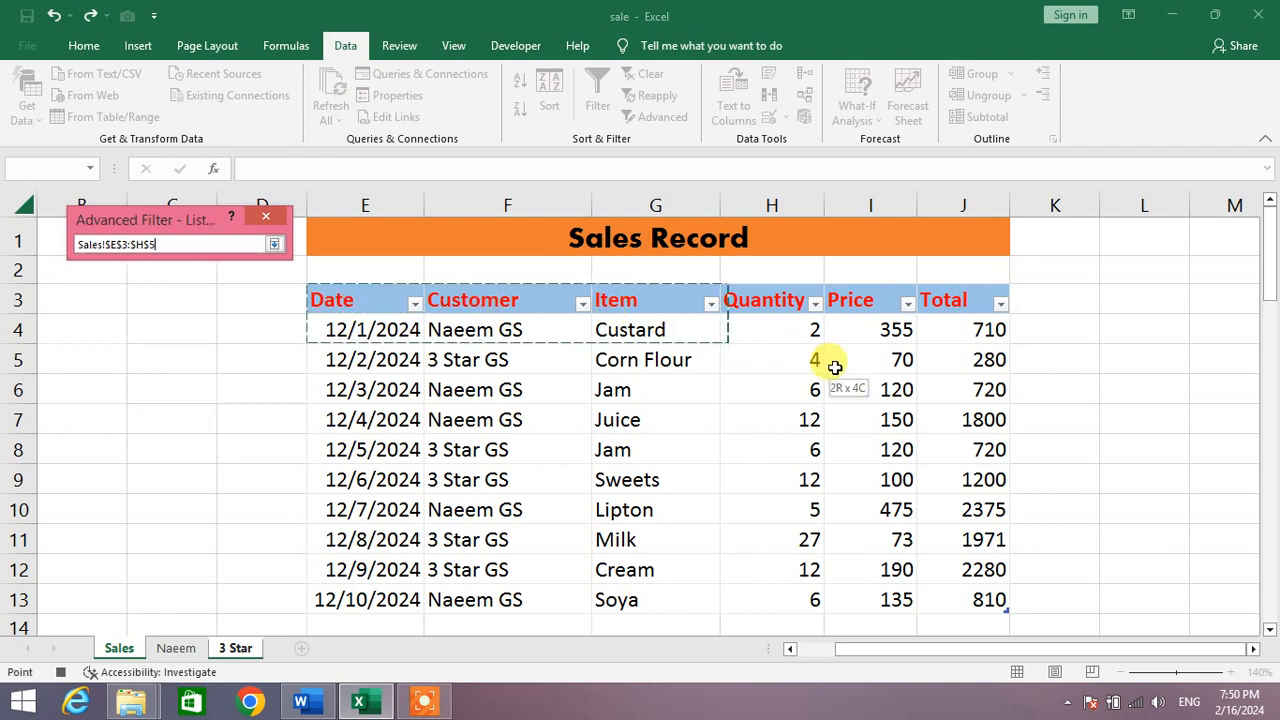
click(272, 244)
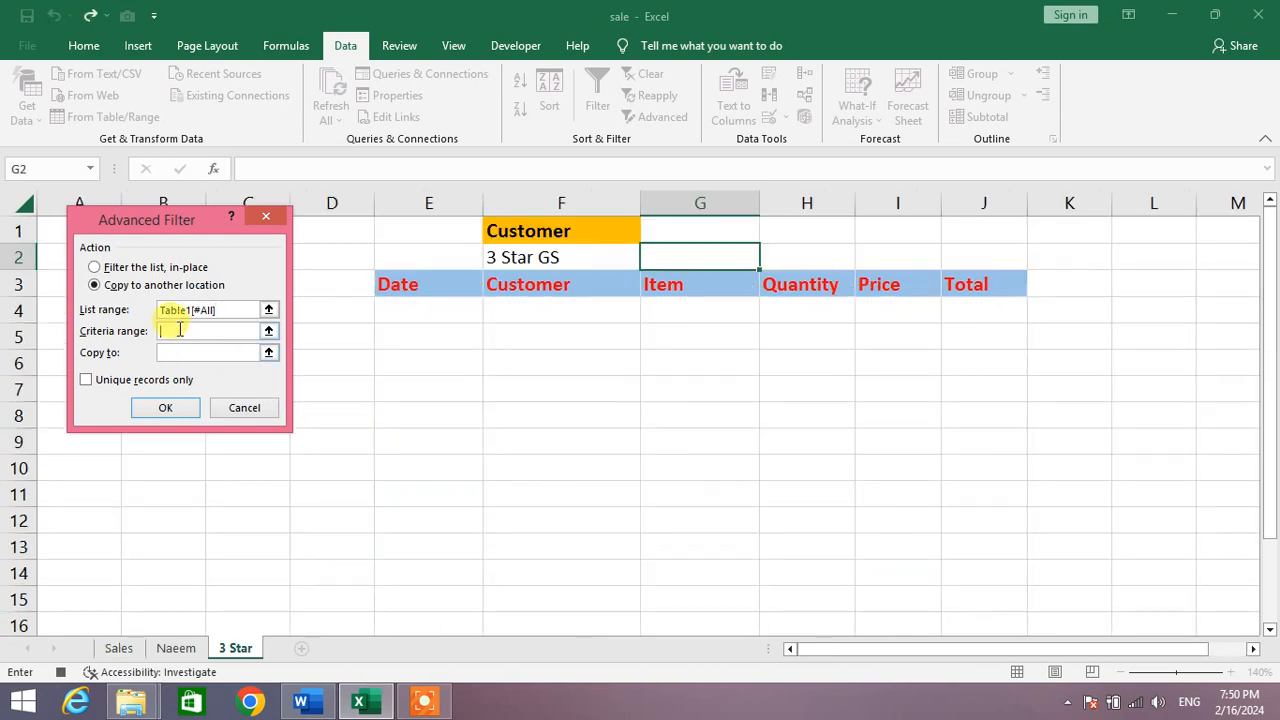
click(528, 230)
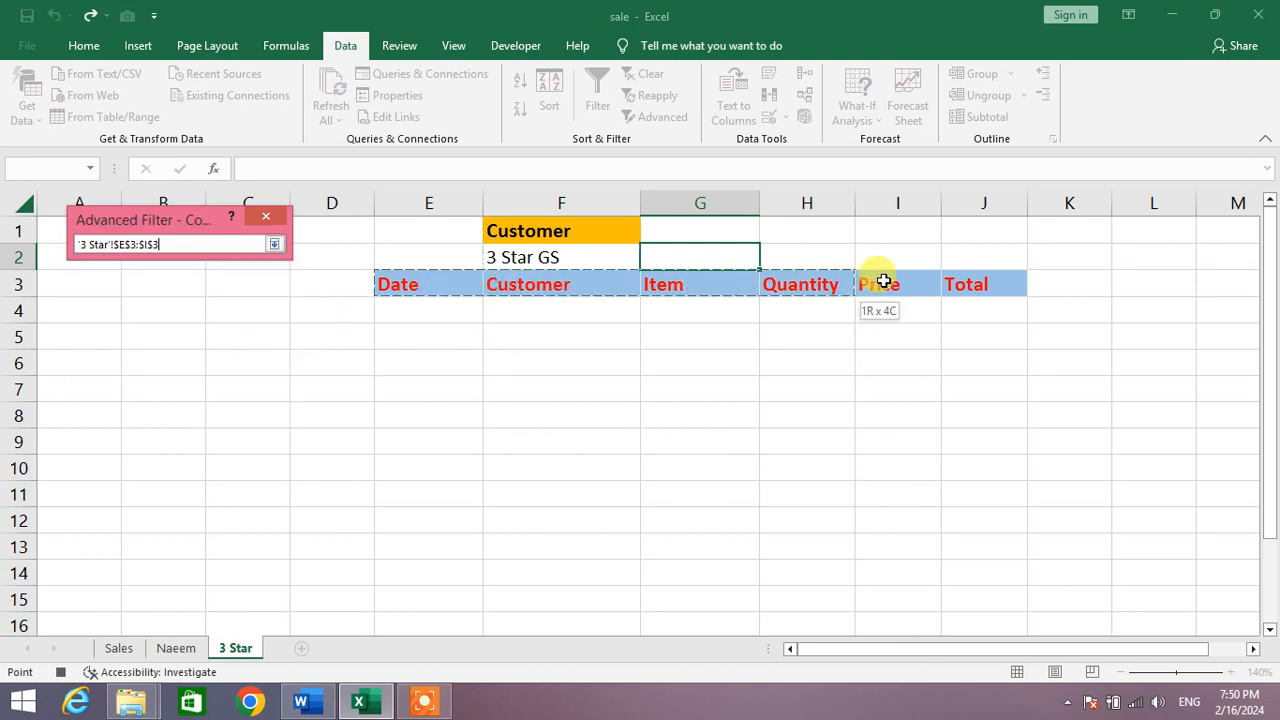
click(274, 244)
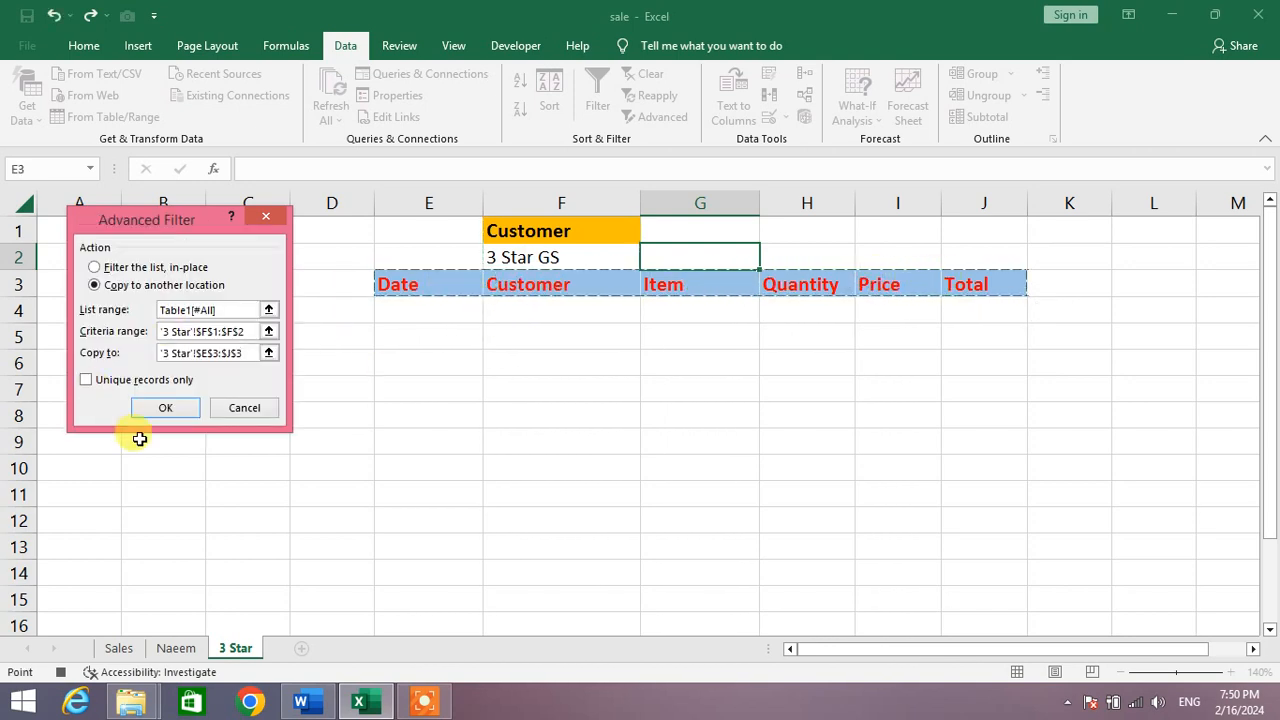
click(164, 408)
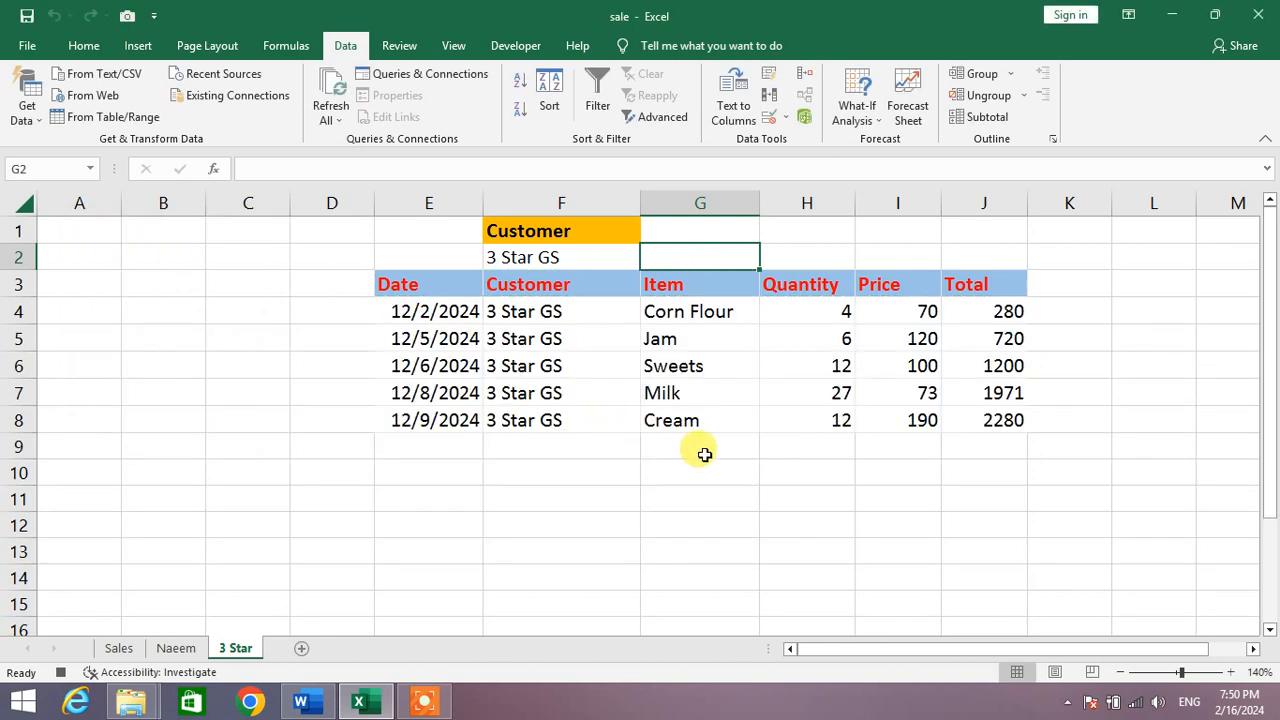
mouse_move(520, 364)
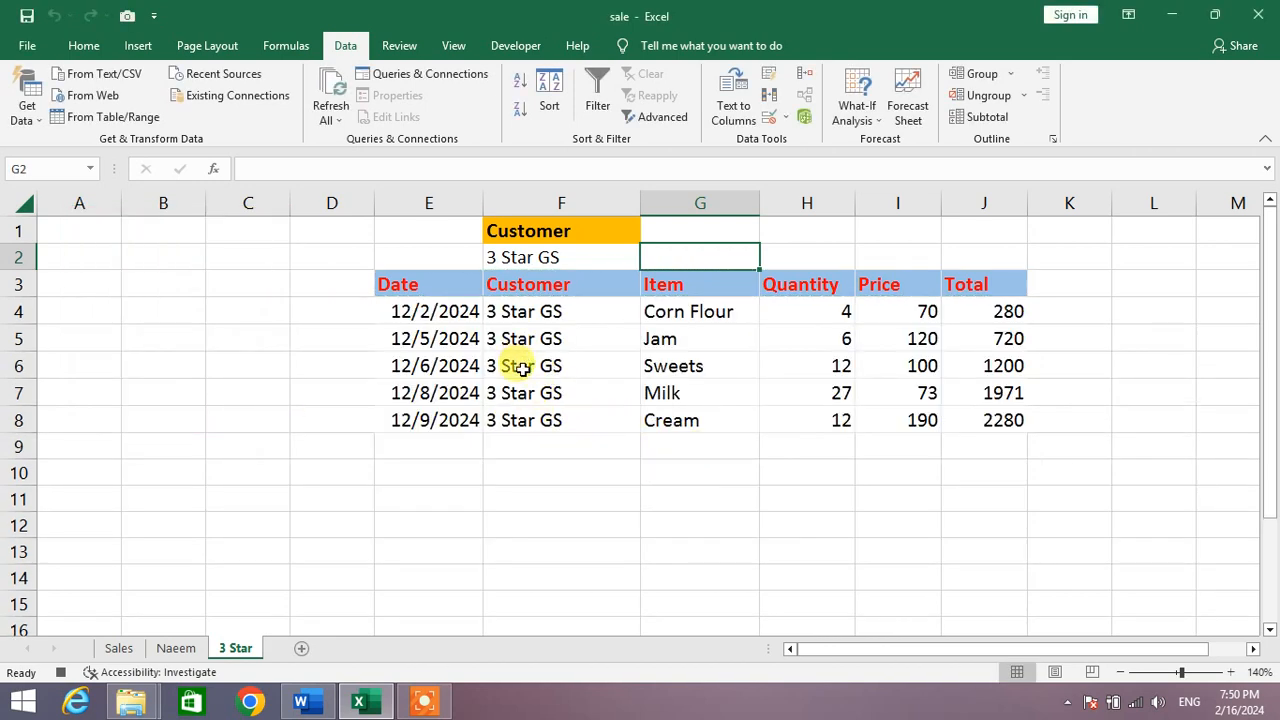
mouse_move(578, 320)
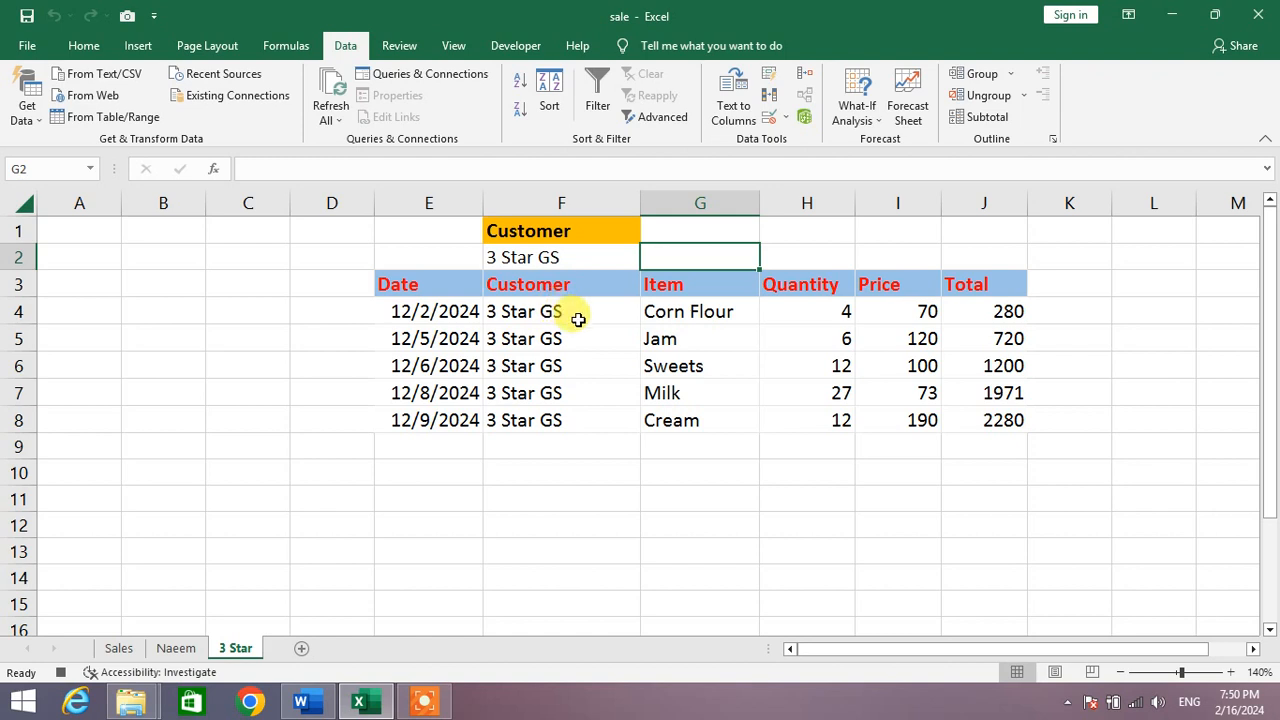
Step: Select an empty cell and stop recording the Star macro
click(560, 444)
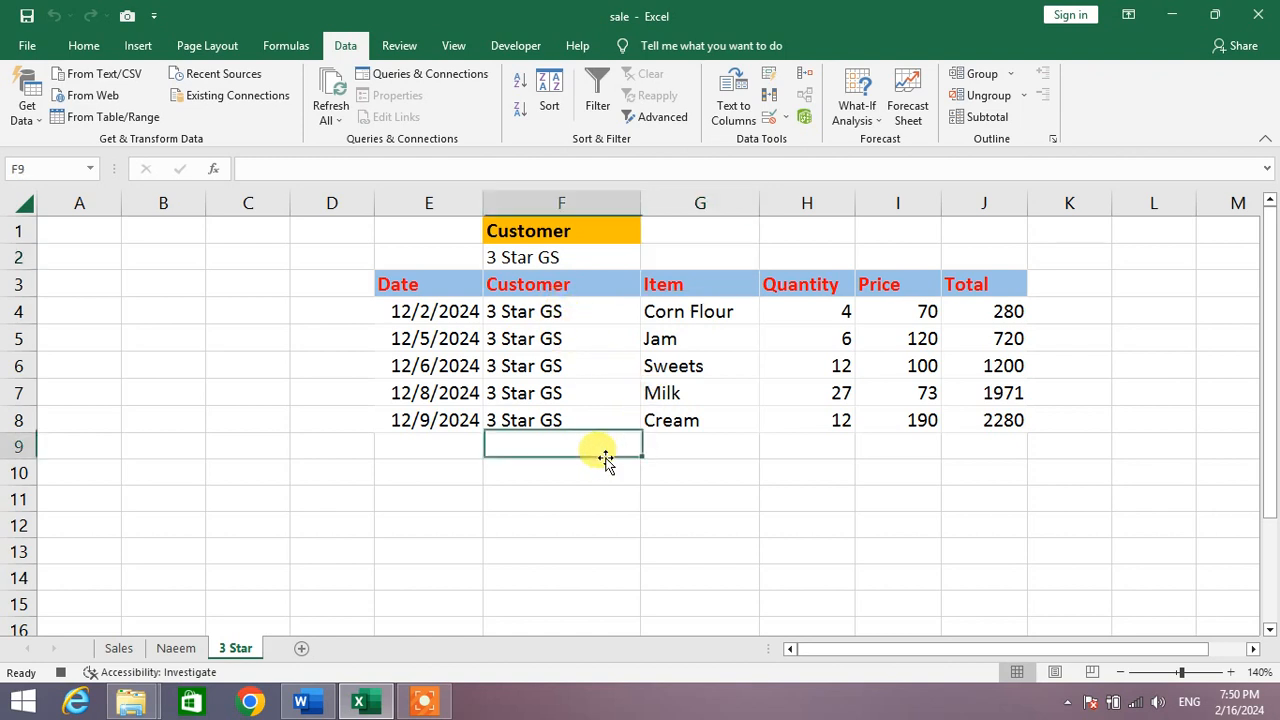
mouse_move(770, 476)
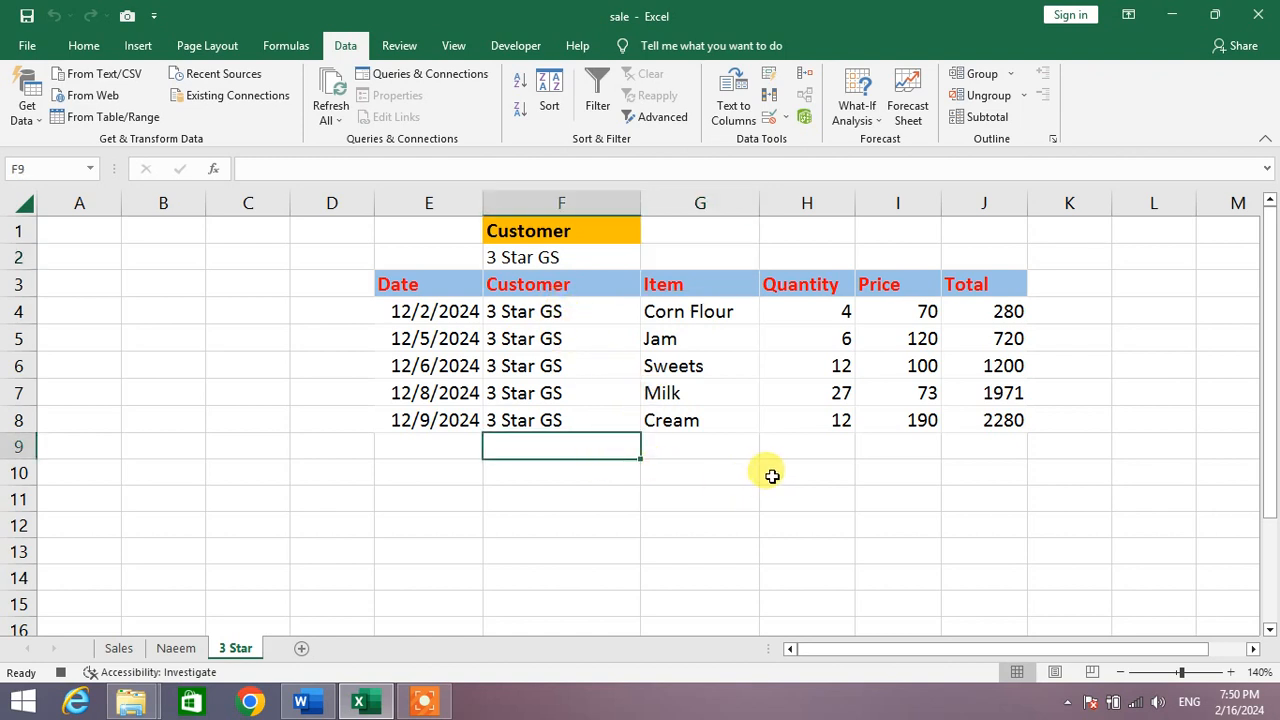
mouse_move(520, 348)
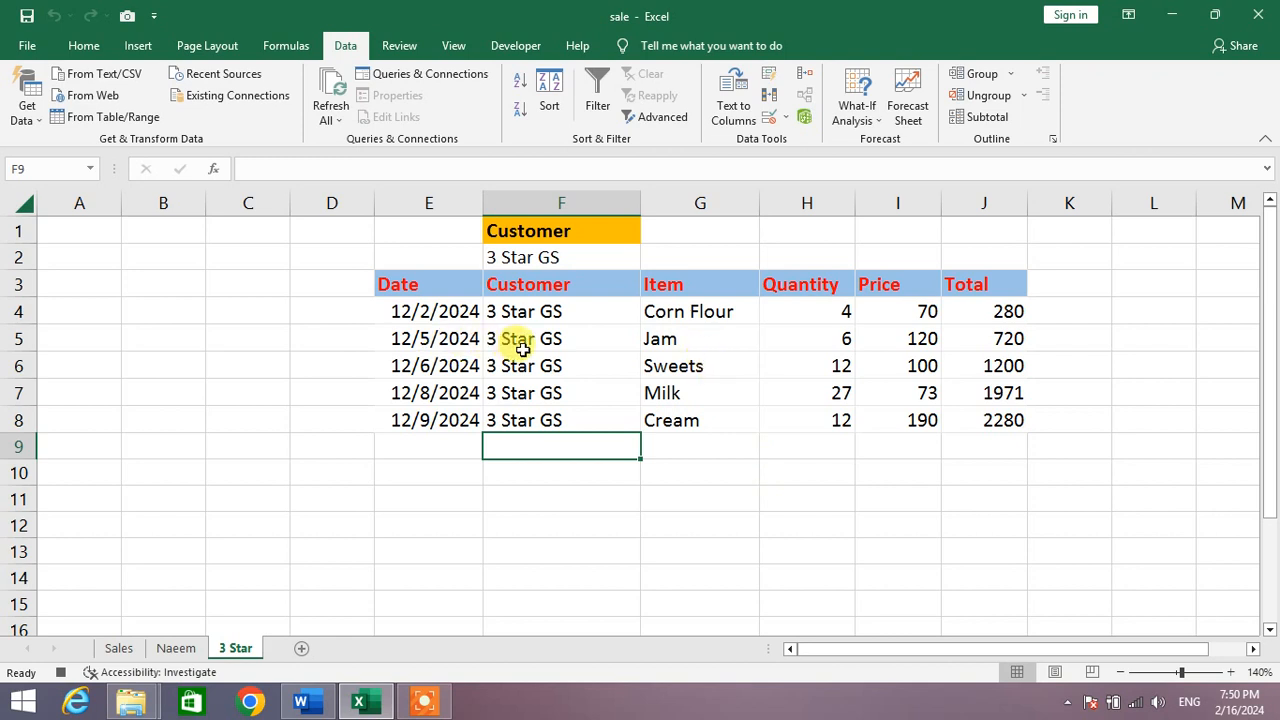
mouse_move(584, 348)
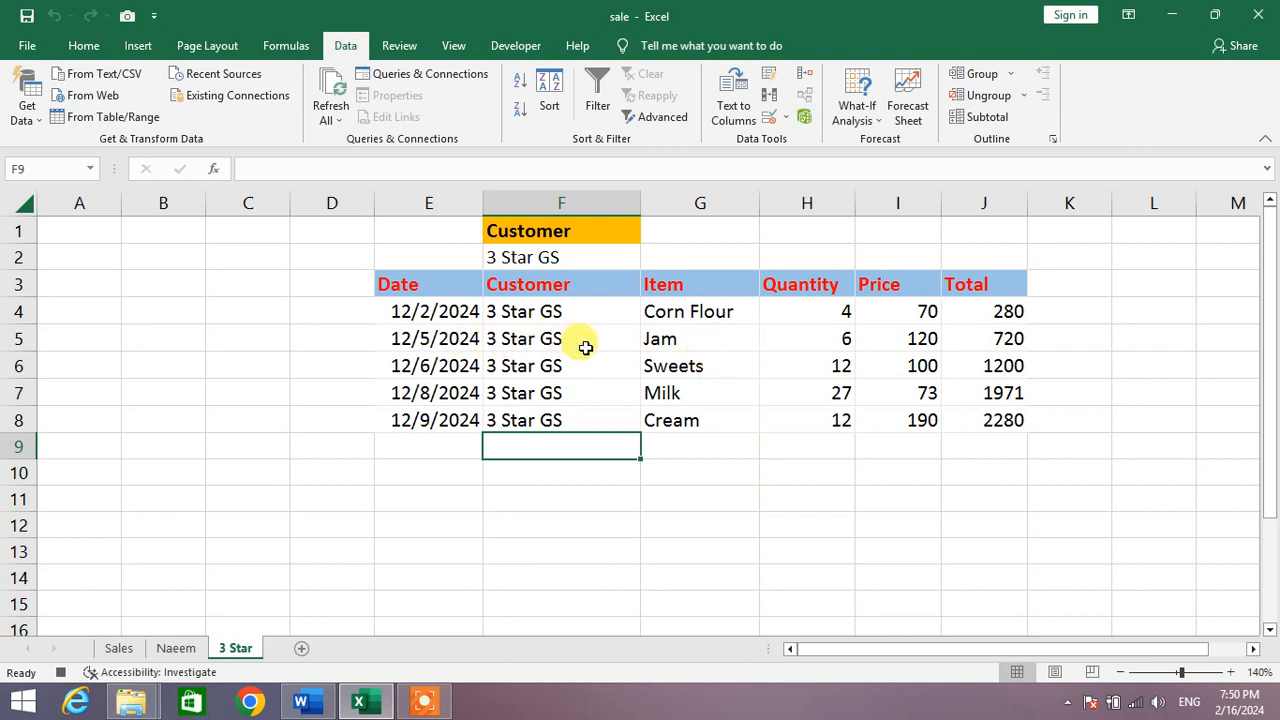
mouse_move(592, 168)
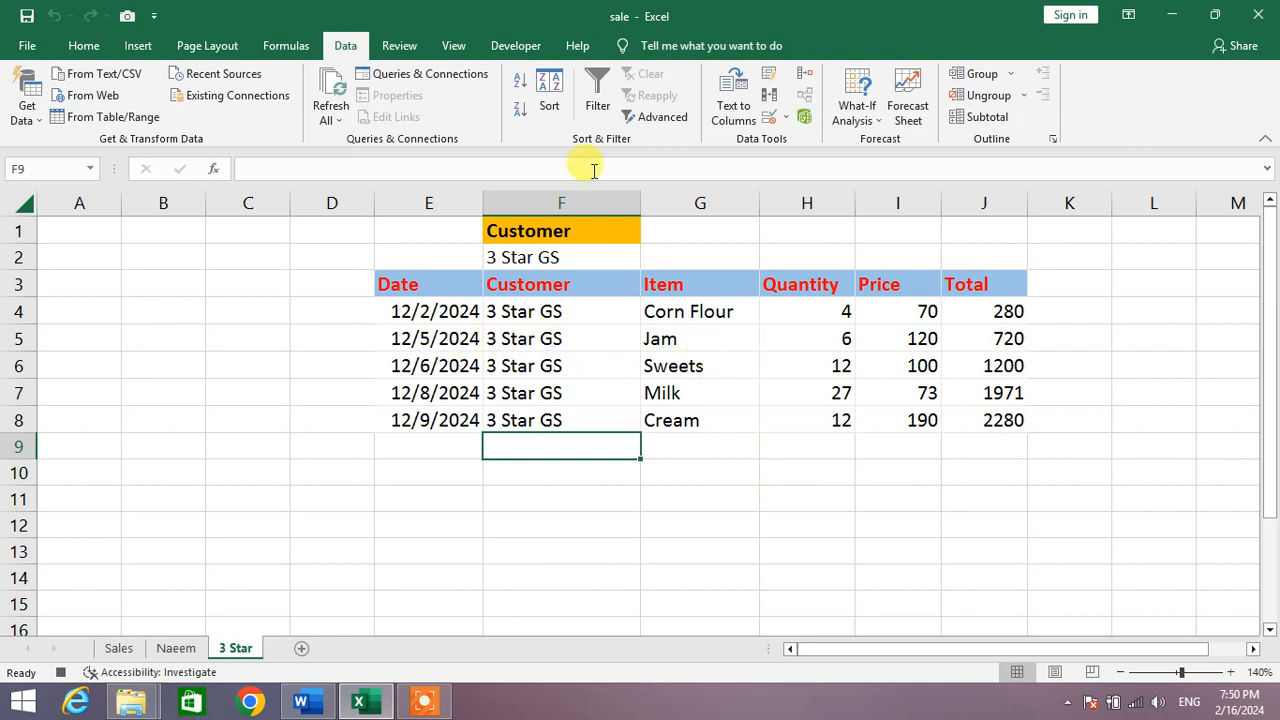
click(516, 44)
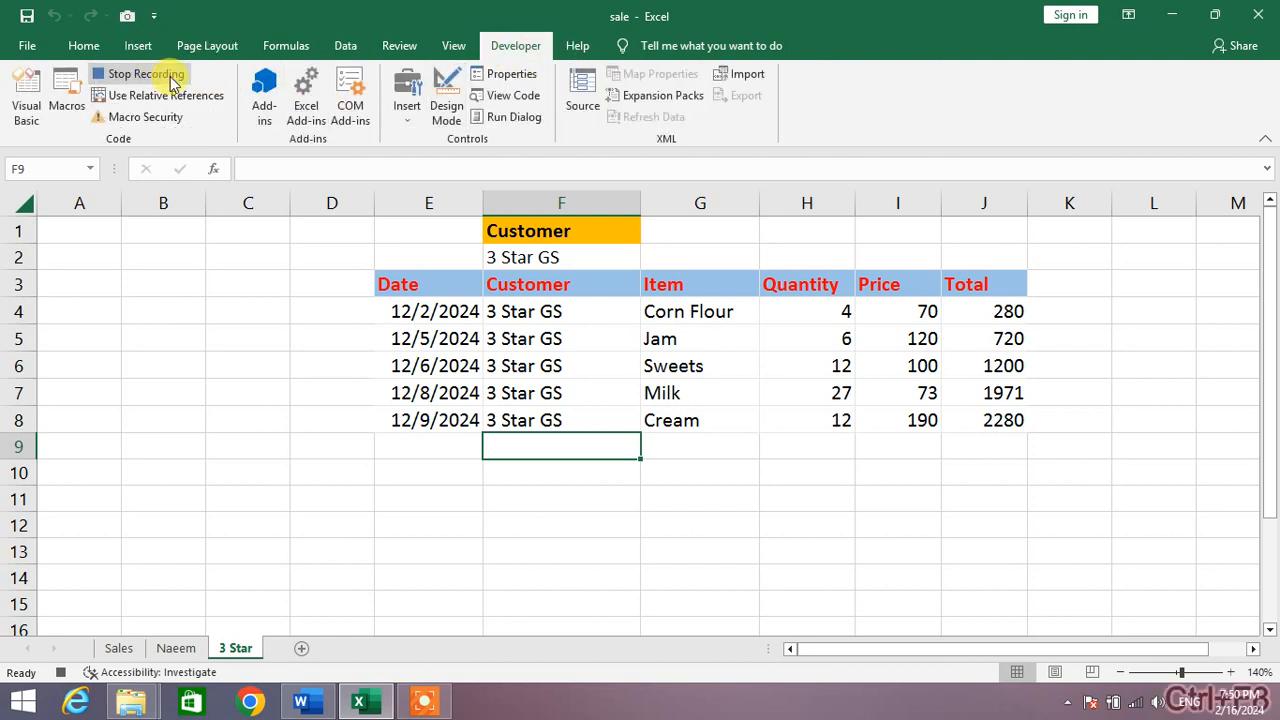
click(144, 72)
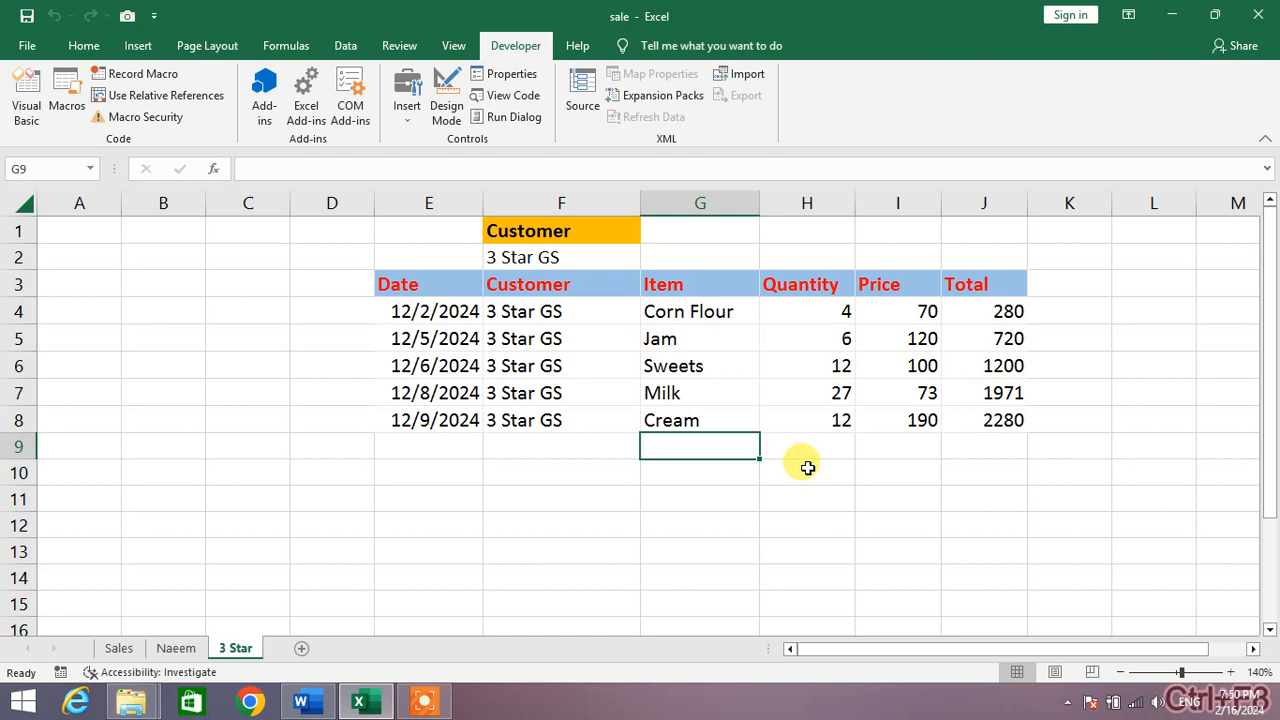